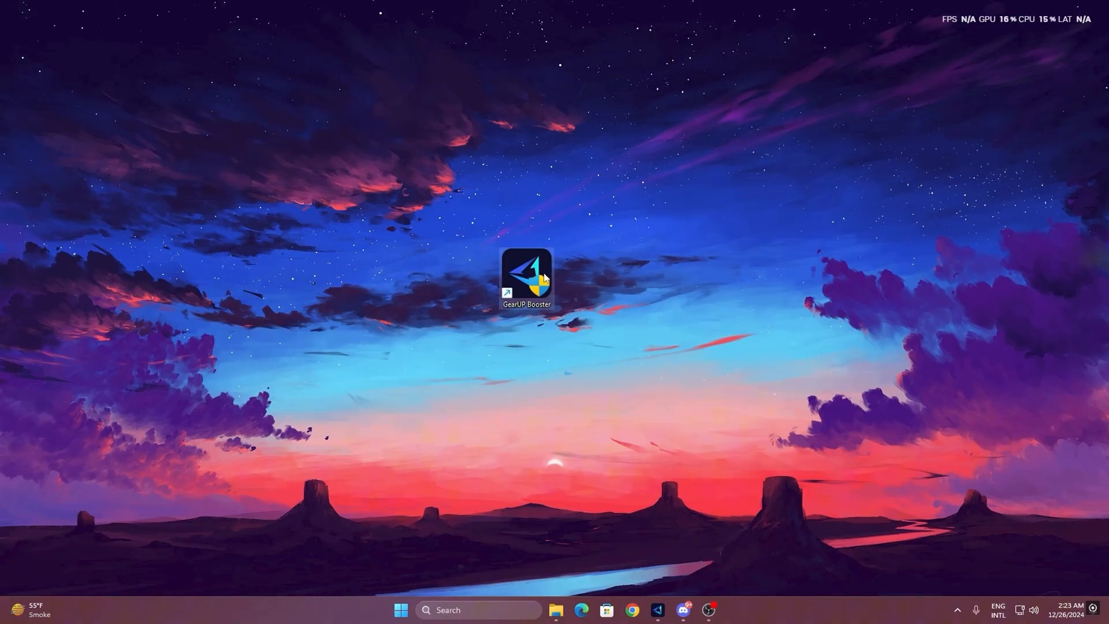
pyautogui.moveTo(526, 280)
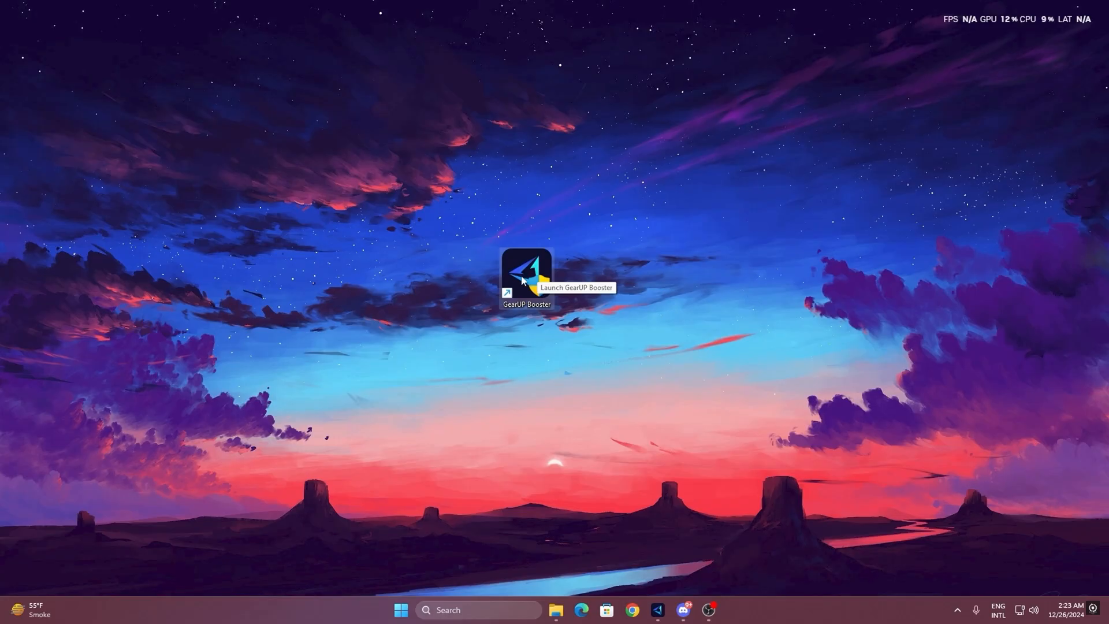
# - Launch GearUP Booster from the desktop and show its Games catalogue of popular titles
pyautogui.doubleClick(527, 272)
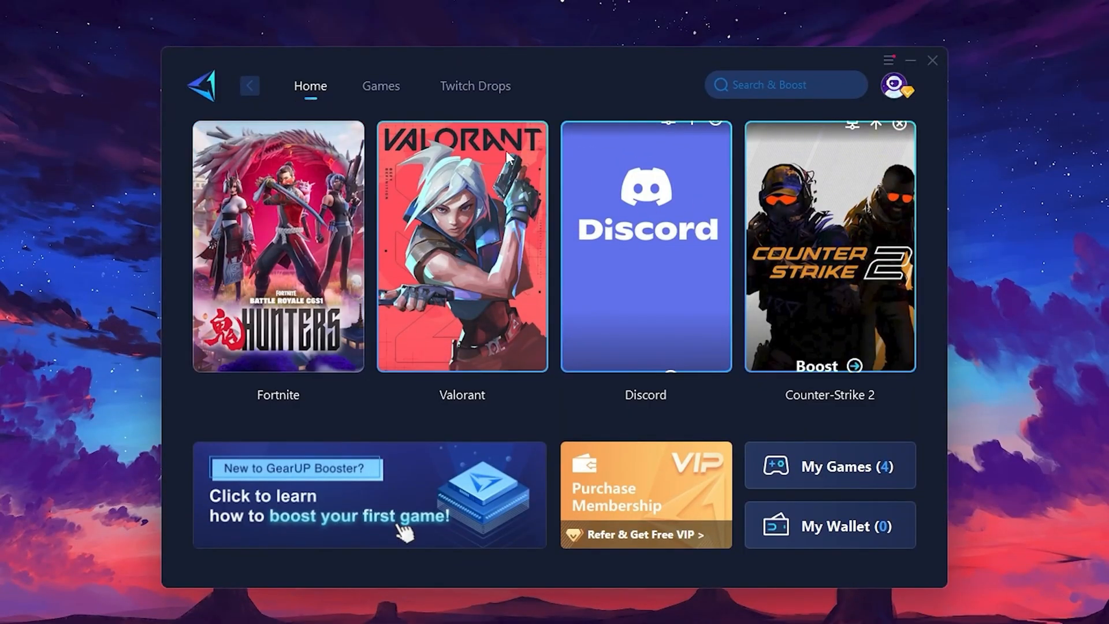
pyautogui.click(380, 86)
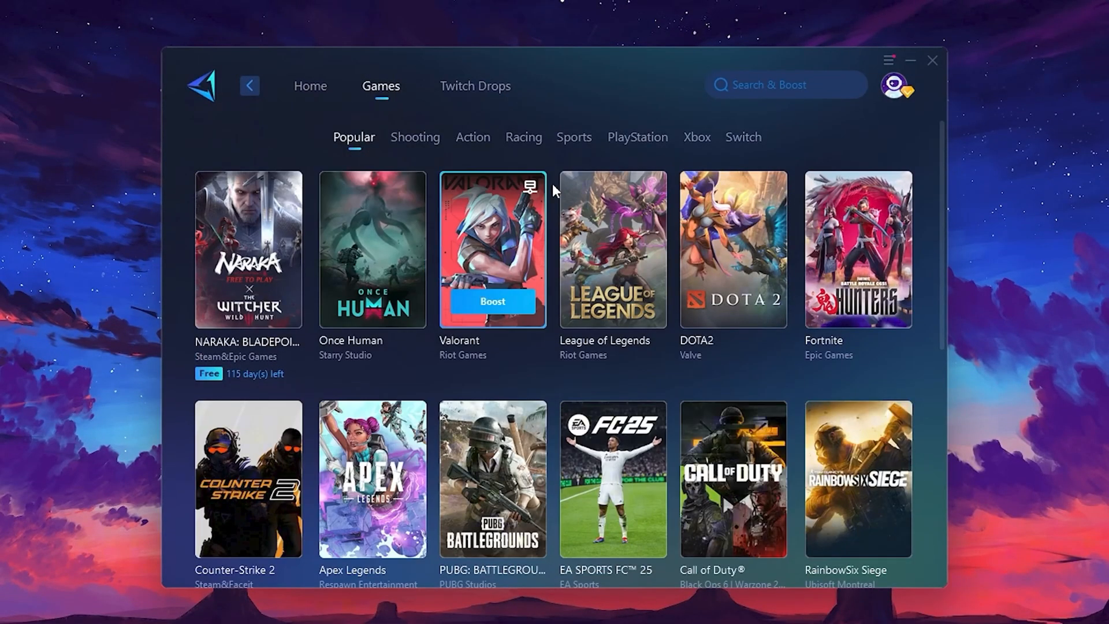
pyautogui.moveTo(763, 214)
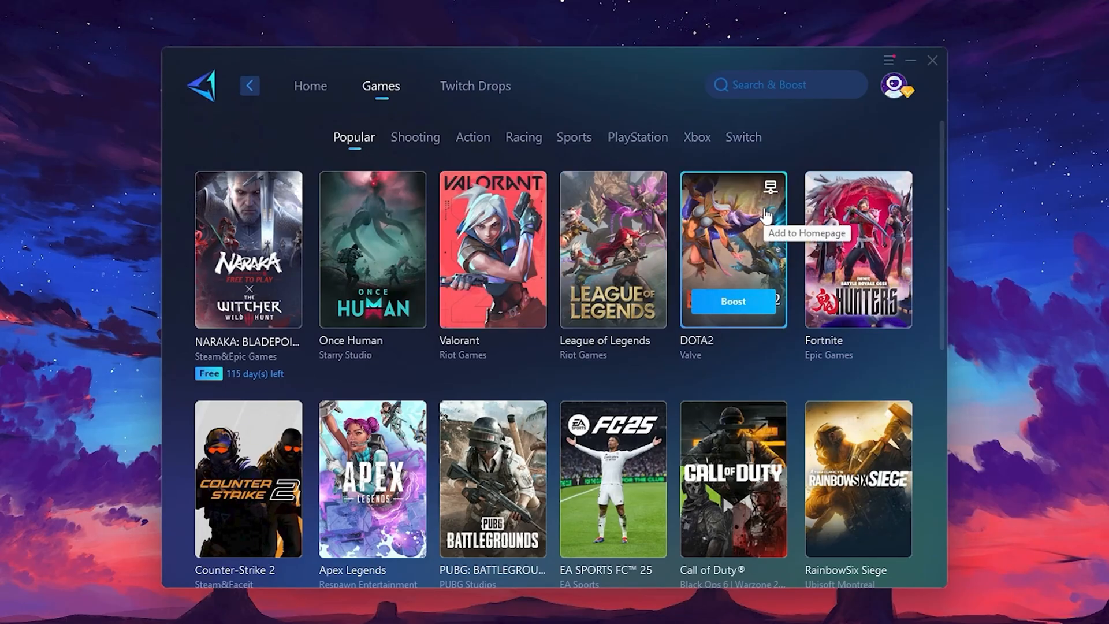
pyautogui.moveTo(310, 86)
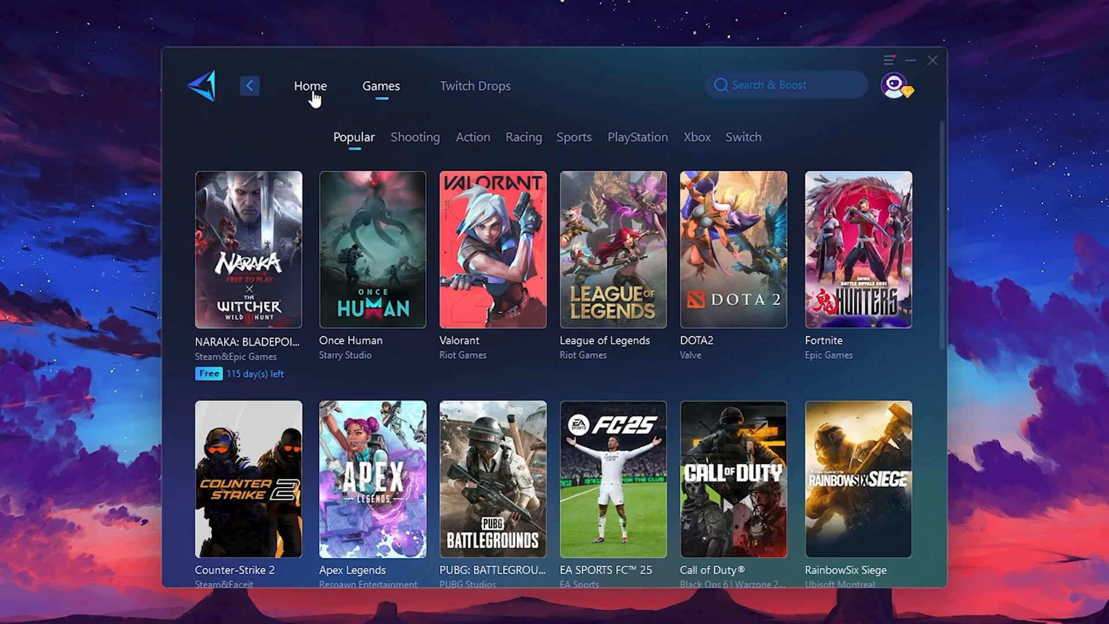
# - Return to GearUP Booster's Home page with the pinned games including Fortnite
pyautogui.click(310, 85)
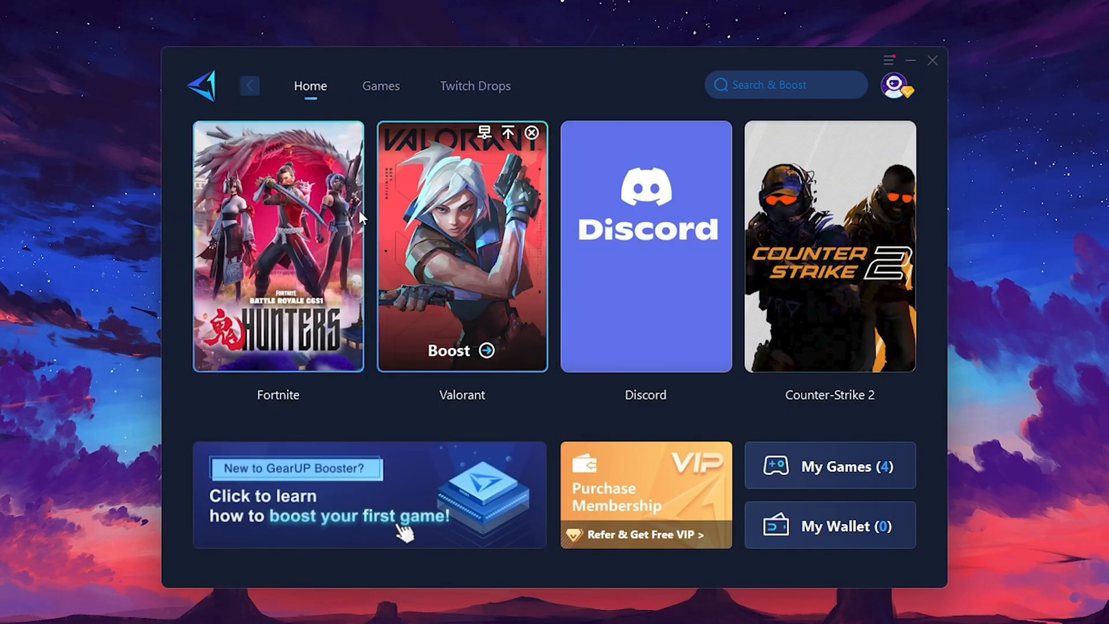
pyautogui.moveTo(279, 258)
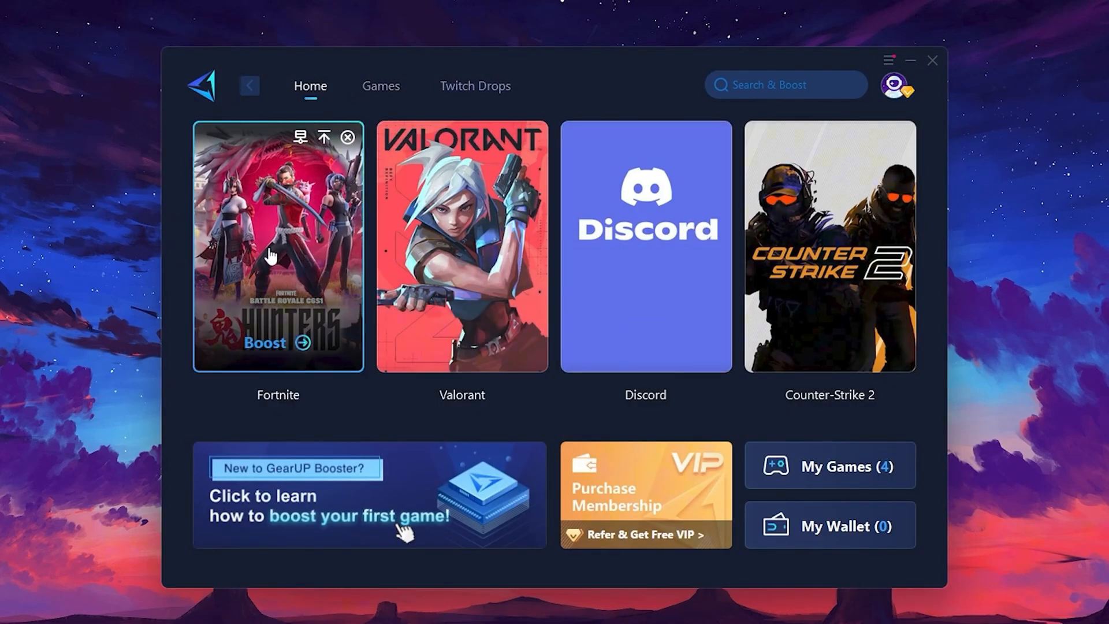
pyautogui.moveTo(275, 353)
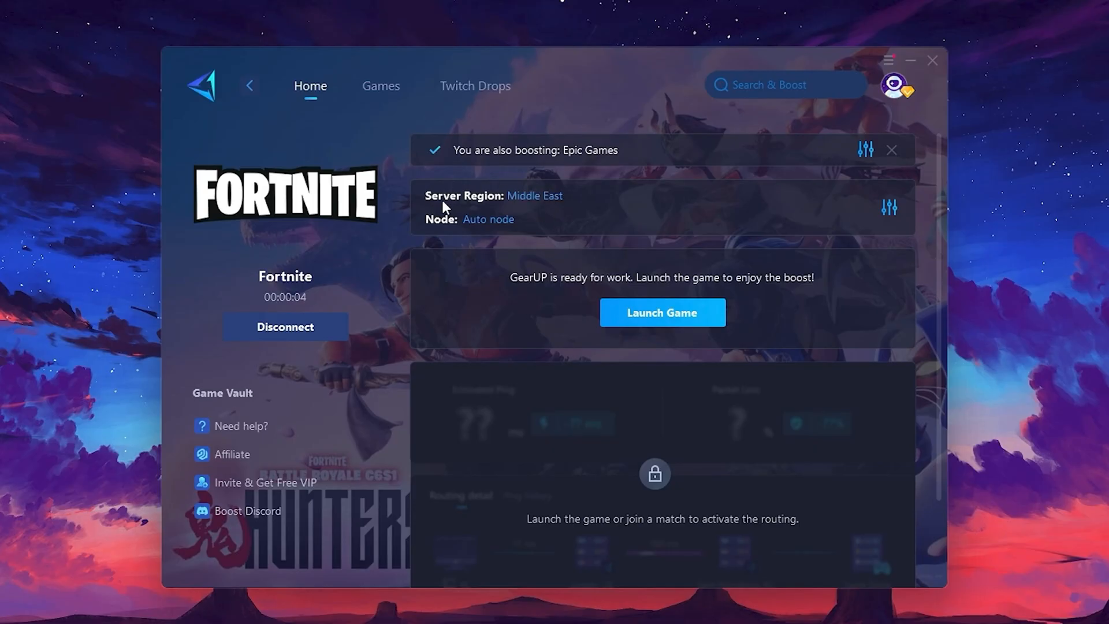
pyautogui.moveTo(535, 197)
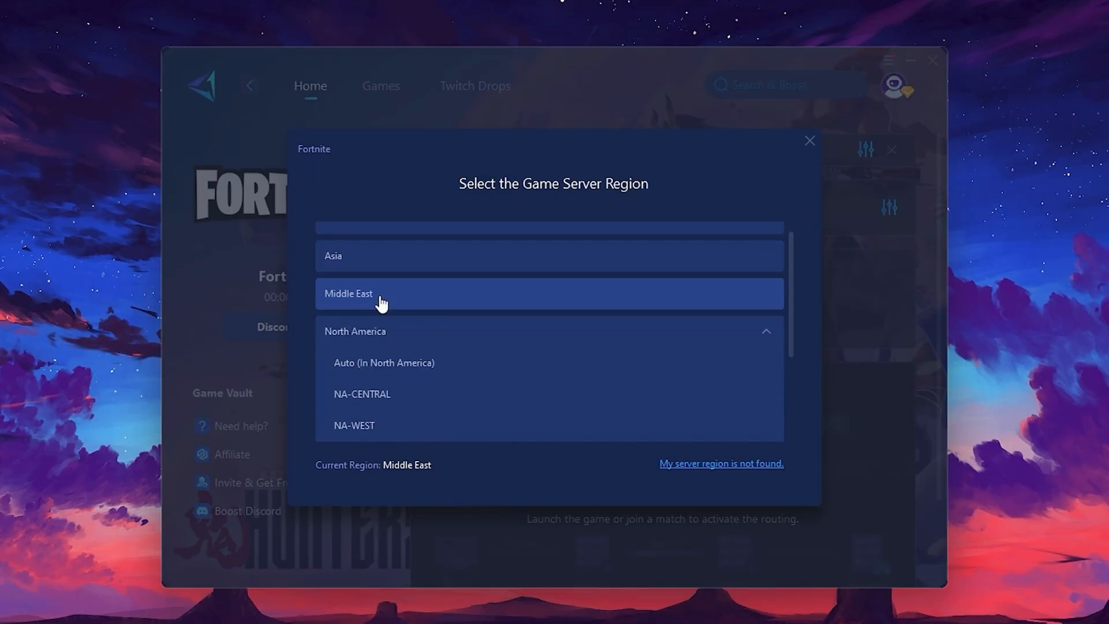
pyautogui.moveTo(811, 142)
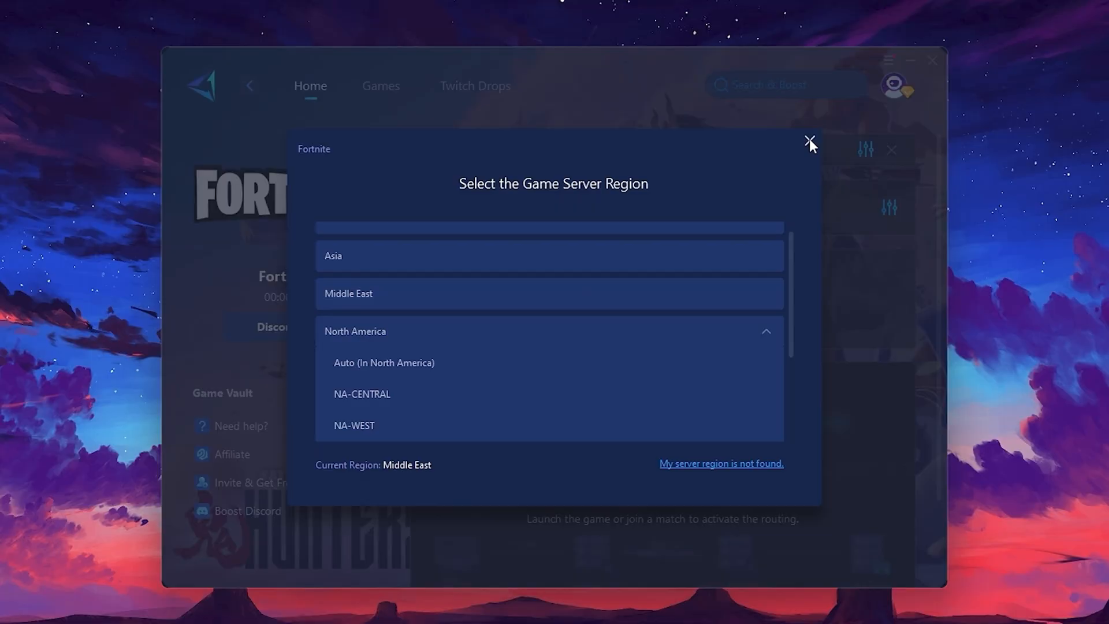
# - Keep the Middle East region, choose the Auto node for Fortnite and launch the game boosted
pyautogui.click(810, 142)
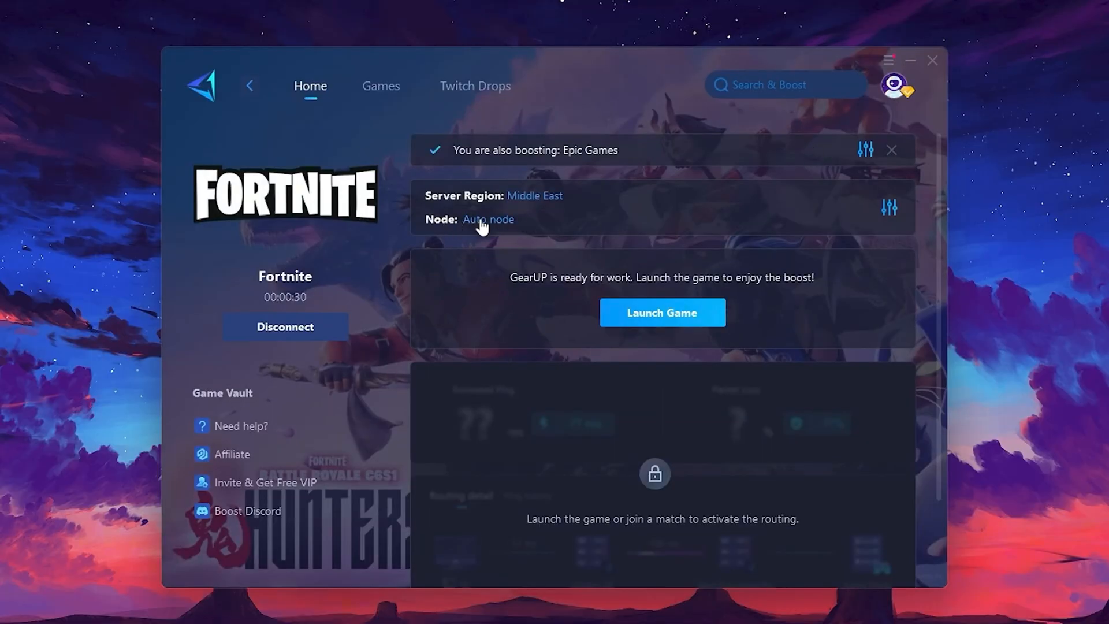
pyautogui.click(488, 220)
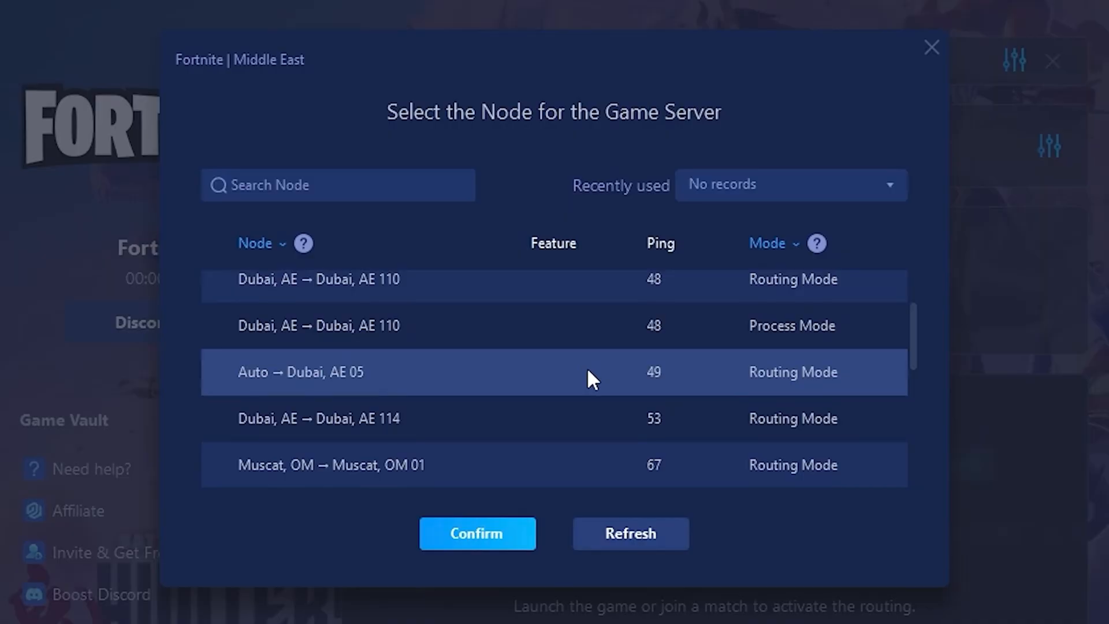
pyautogui.scroll(3)
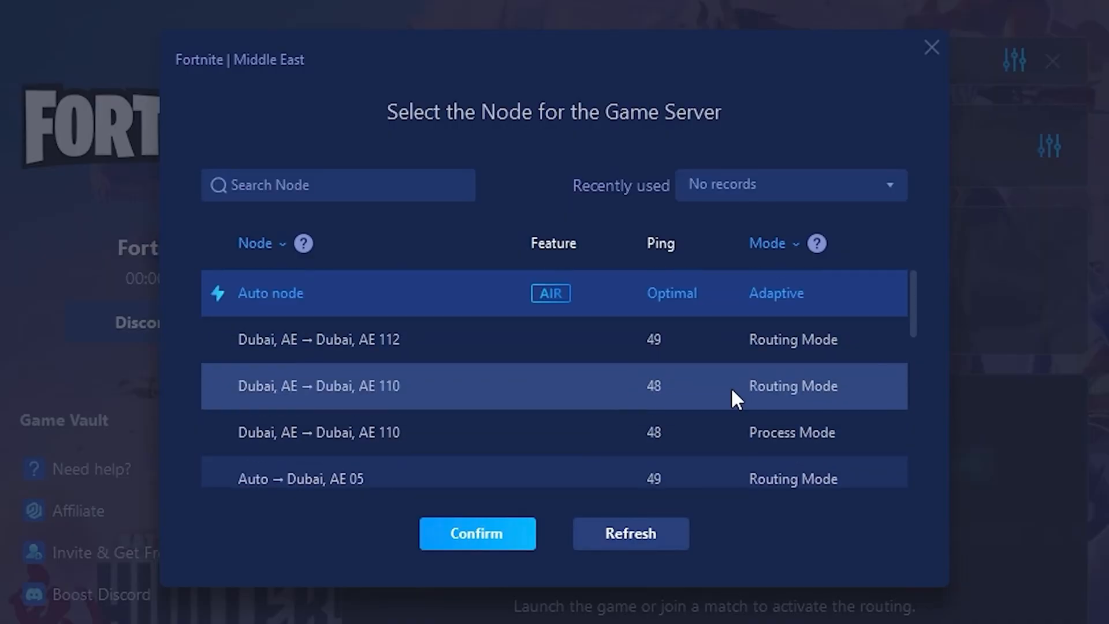
pyautogui.moveTo(669, 300)
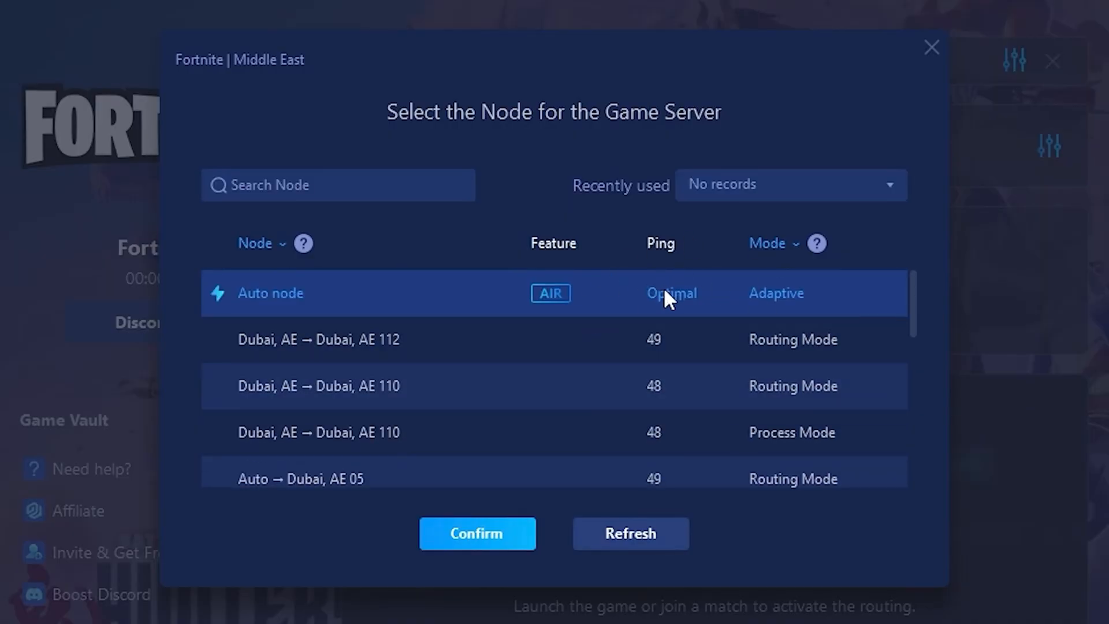
pyautogui.moveTo(732, 331)
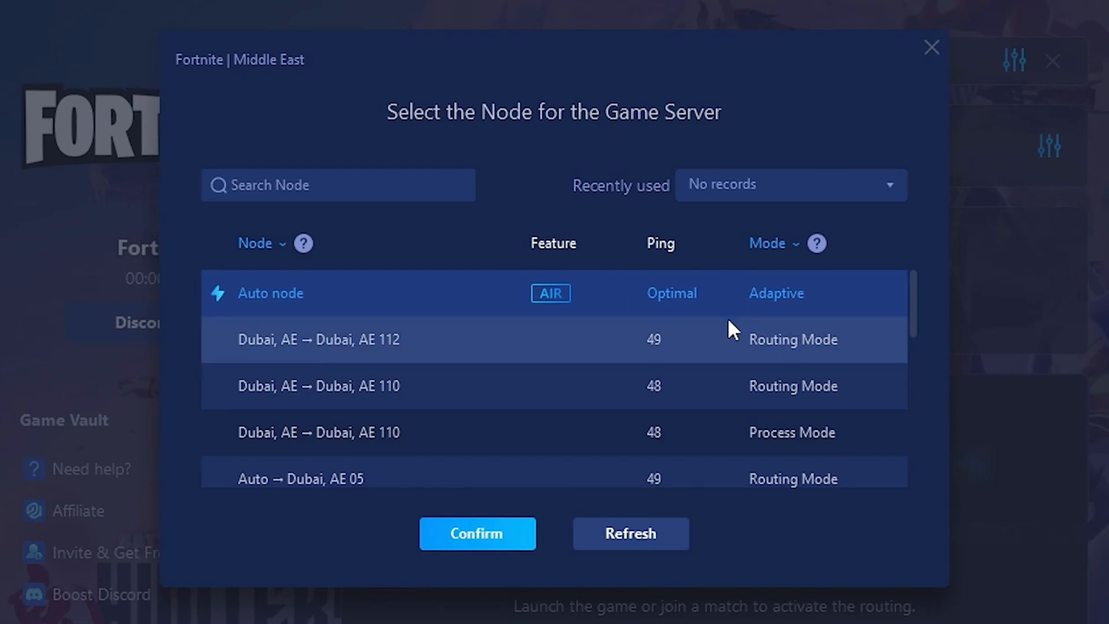
pyautogui.click(477, 534)
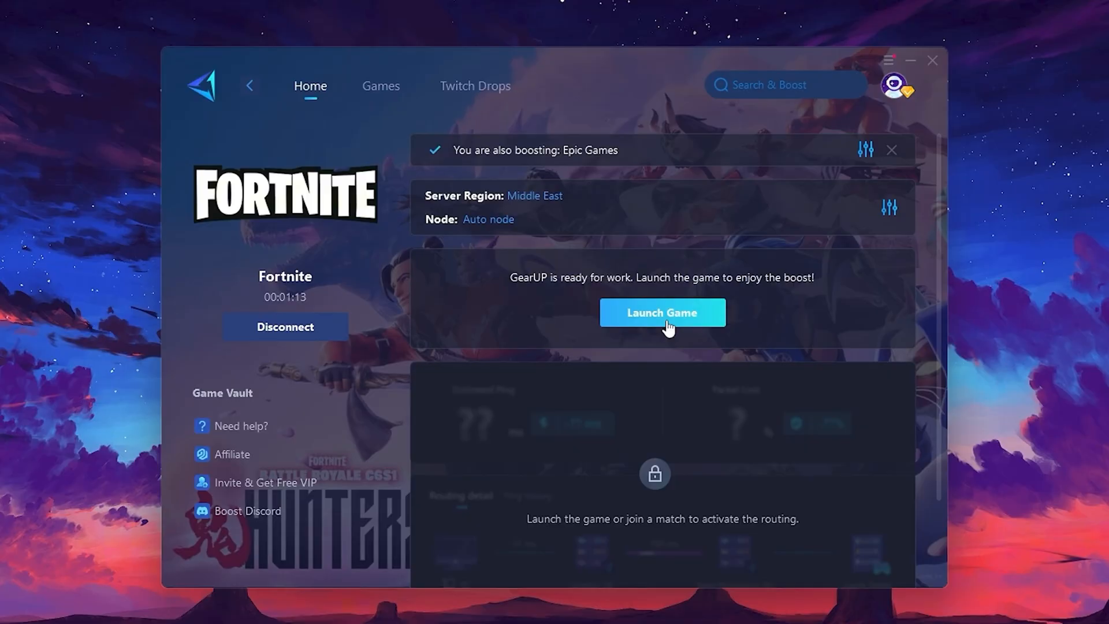
pyautogui.click(662, 313)
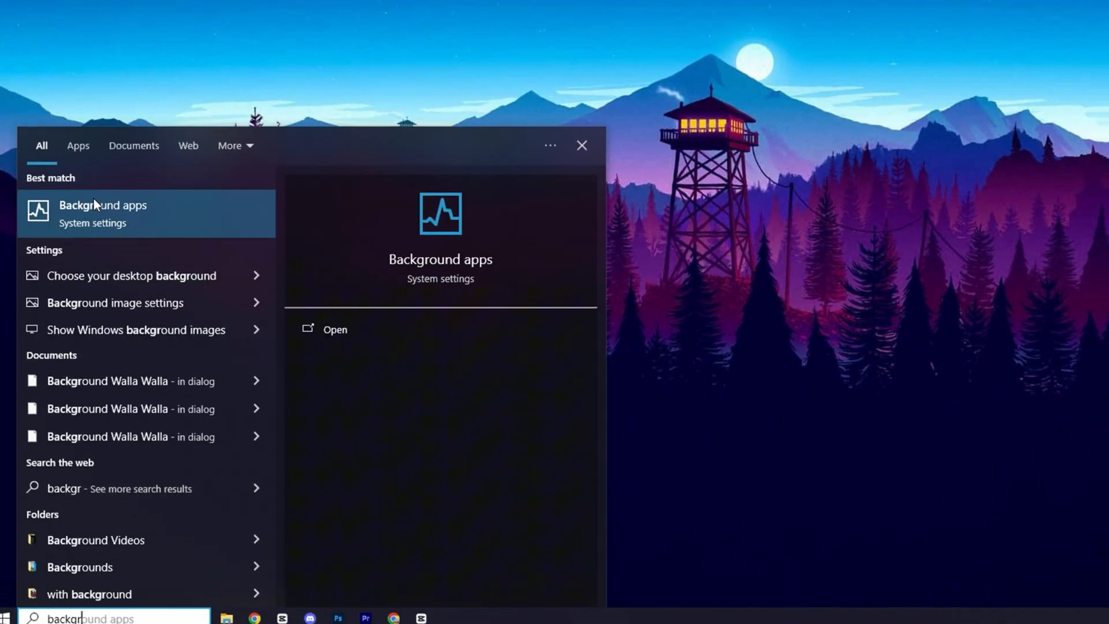
# - Review the Background apps list from Calculator to TranslucentTB with every app blocked, then return to Windows search
pyautogui.click(335, 329)
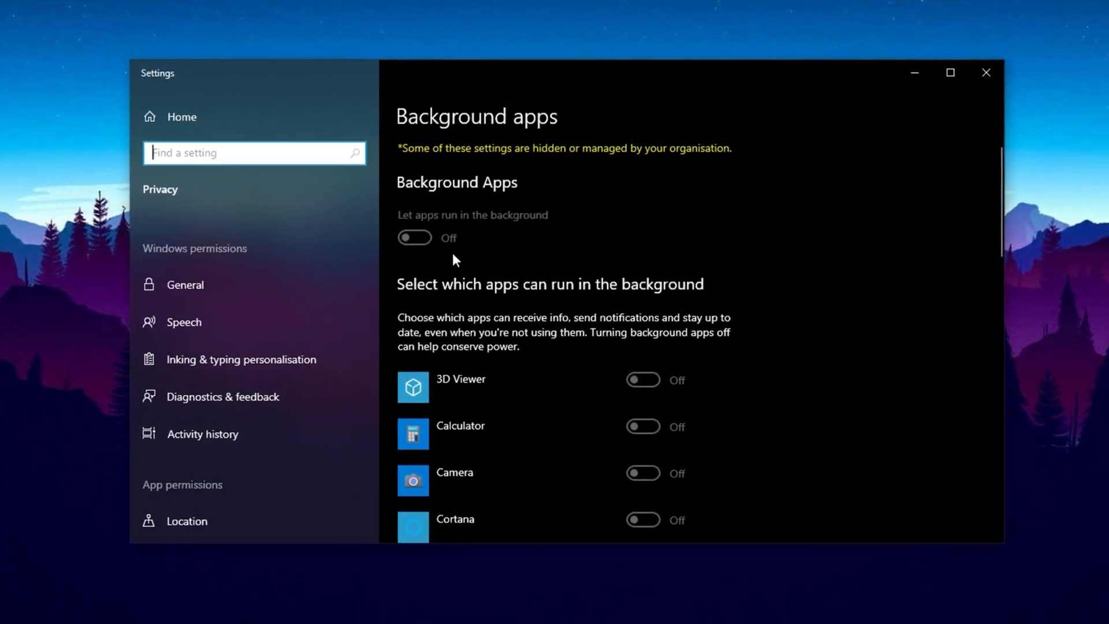
pyautogui.scroll(-3)
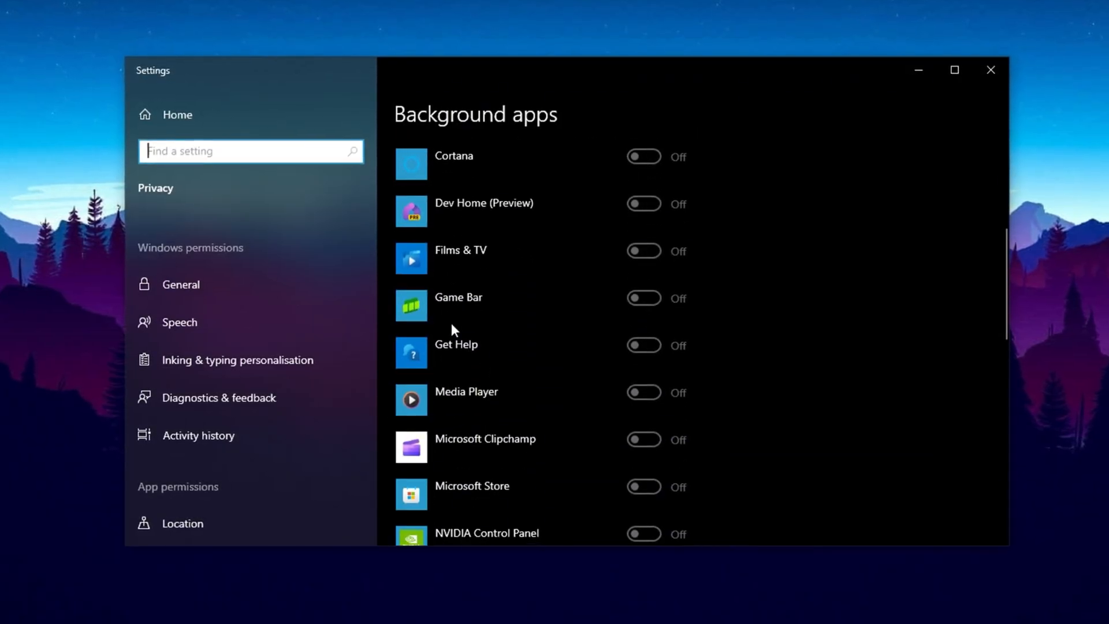
pyautogui.scroll(-3)
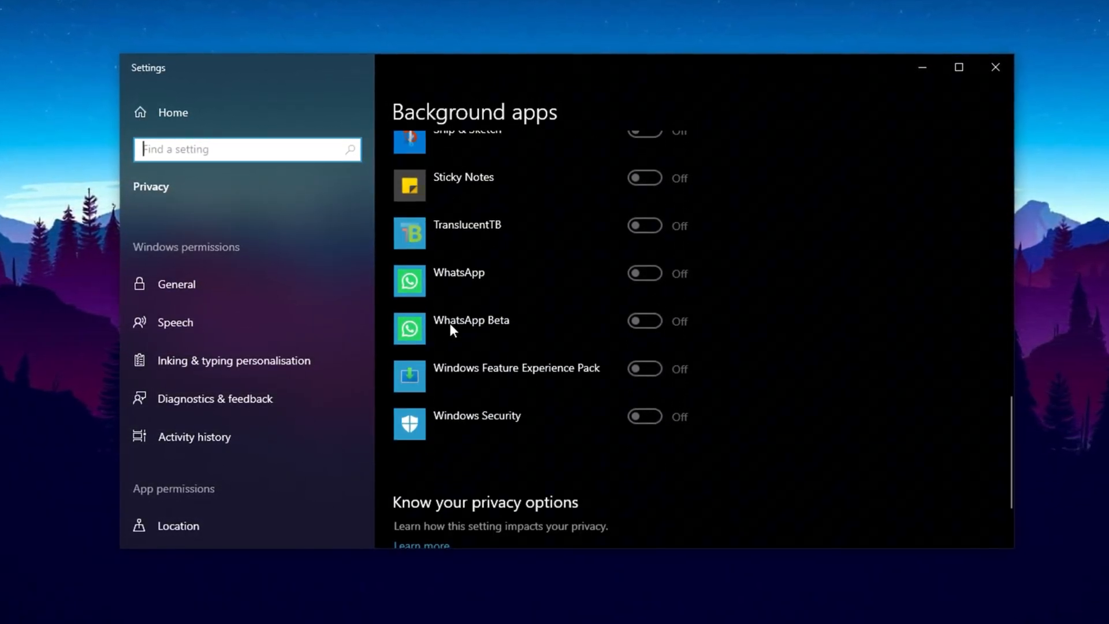
pyautogui.scroll(3)
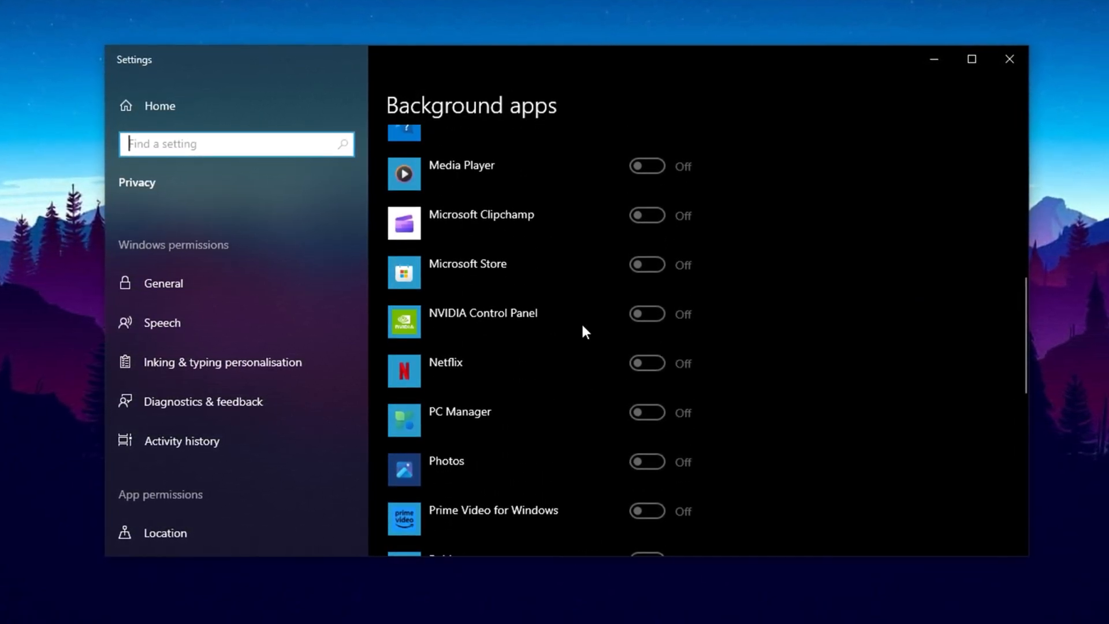
pyautogui.scroll(3)
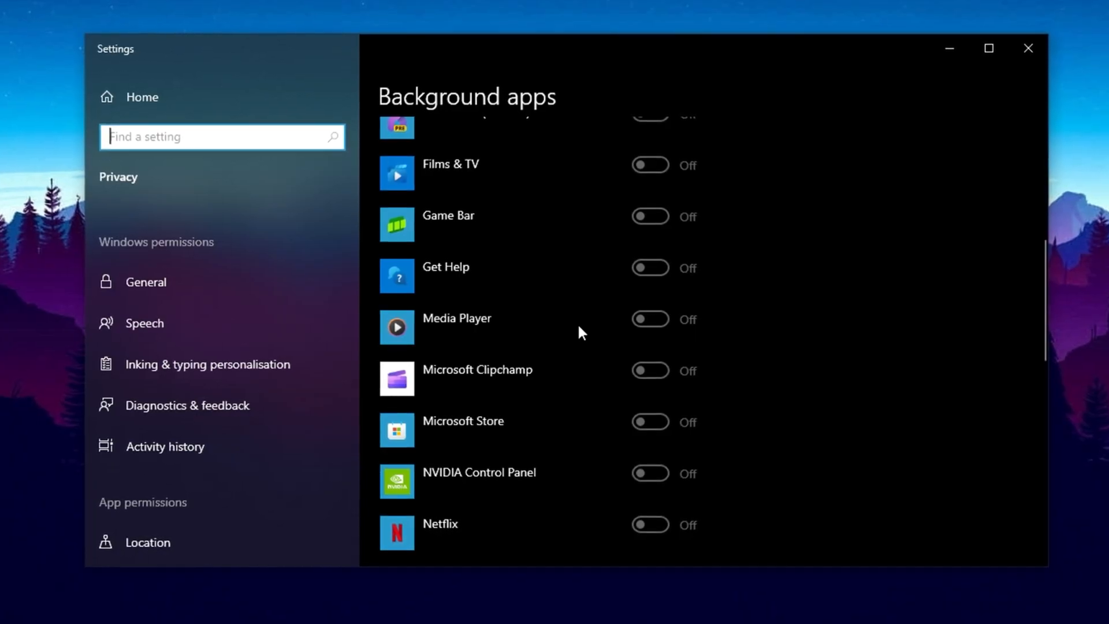
pyautogui.scroll(3)
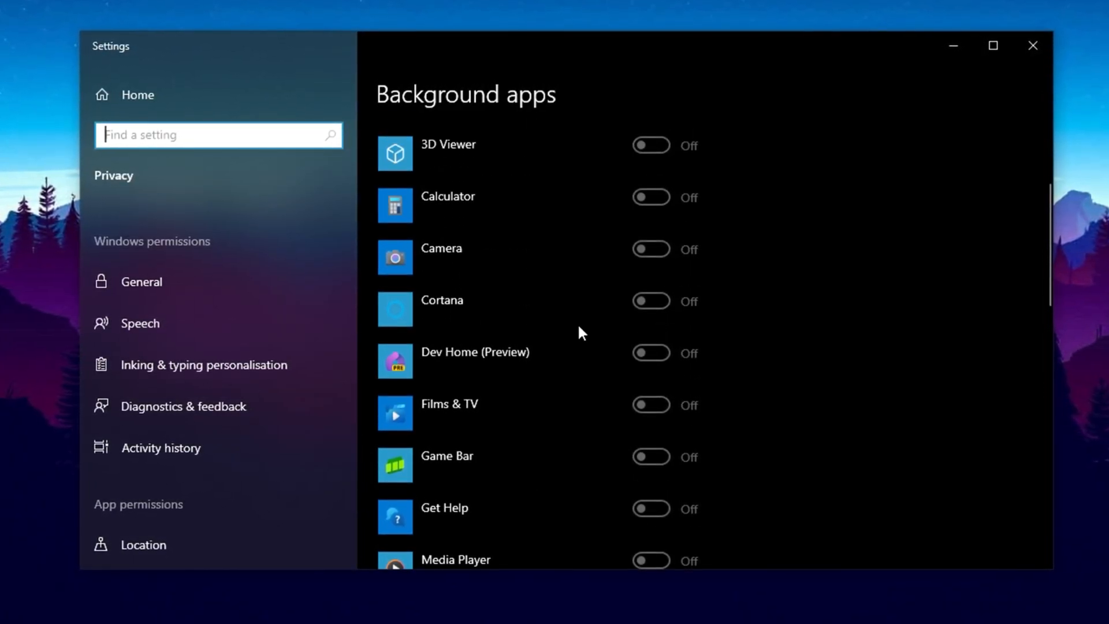
pyautogui.scroll(3)
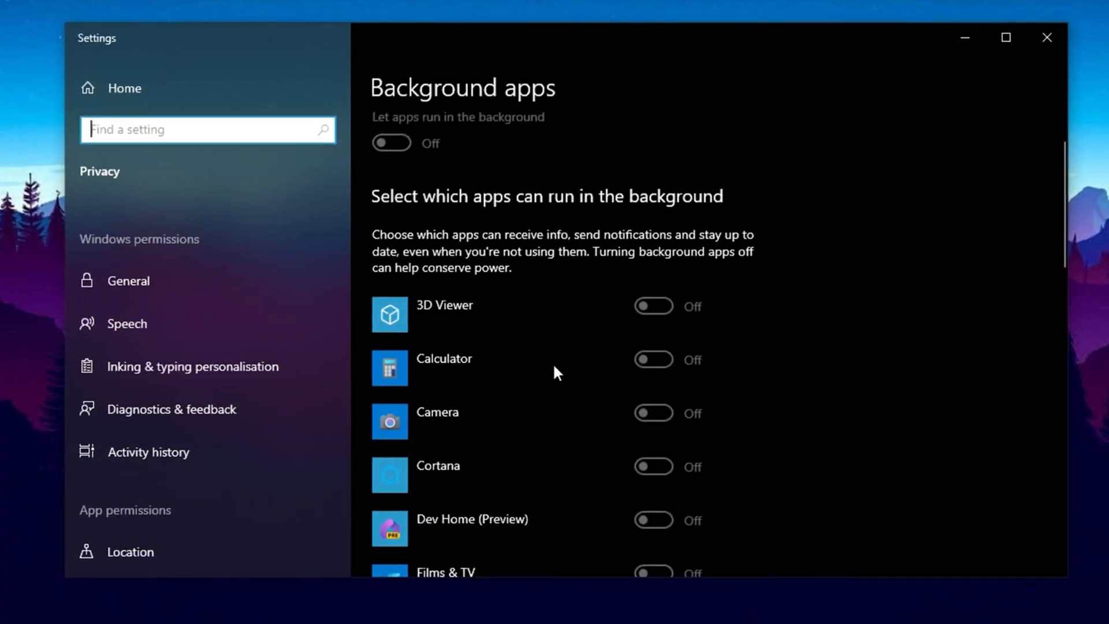
pyautogui.moveTo(537, 366)
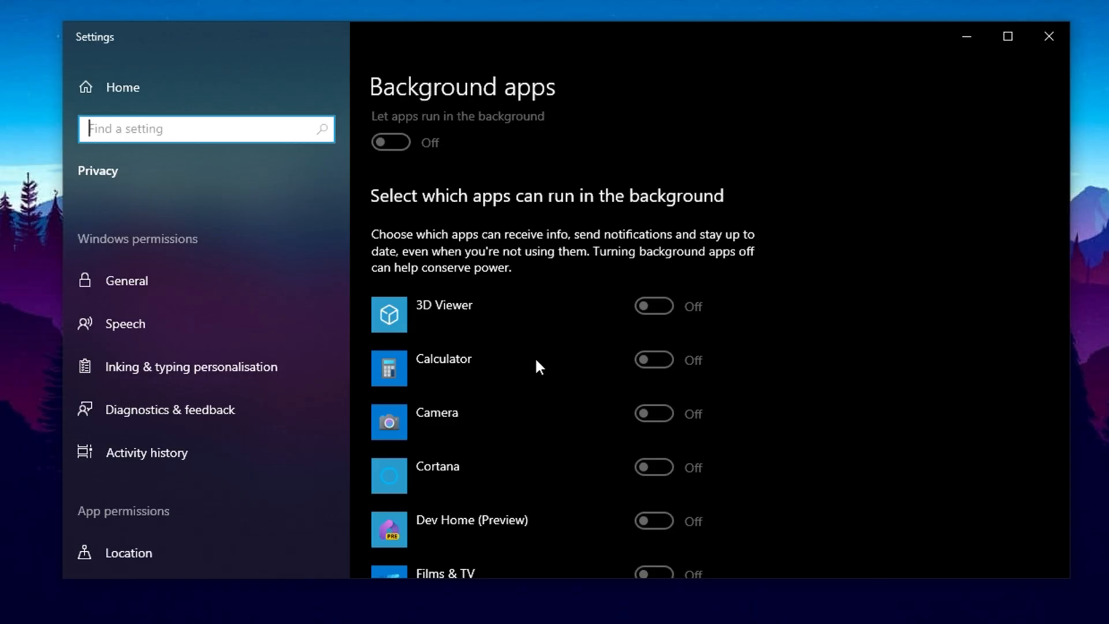
pyautogui.moveTo(570, 322)
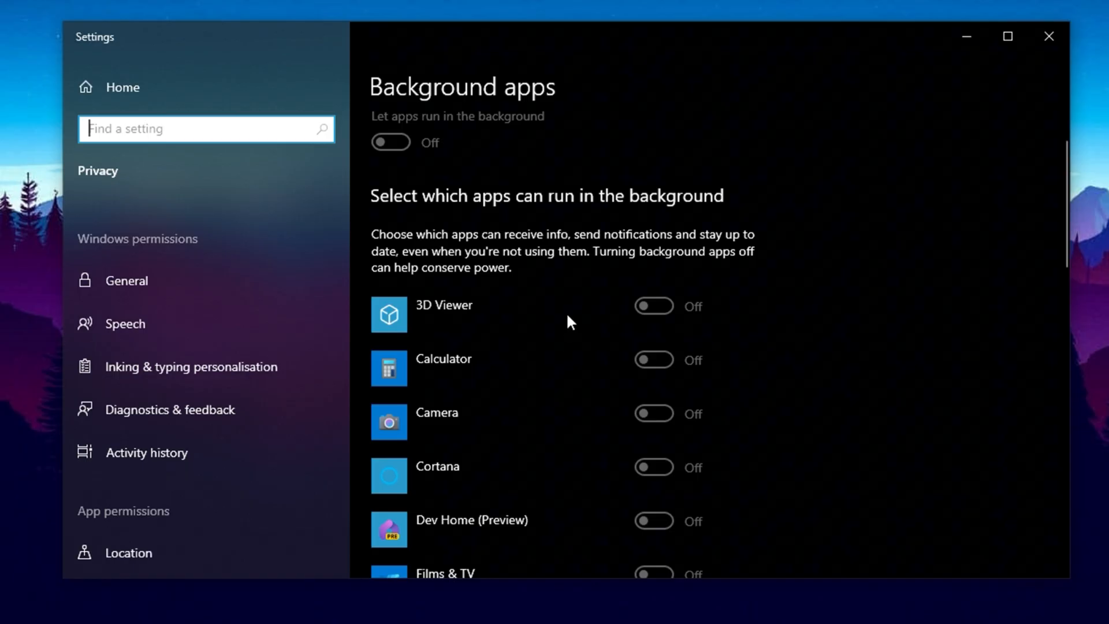
pyautogui.scroll(-3)
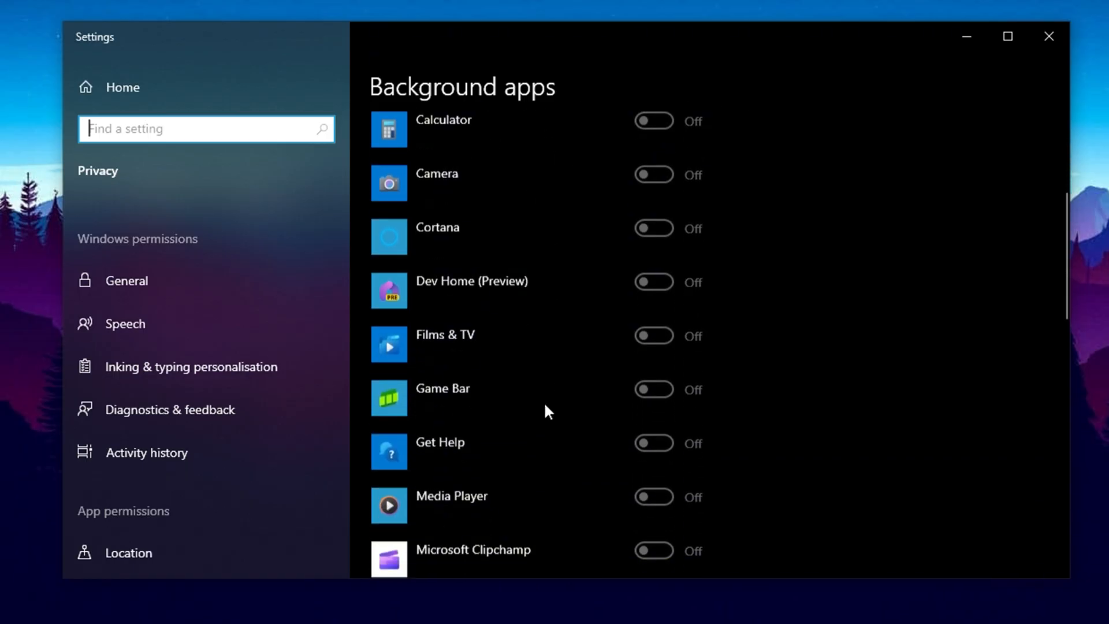
pyautogui.scroll(-3)
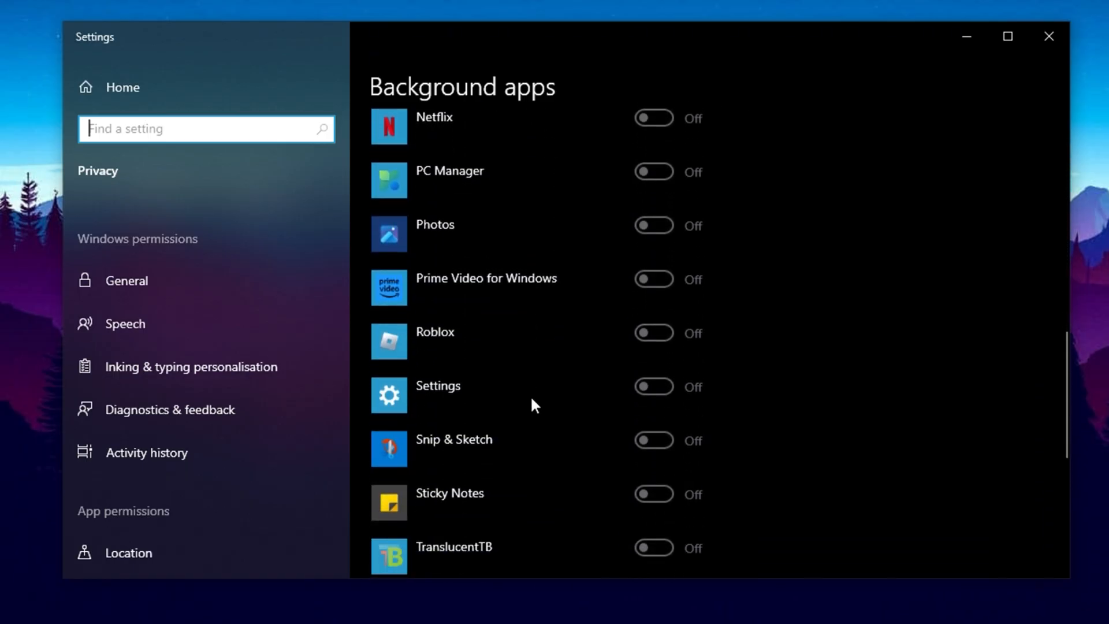
pyautogui.scroll(-3)
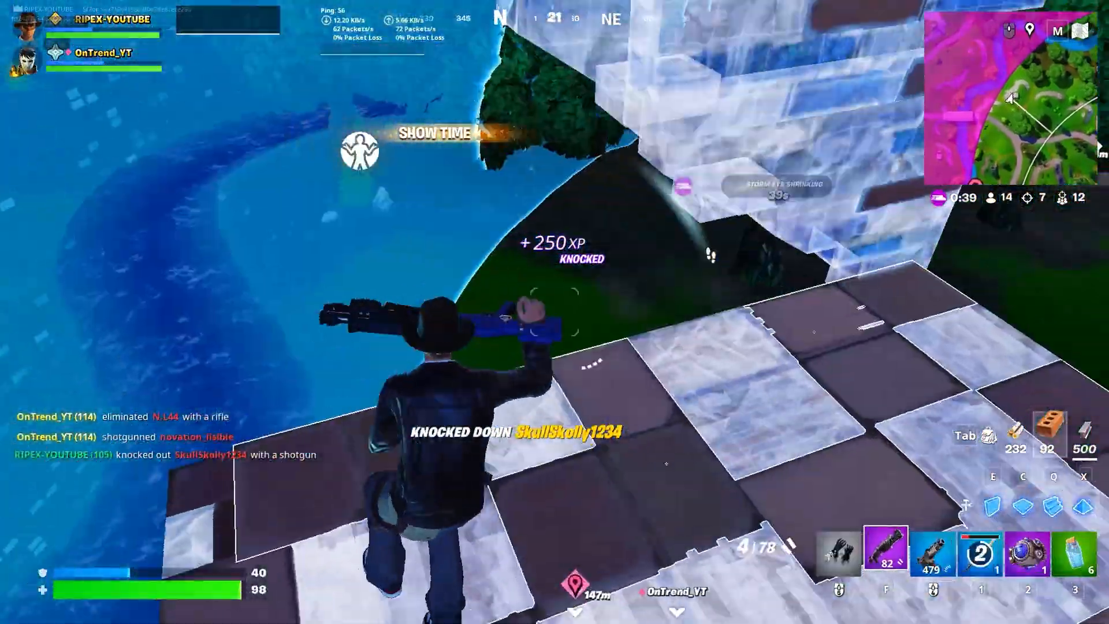
pyautogui.click(10, 612)
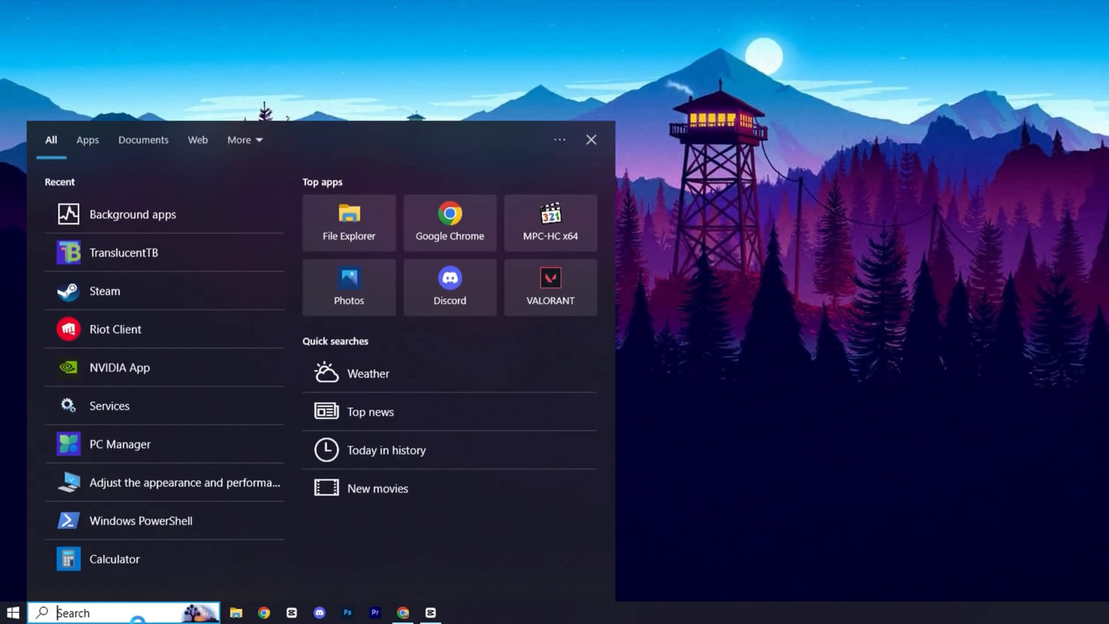
# - Find 'notif' in search and confirm Notifications & actions has app notifications off across the sender list
pyautogui.write('notif')
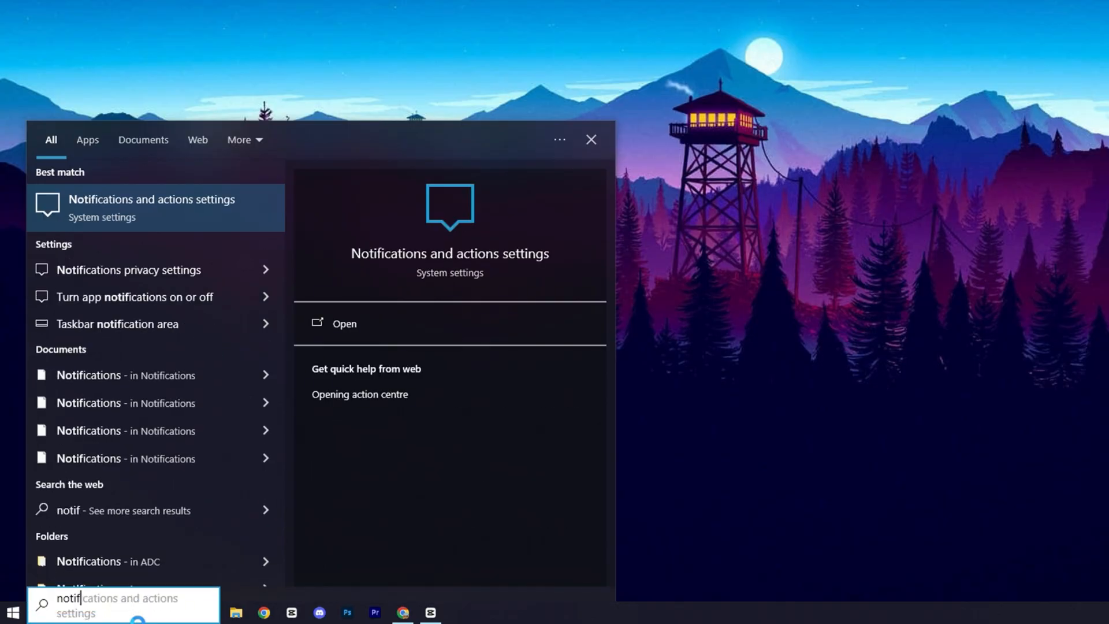
pyautogui.click(345, 323)
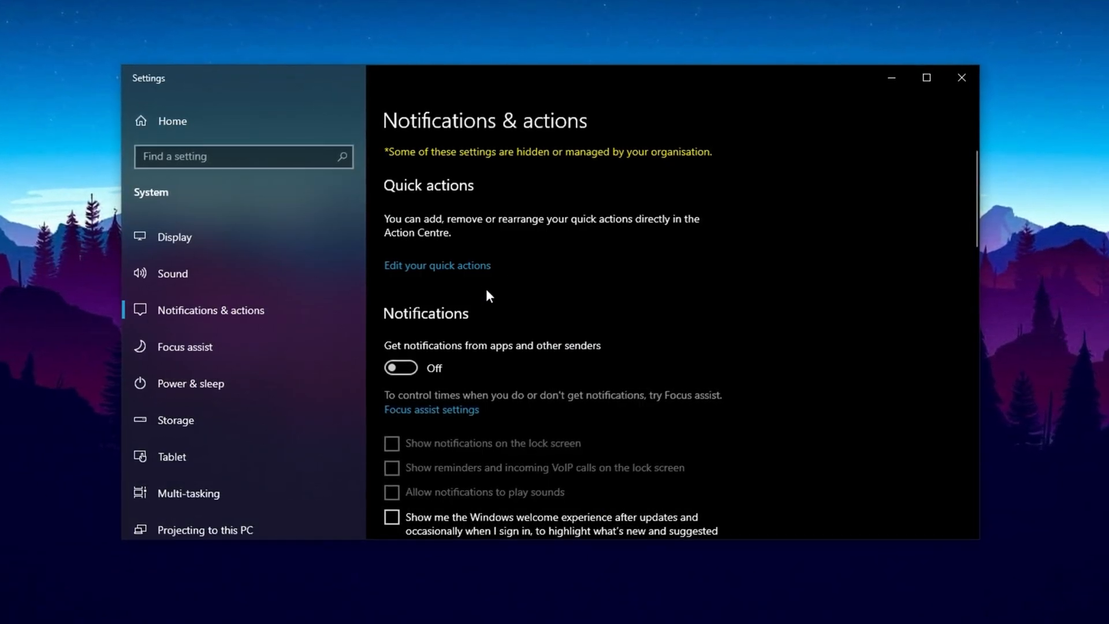
pyautogui.scroll(-3)
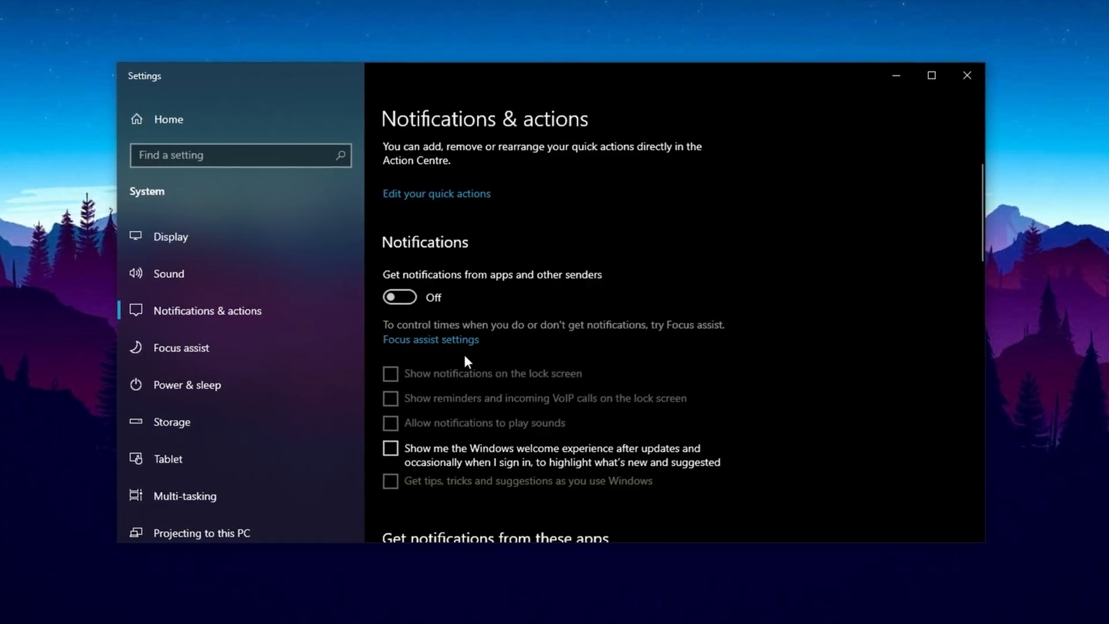
pyautogui.scroll(-3)
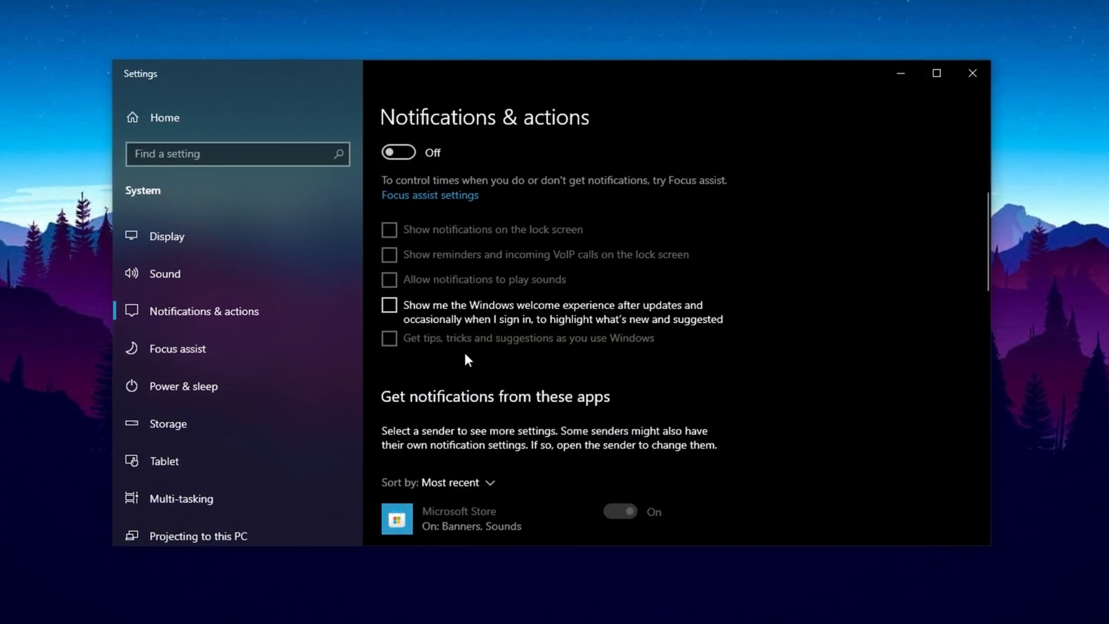
pyautogui.scroll(-3)
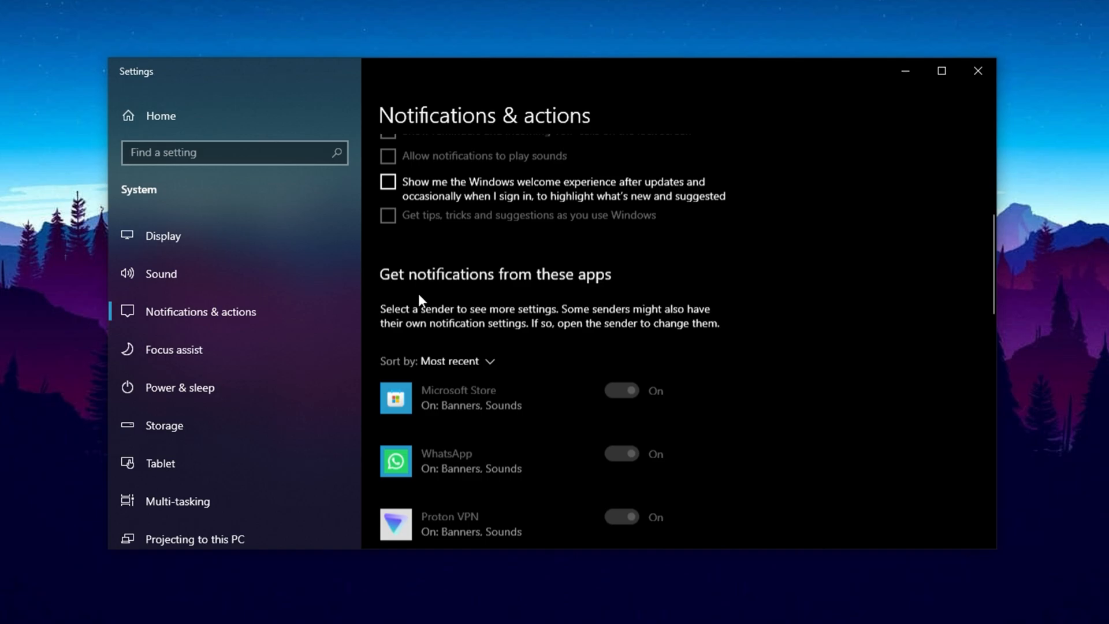
pyautogui.scroll(-3)
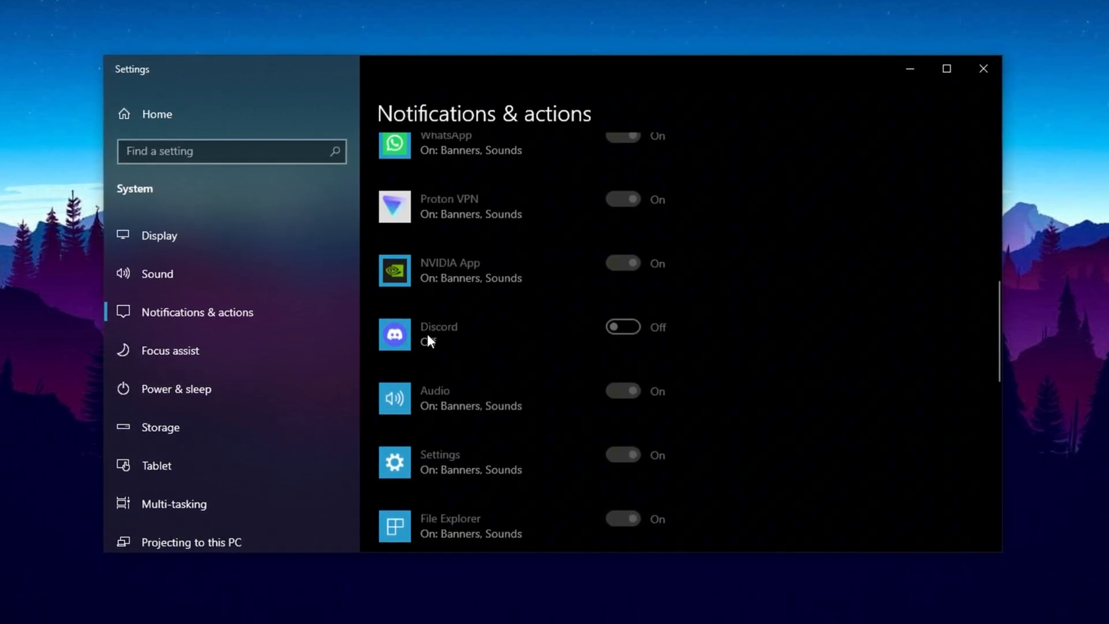
pyautogui.scroll(3)
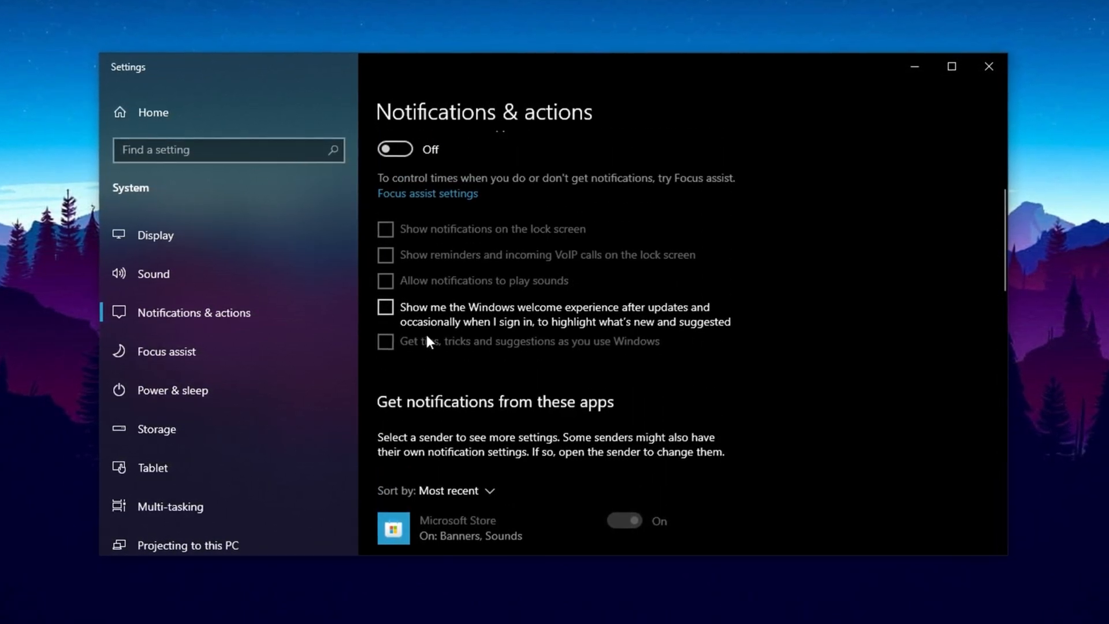
pyautogui.scroll(3)
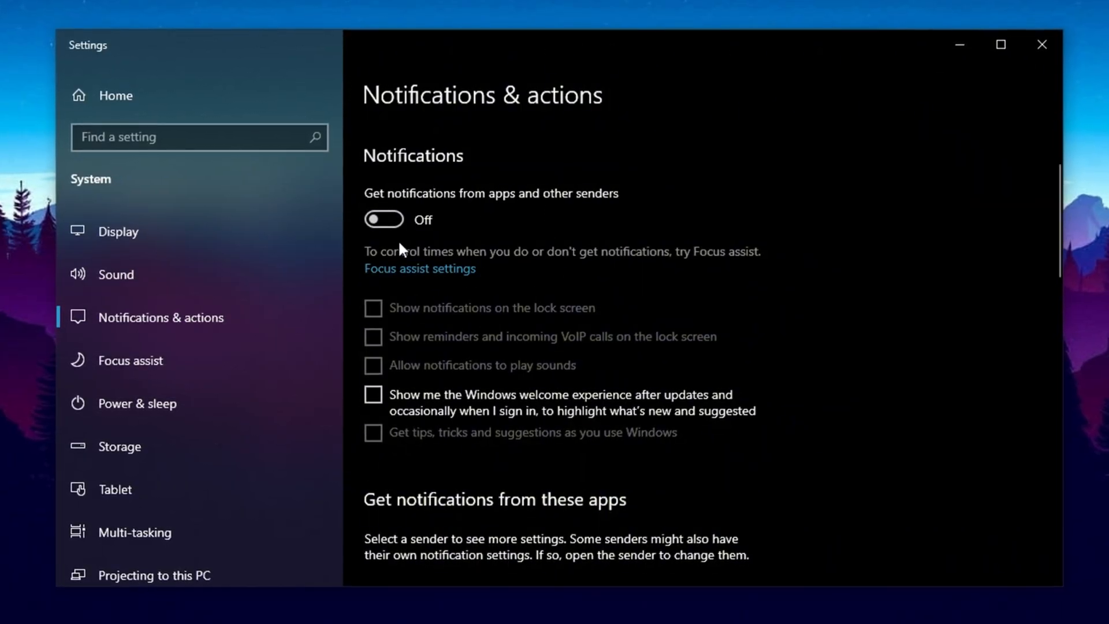
pyautogui.scroll(-3)
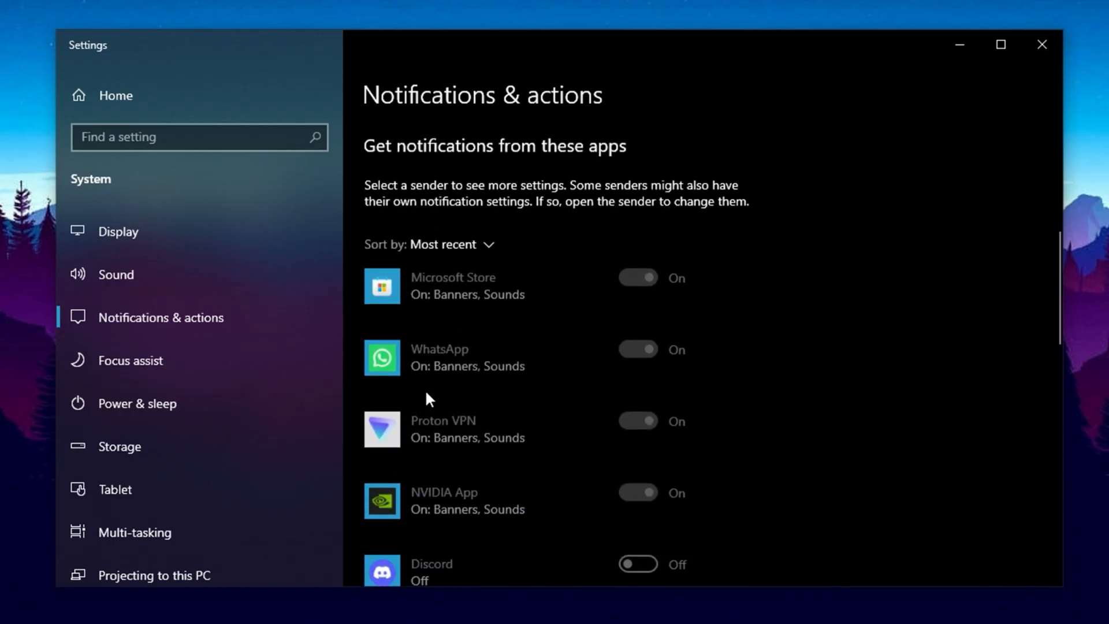
pyautogui.scroll(3)
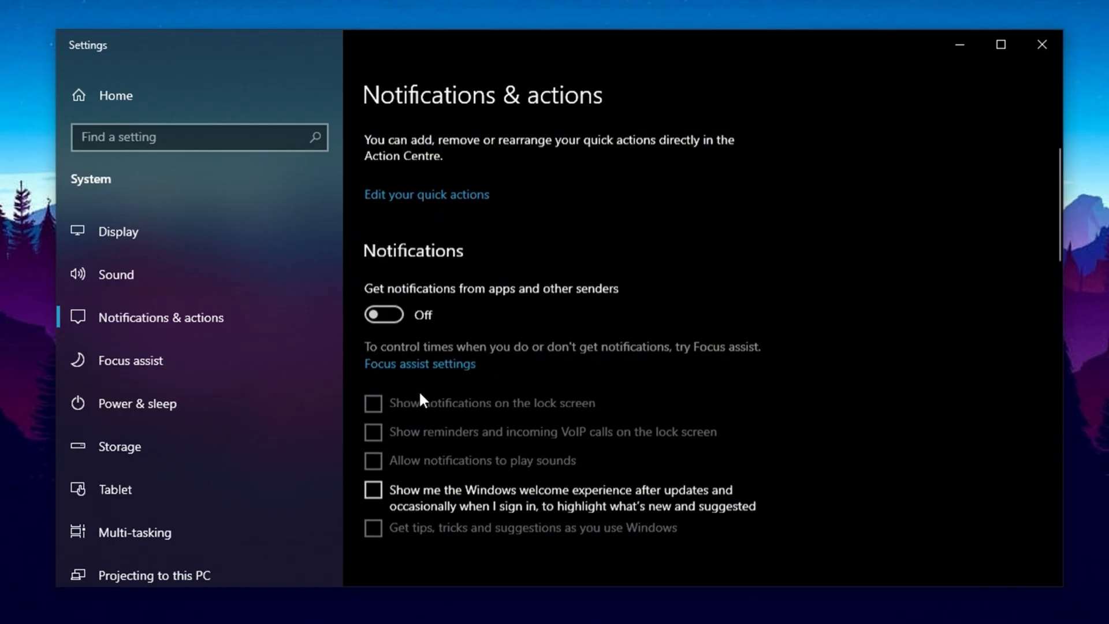
pyautogui.scroll(-3)
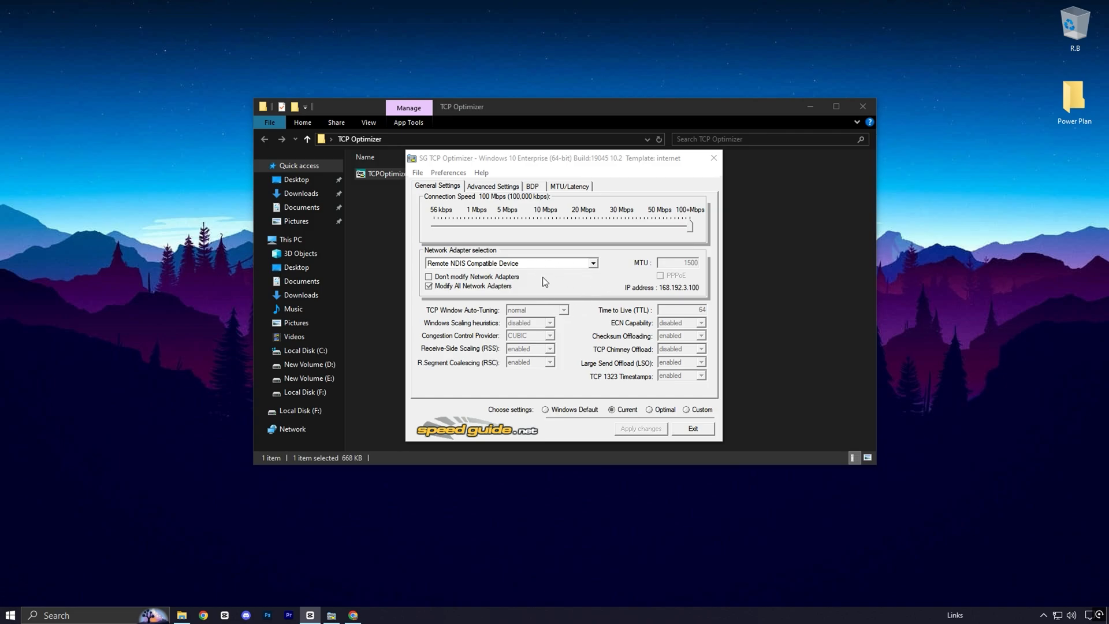
pyautogui.moveTo(550, 282)
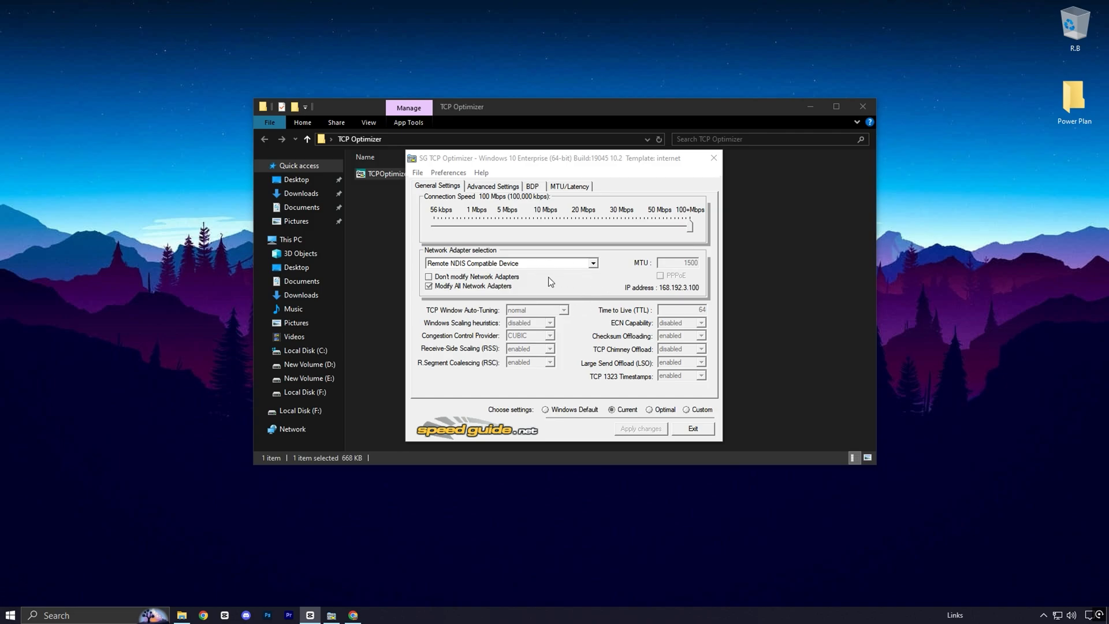
# - View the hasnztweaks.com CPU optimisation article in Chrome down to its DOWNLOAD section
pyautogui.click(352, 614)
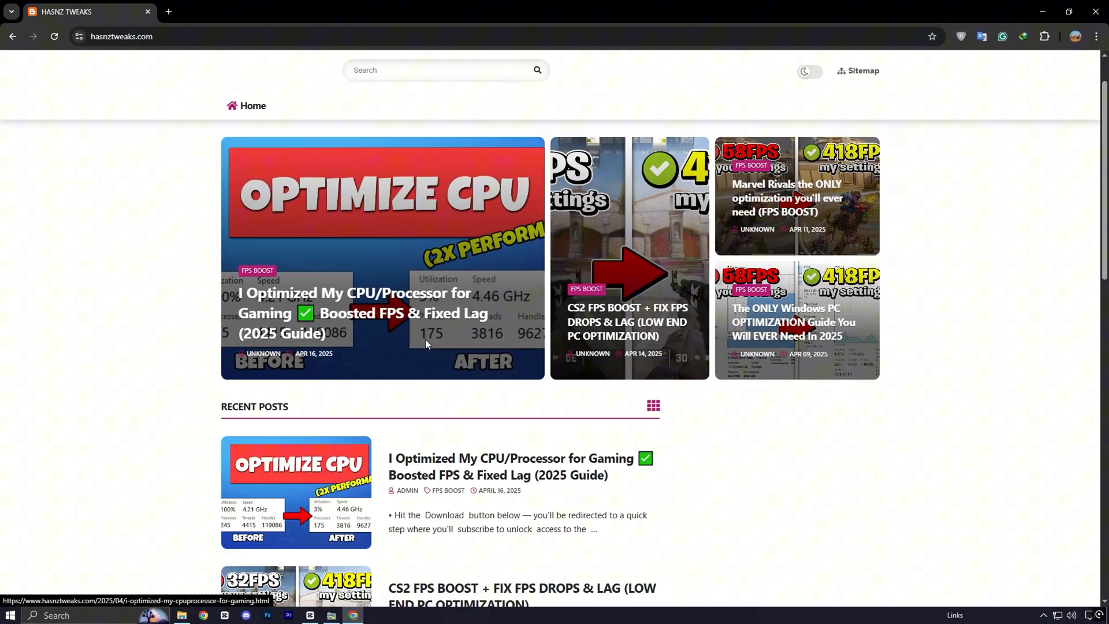
pyautogui.click(382, 313)
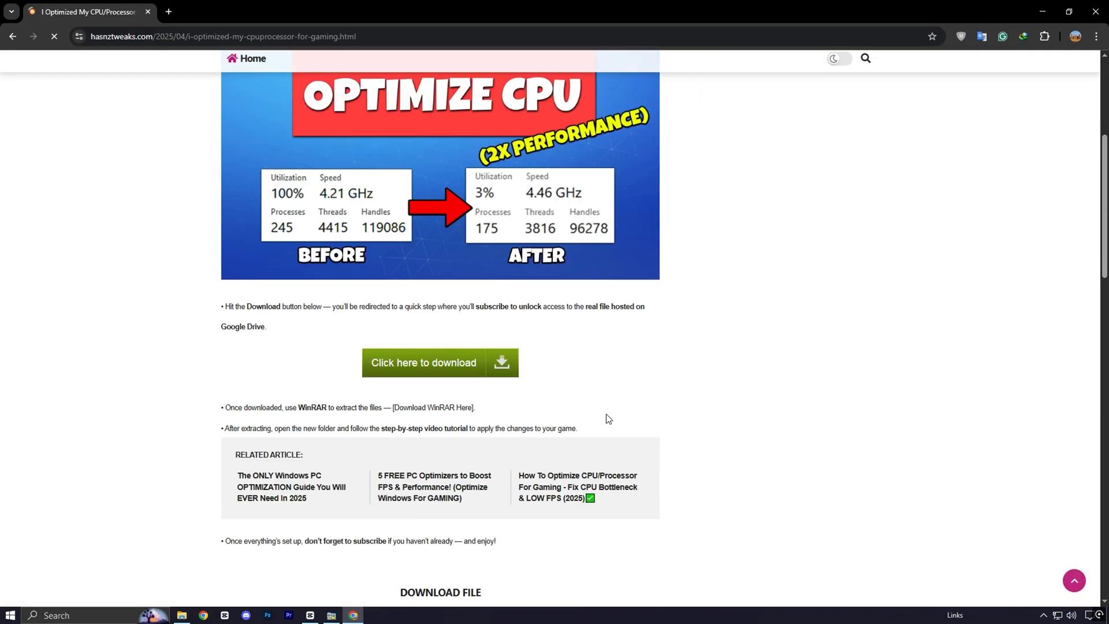
pyautogui.scroll(-3)
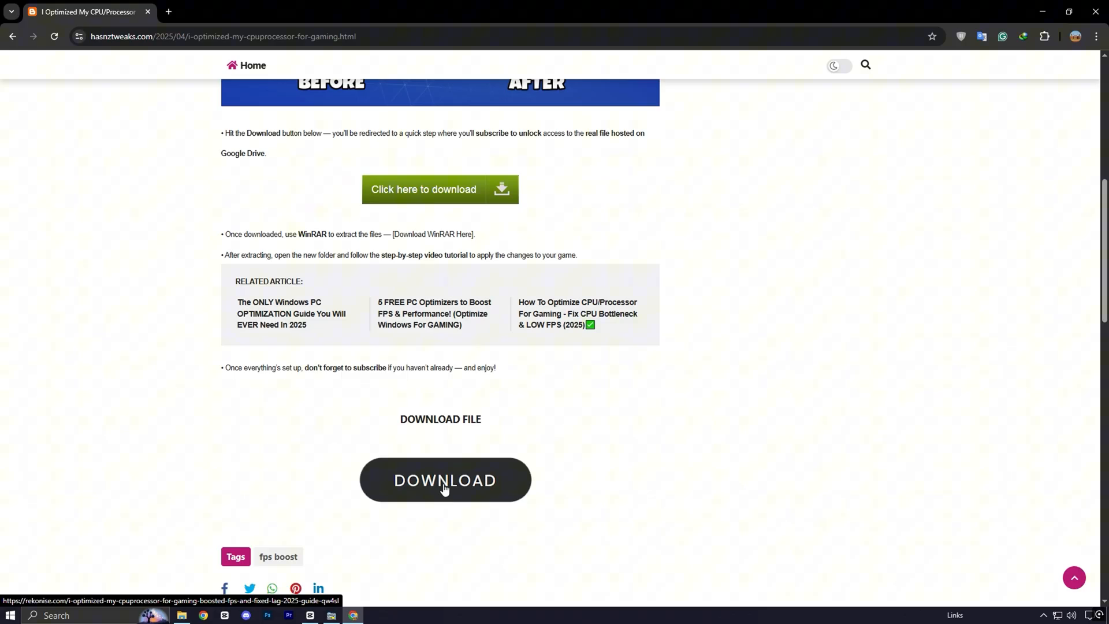
pyautogui.scroll(3)
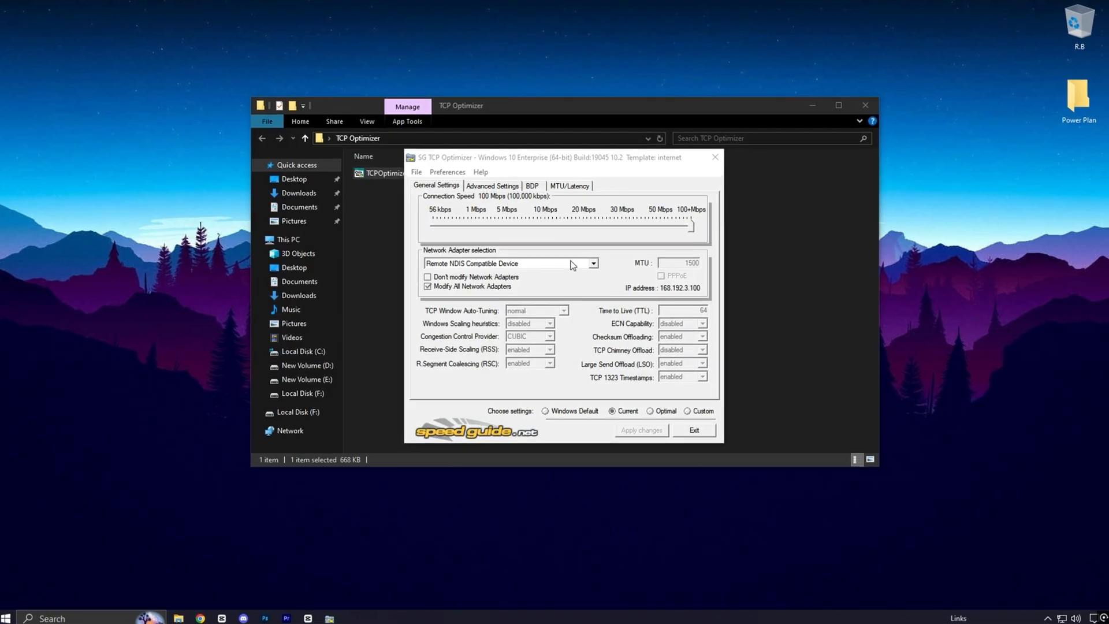
# - Tune the Intel Gigabit Ethernet adapter with custom settings: TCP Window Auto-Tuning disabled, congestion provider ctcp
pyautogui.click(593, 263)
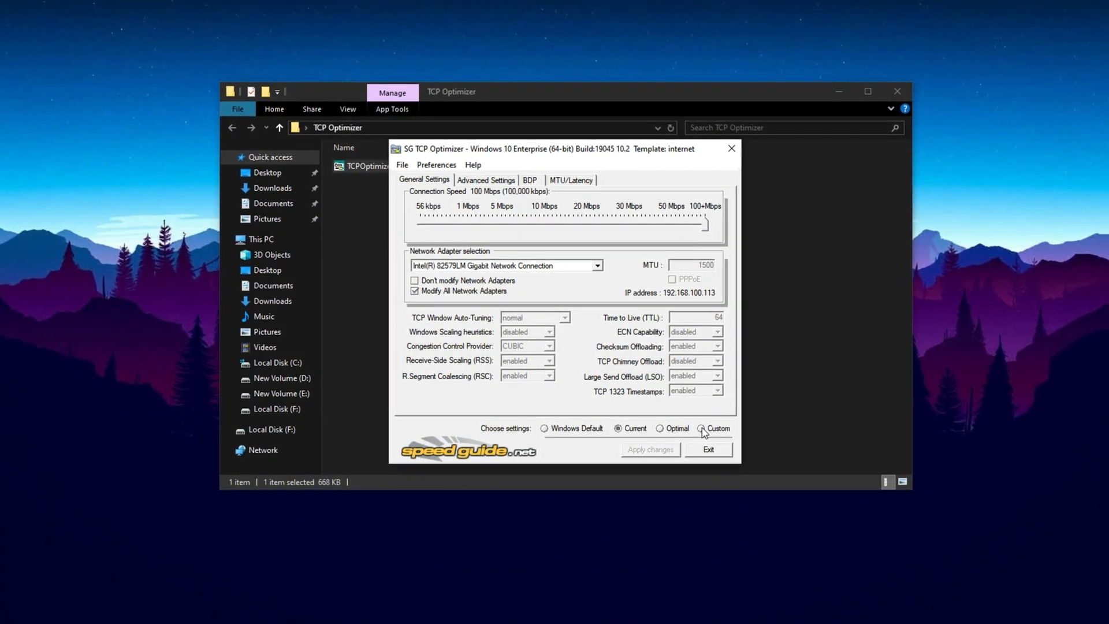
pyautogui.click(701, 428)
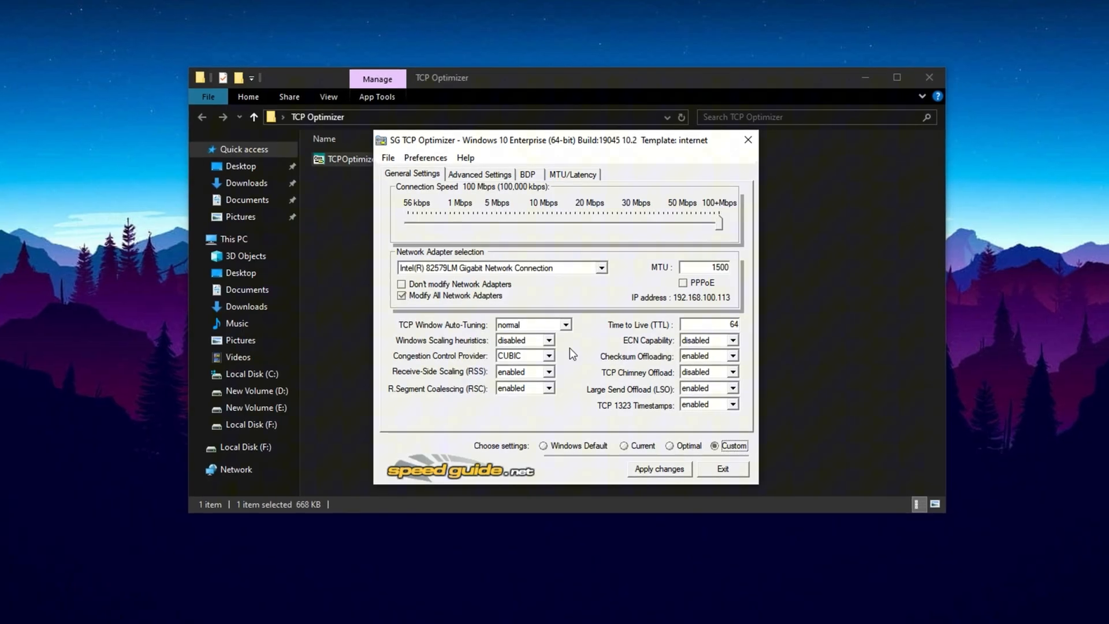
pyautogui.click(564, 326)
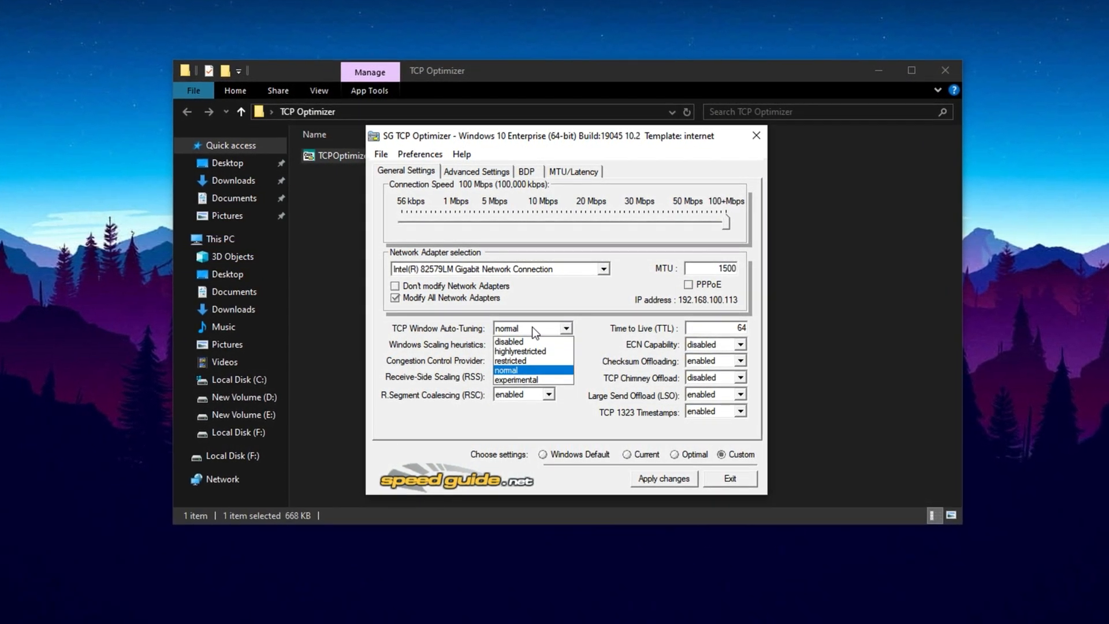
pyautogui.click(508, 342)
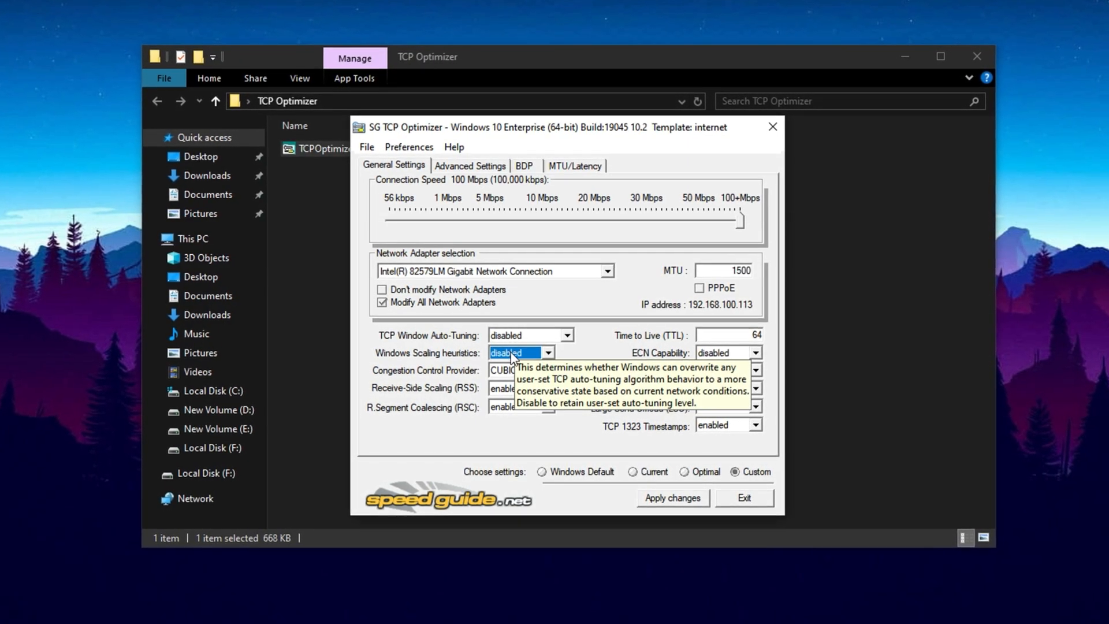
pyautogui.click(547, 372)
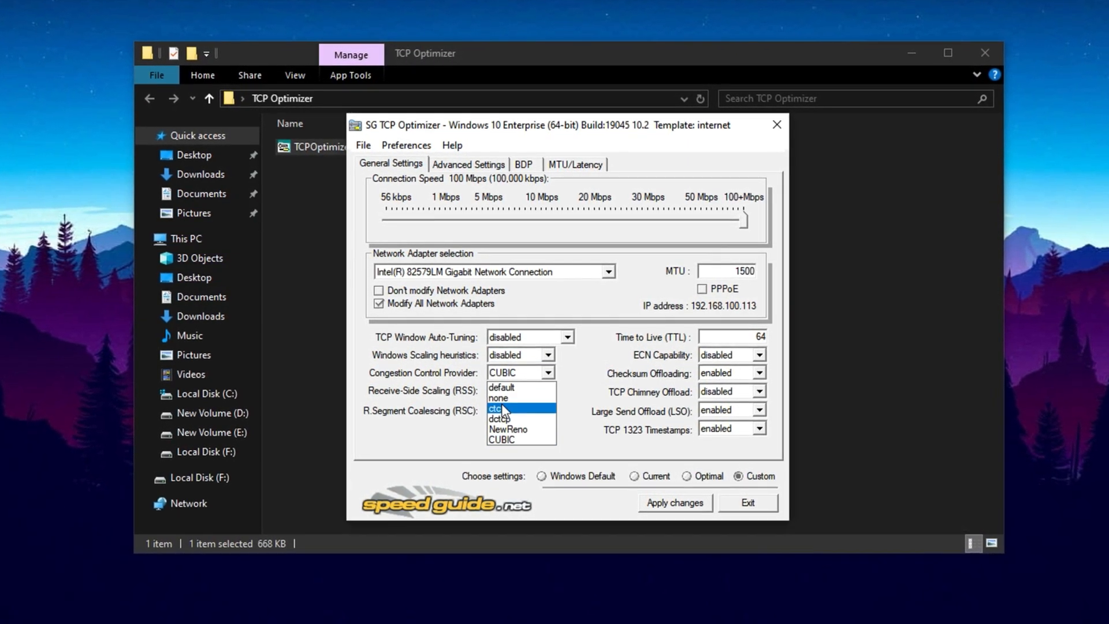
pyautogui.click(499, 408)
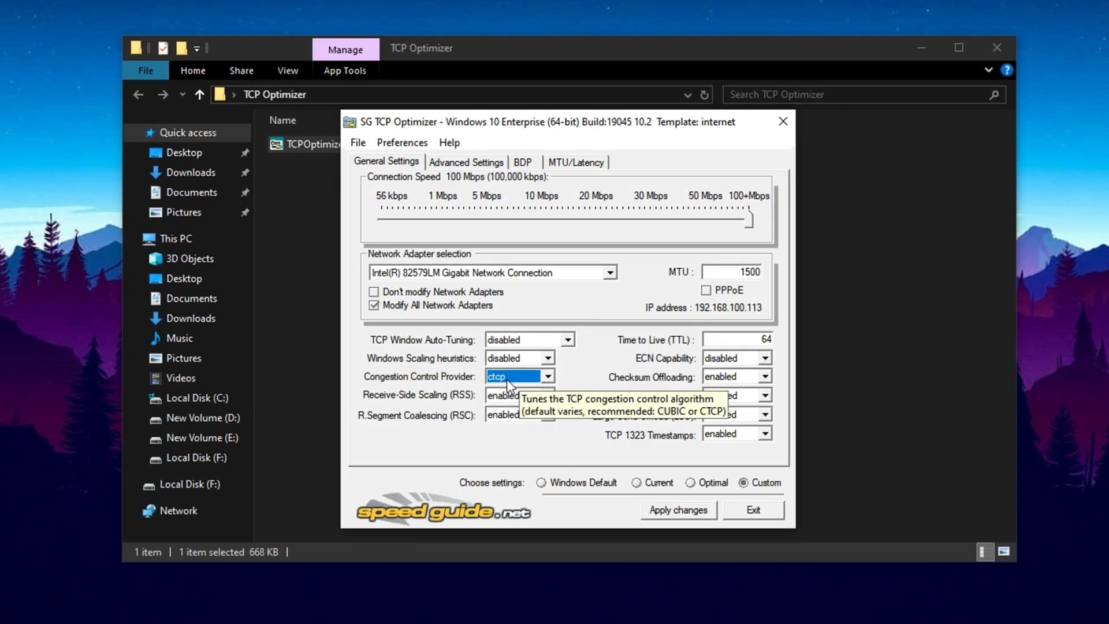
pyautogui.moveTo(579, 384)
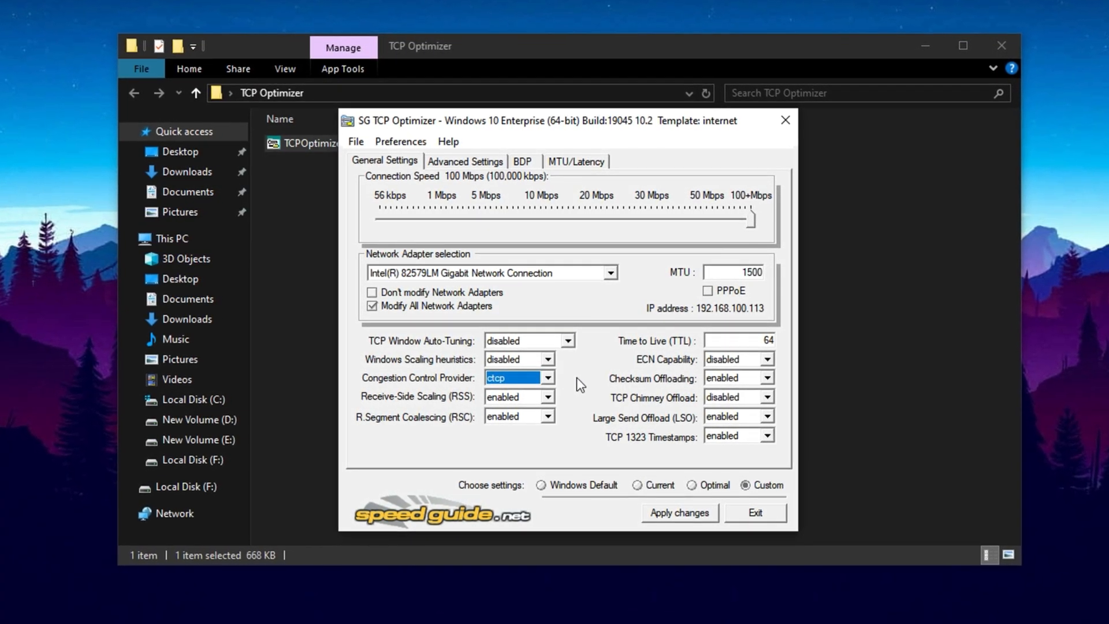
# - Disable receive segment coalescing, checksum offloading and large send offload, and set Time to Live
pyautogui.click(548, 416)
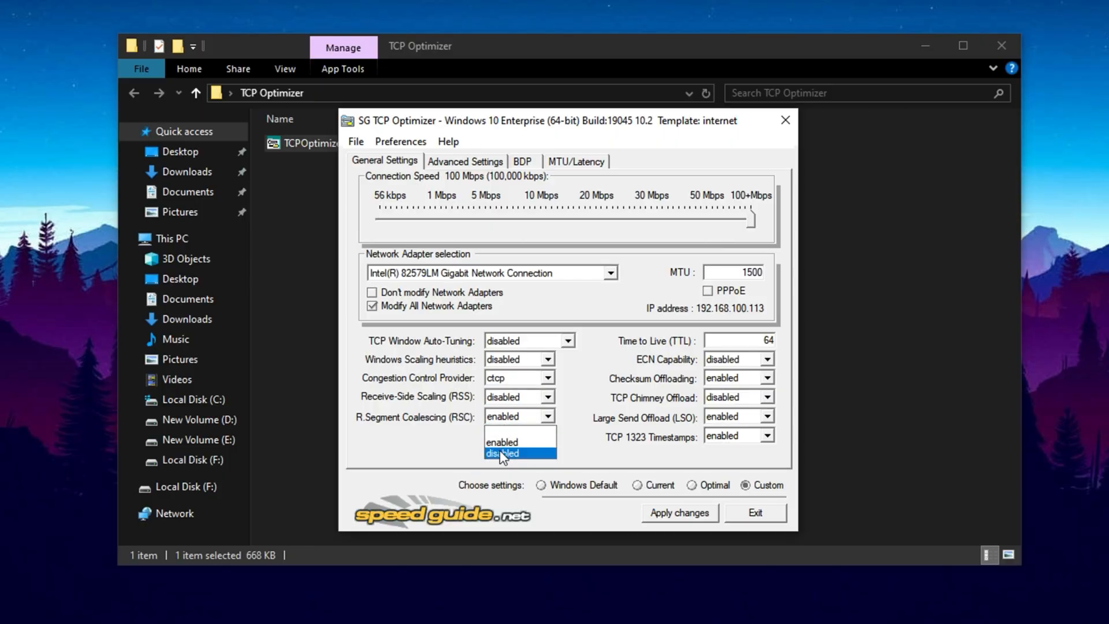
pyautogui.click(502, 453)
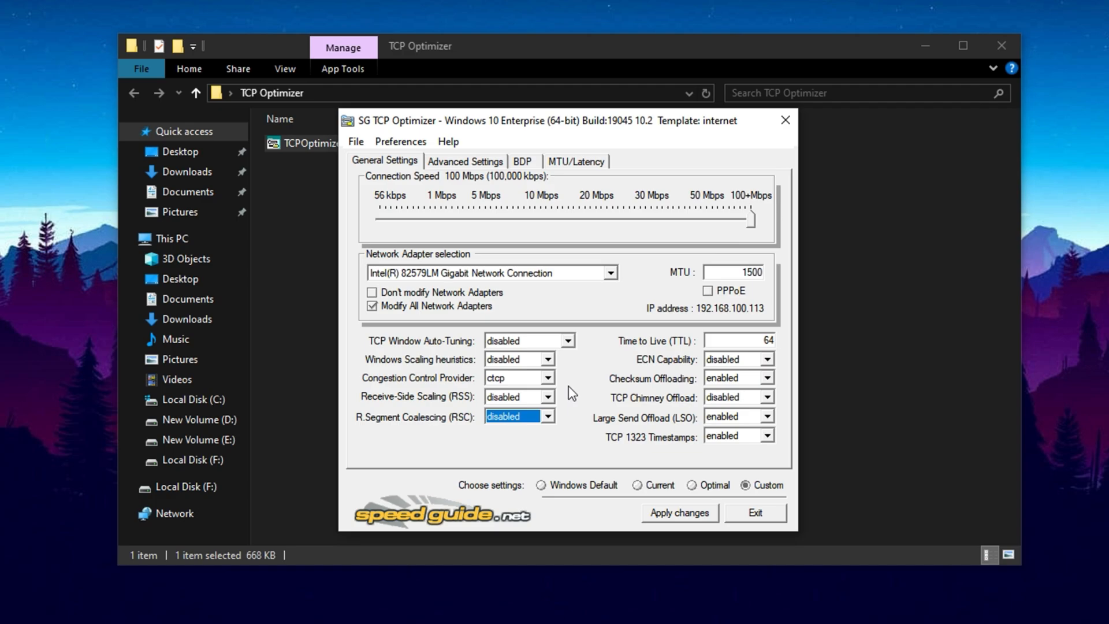
pyautogui.moveTo(577, 391)
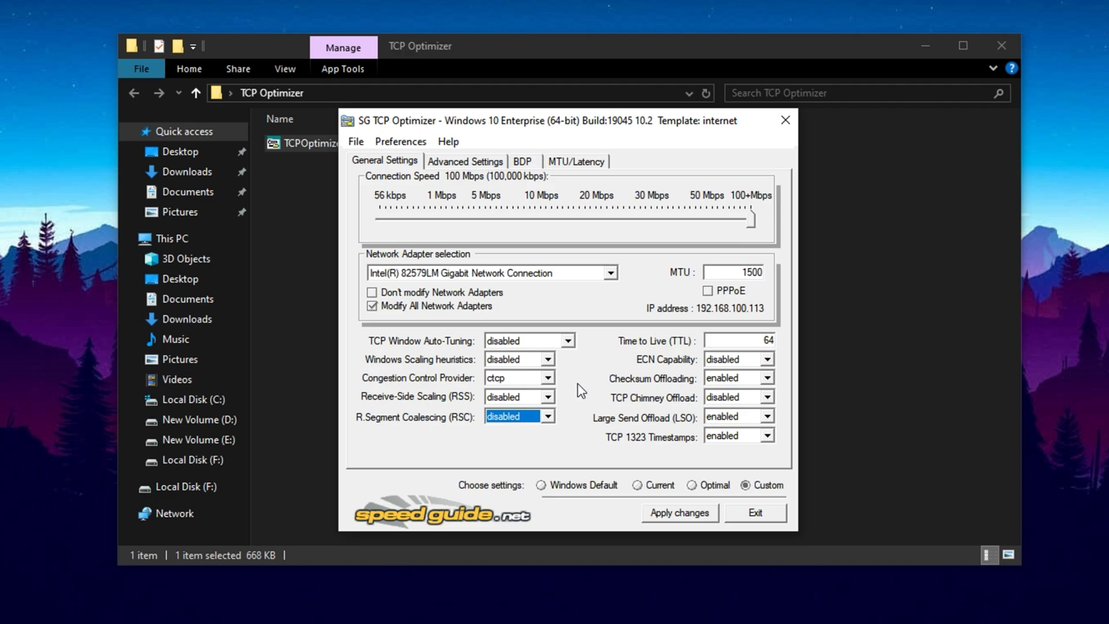
pyautogui.moveTo(765, 341)
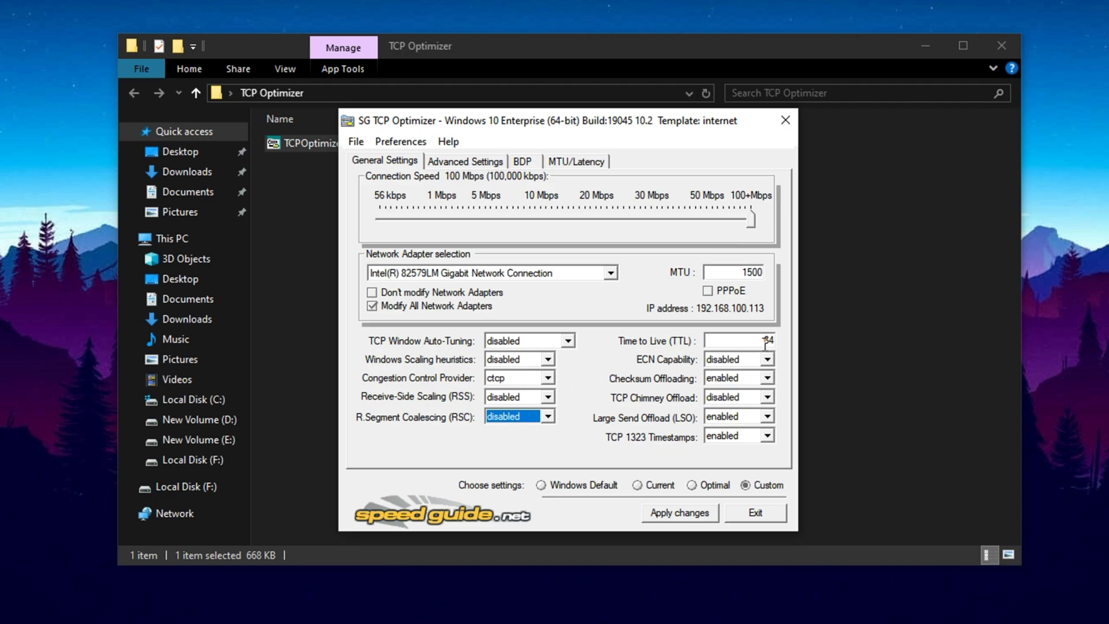
pyautogui.click(739, 340)
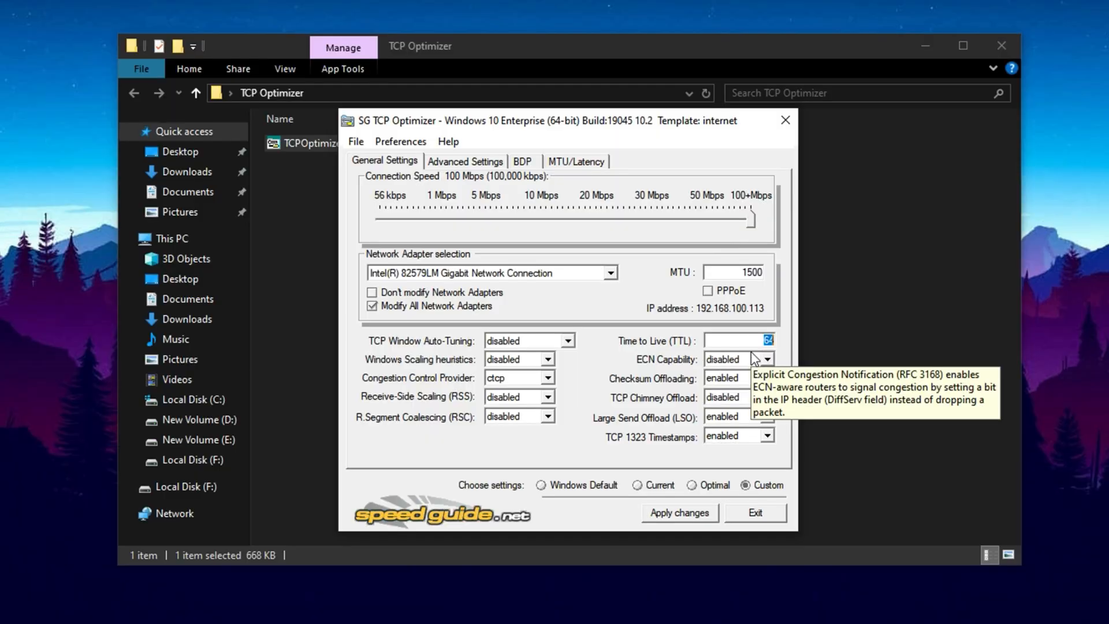
pyautogui.moveTo(737, 368)
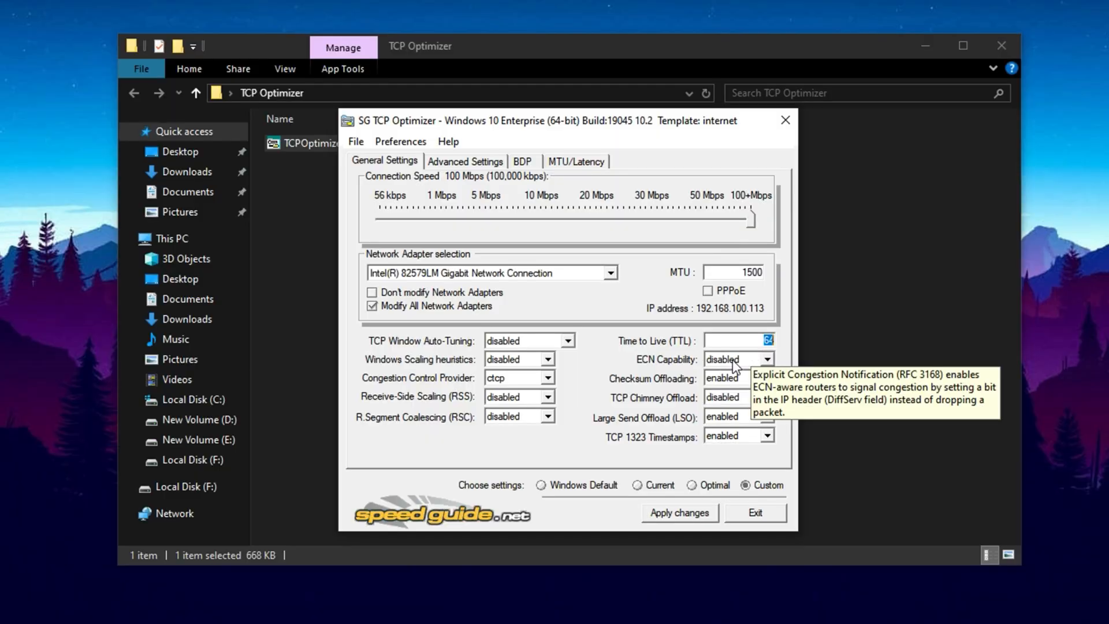
pyautogui.click(733, 358)
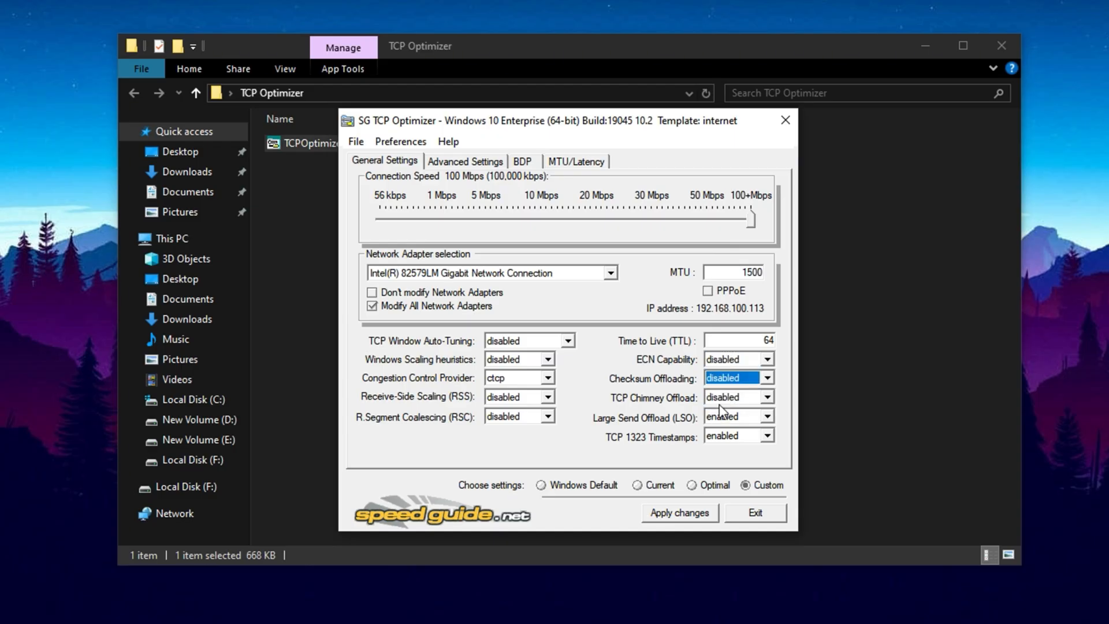
pyautogui.click(736, 416)
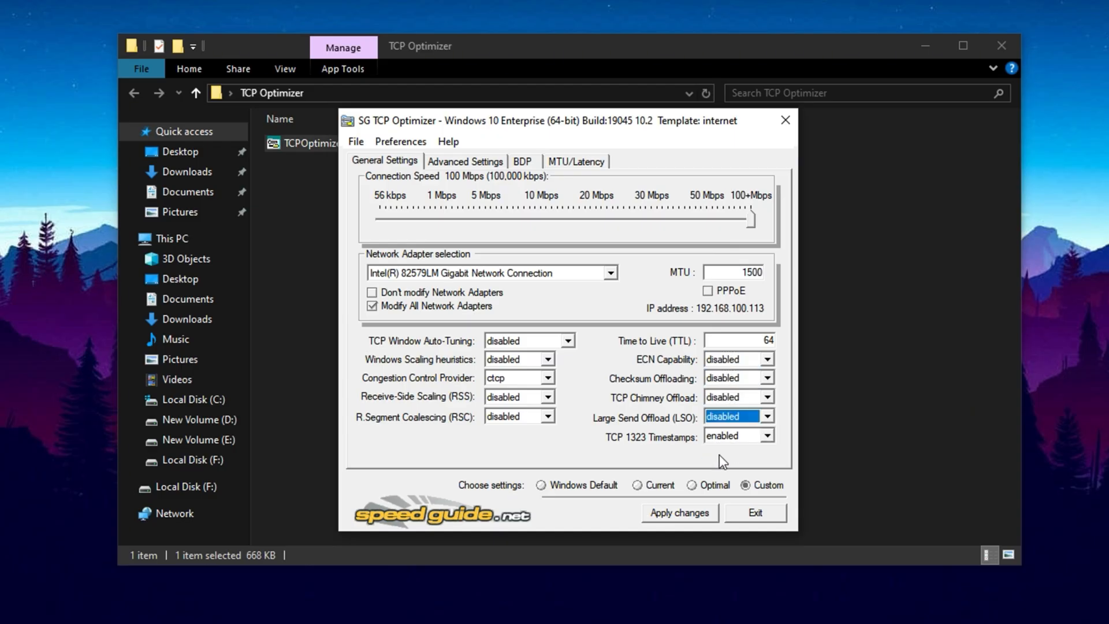
pyautogui.moveTo(708, 424)
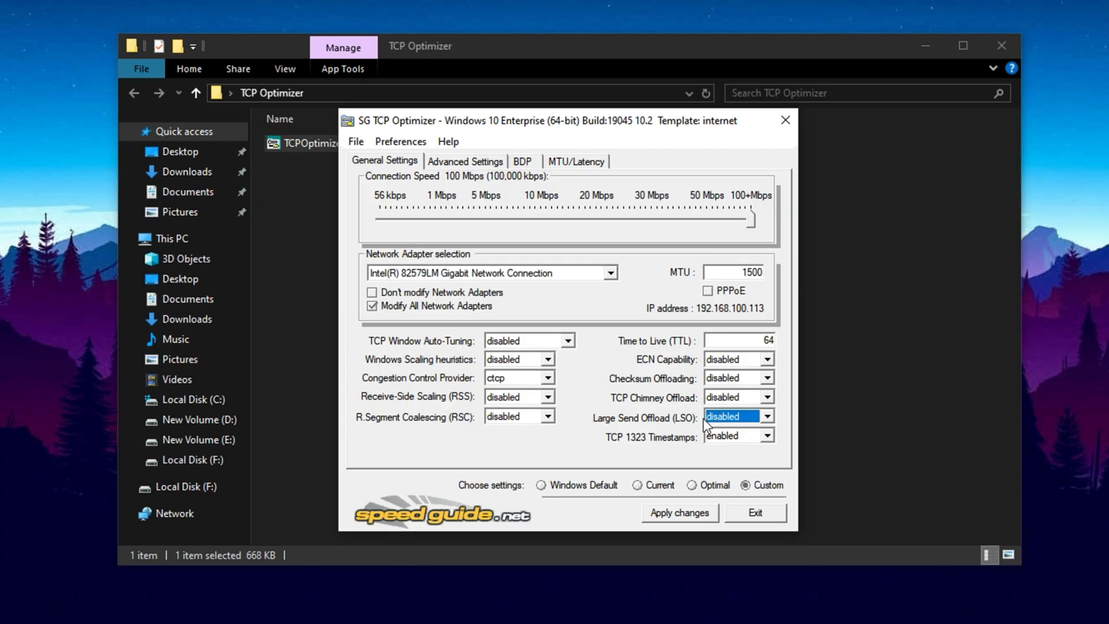
pyautogui.click(466, 160)
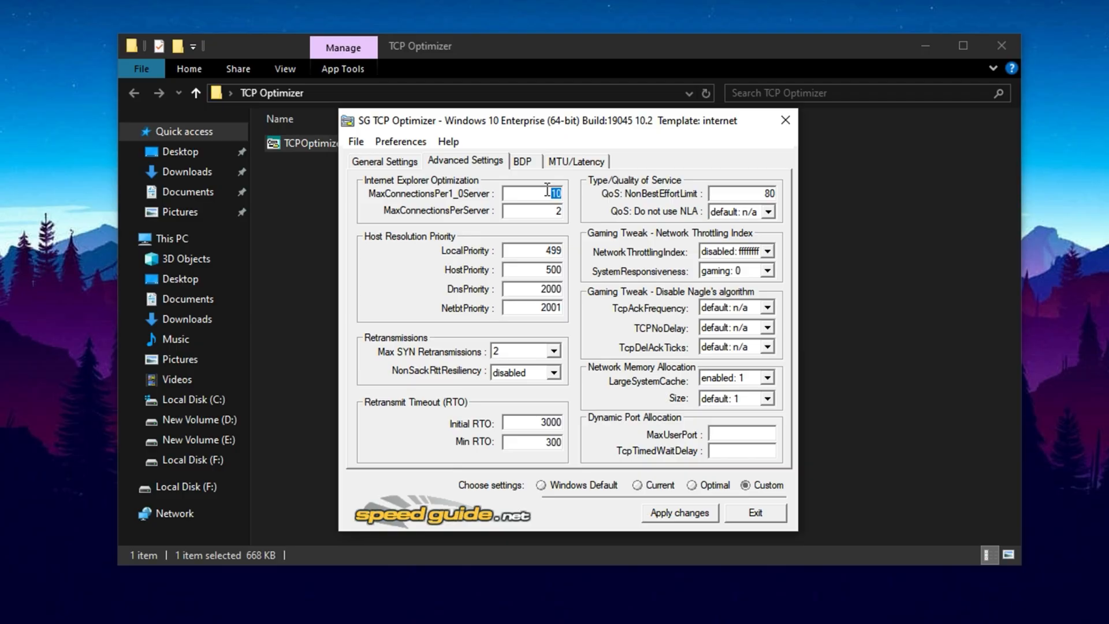
pyautogui.moveTo(541, 193)
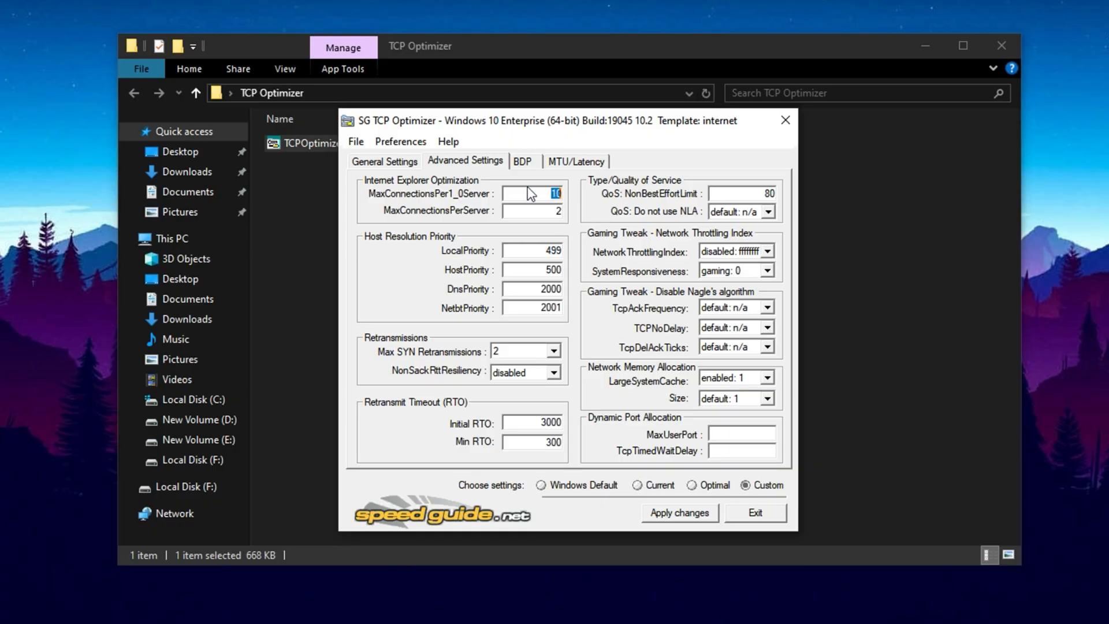
pyautogui.moveTo(560, 215)
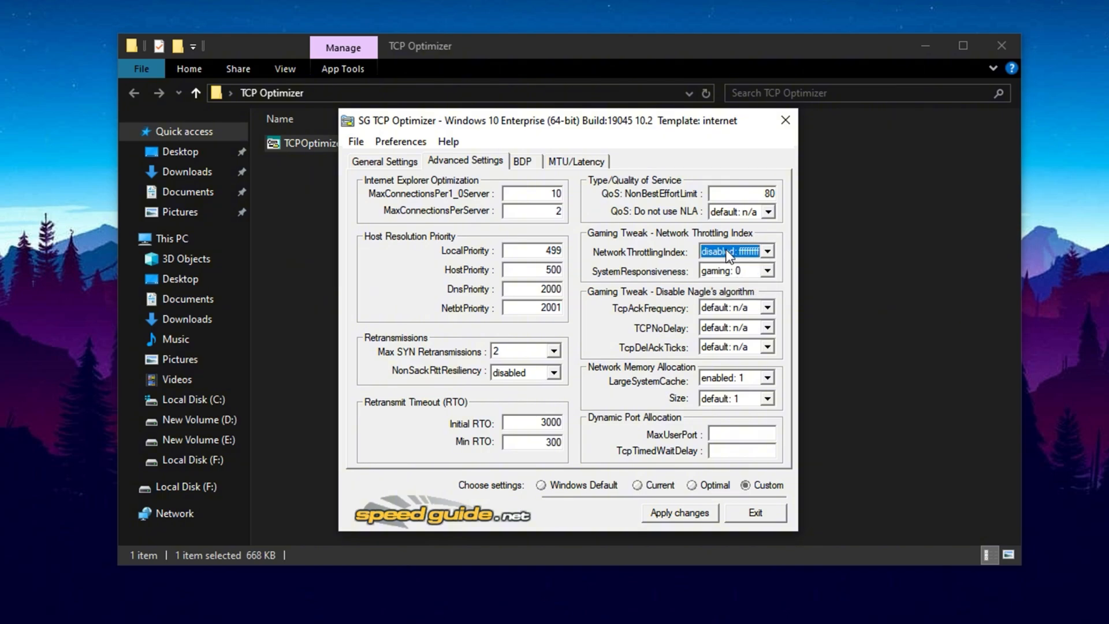
# - Set NetworkThrottlingIndex to disabled on the Advanced Settings tab
pyautogui.click(732, 270)
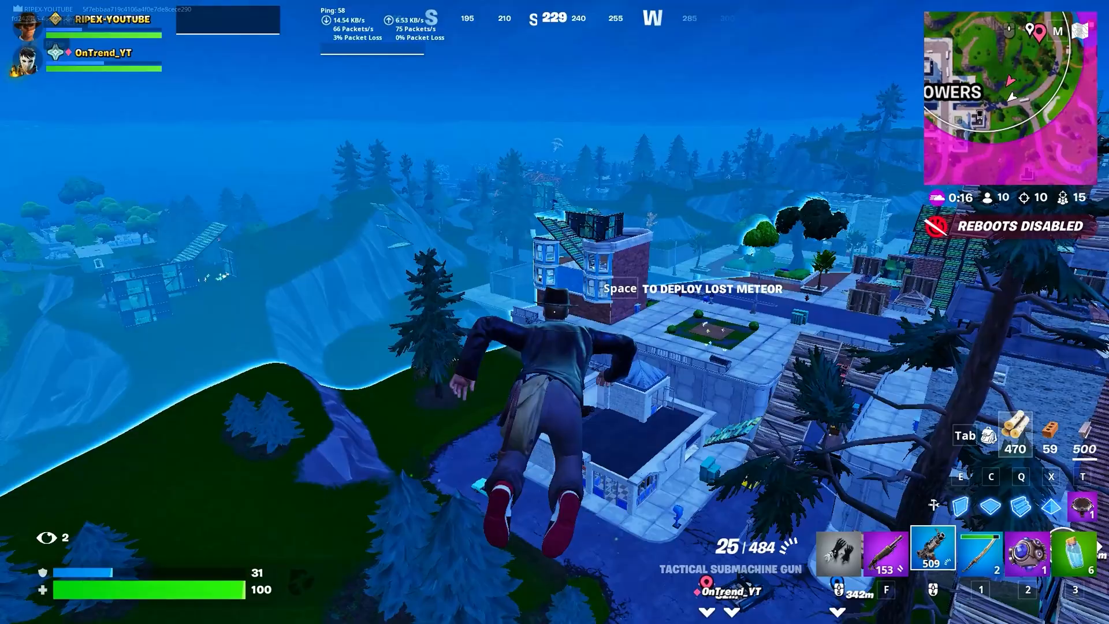
# - Exit Fortnite back to the Windows desktop
pyautogui.press('space')
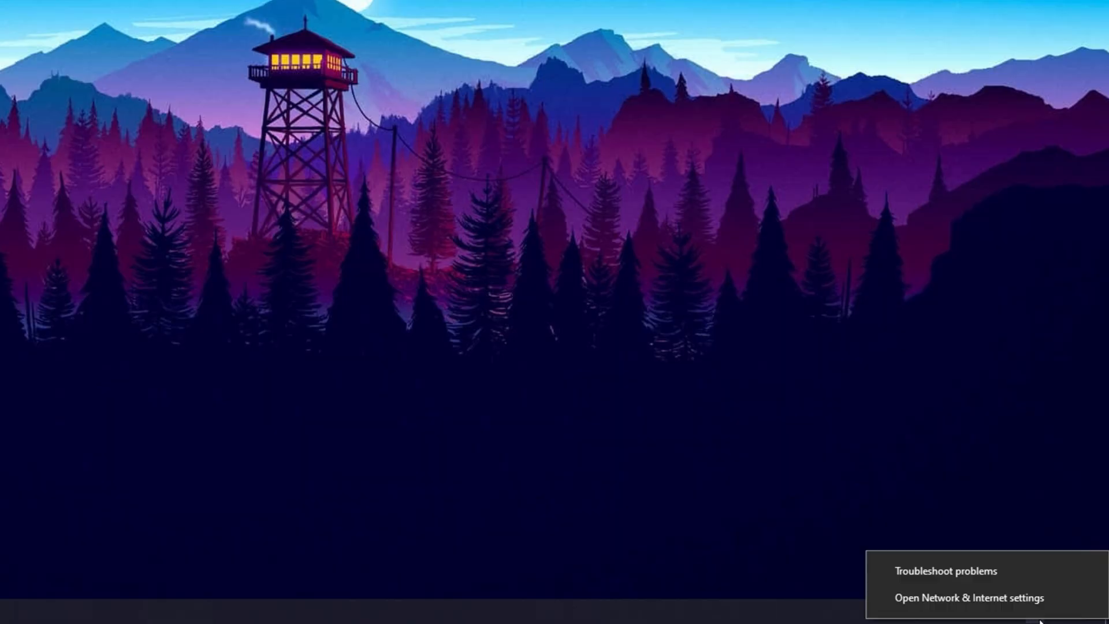
# - Reach the Ethernet connection's properties through Network & Internet settings
pyautogui.click(969, 597)
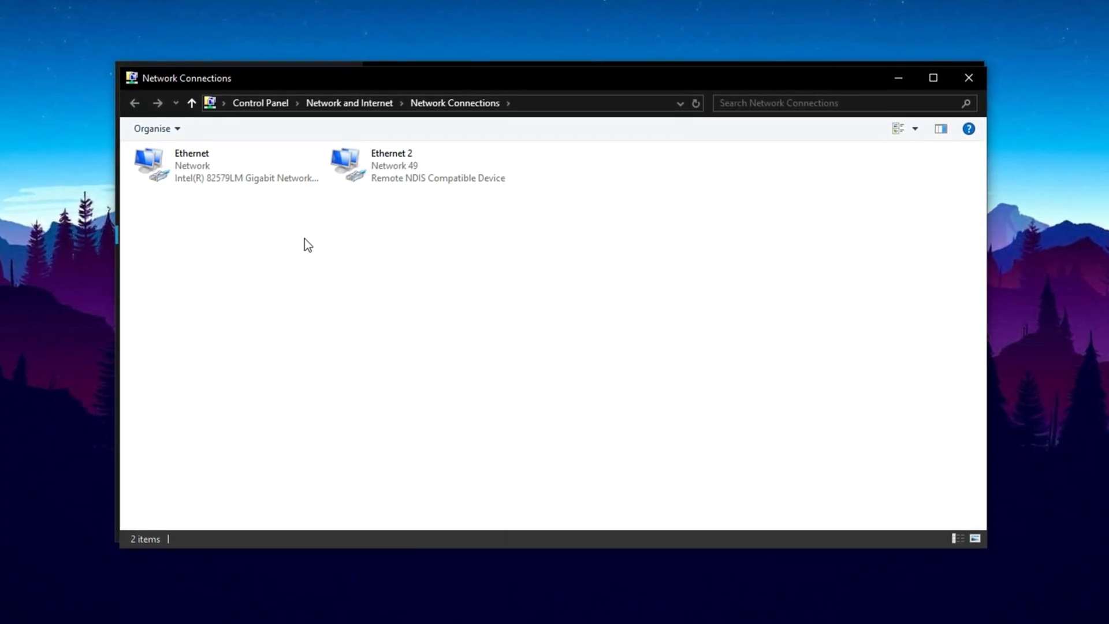
pyautogui.click(213, 164)
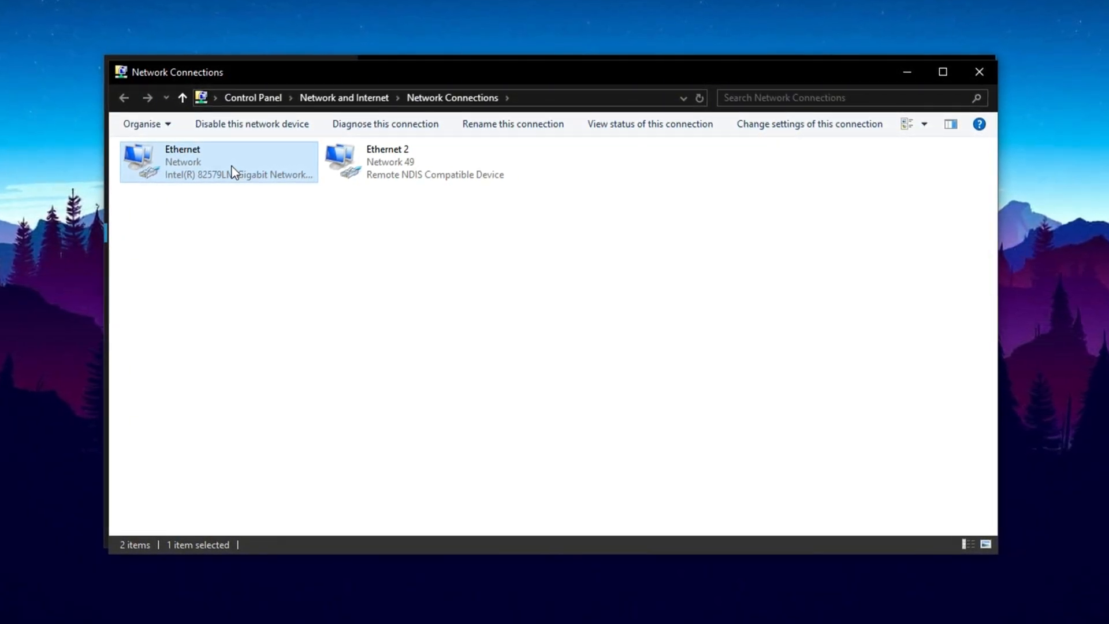
pyautogui.rightClick(233, 170)
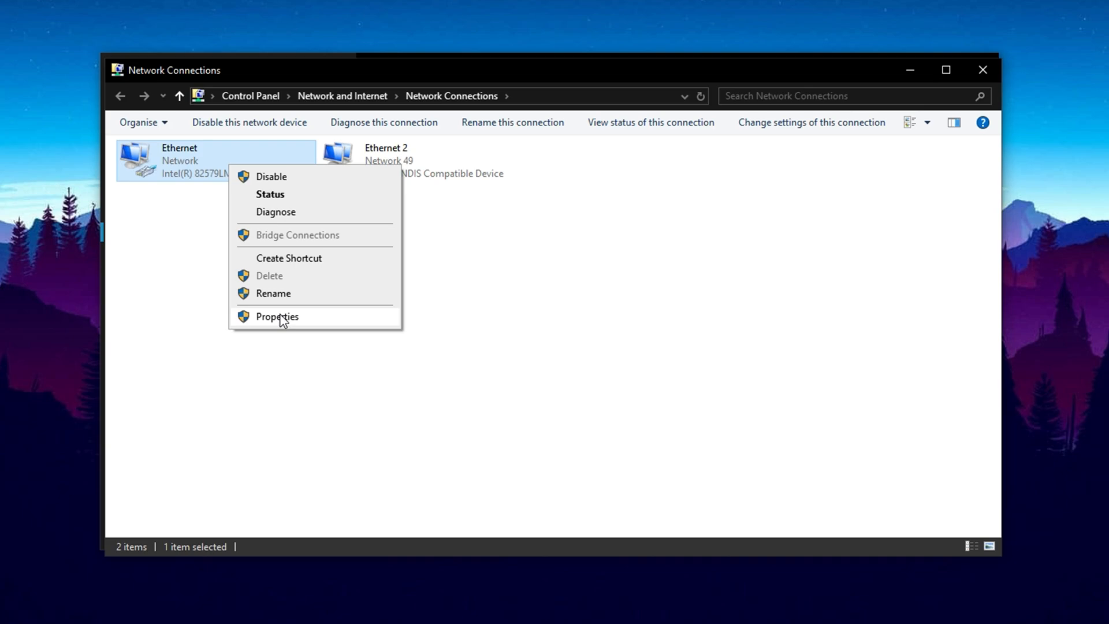
pyautogui.click(276, 316)
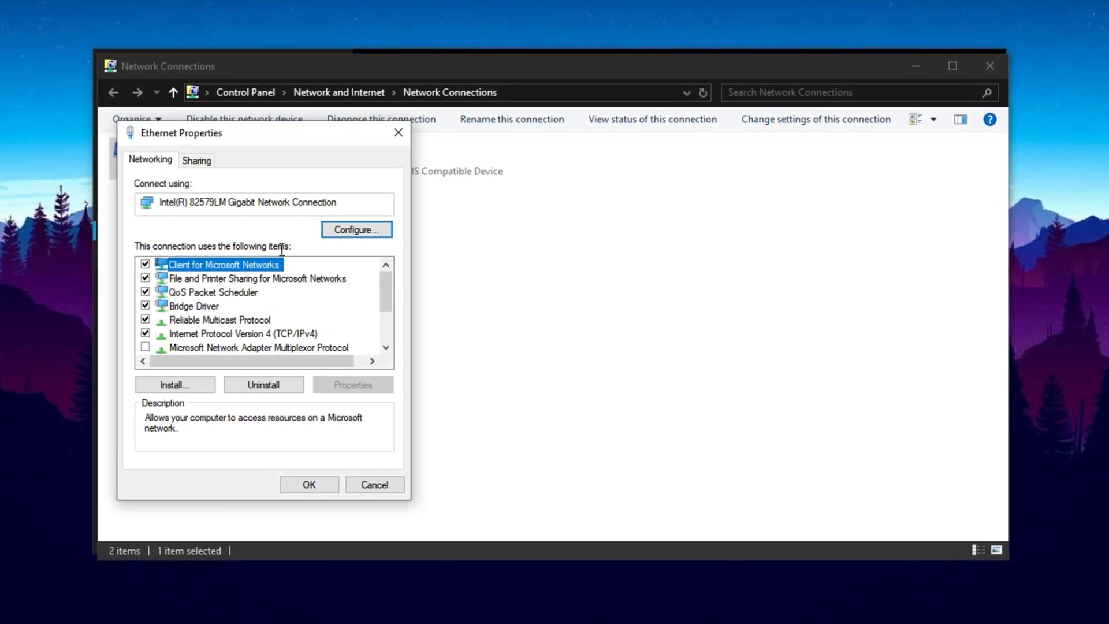
# - Select Internet Protocol Version 4 and bring up its properties showing automatic IP and DNS
pyautogui.click(241, 333)
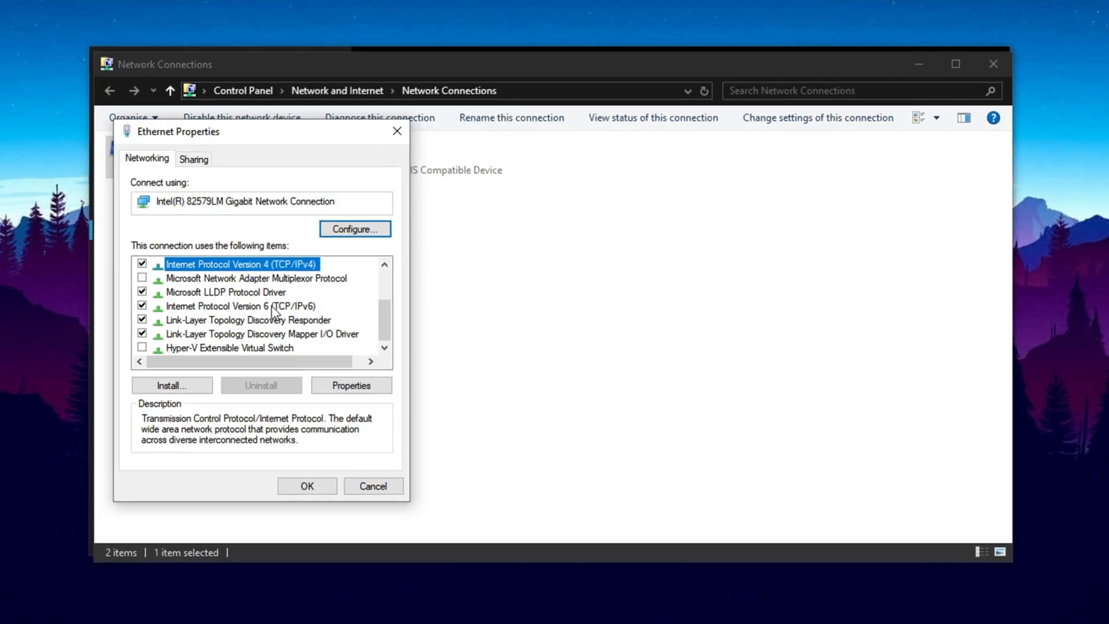
pyautogui.click(239, 305)
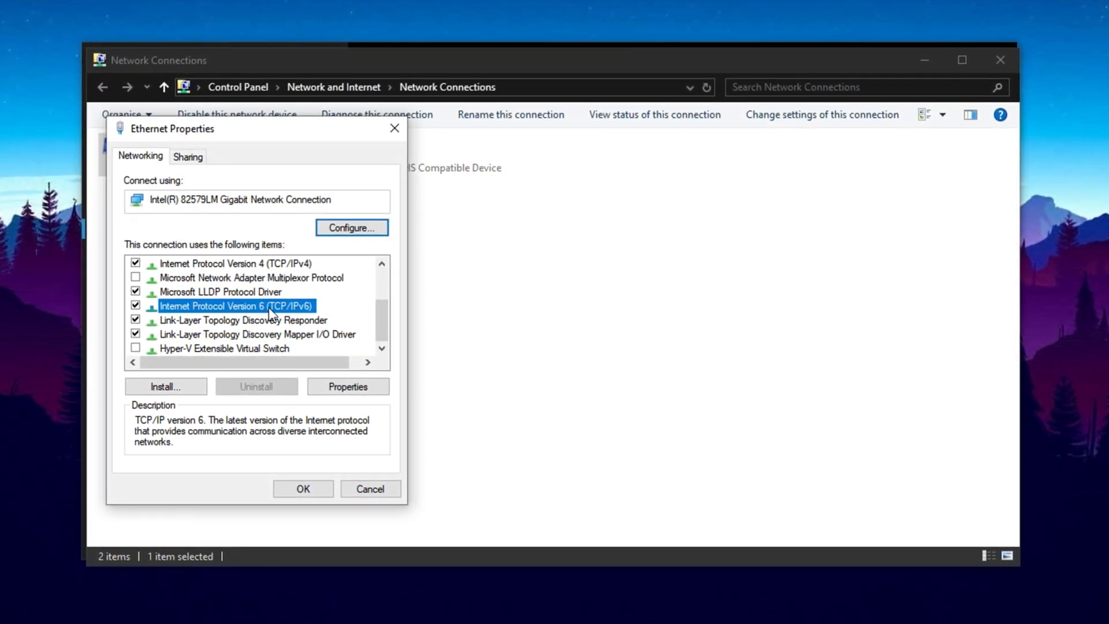
pyautogui.click(236, 262)
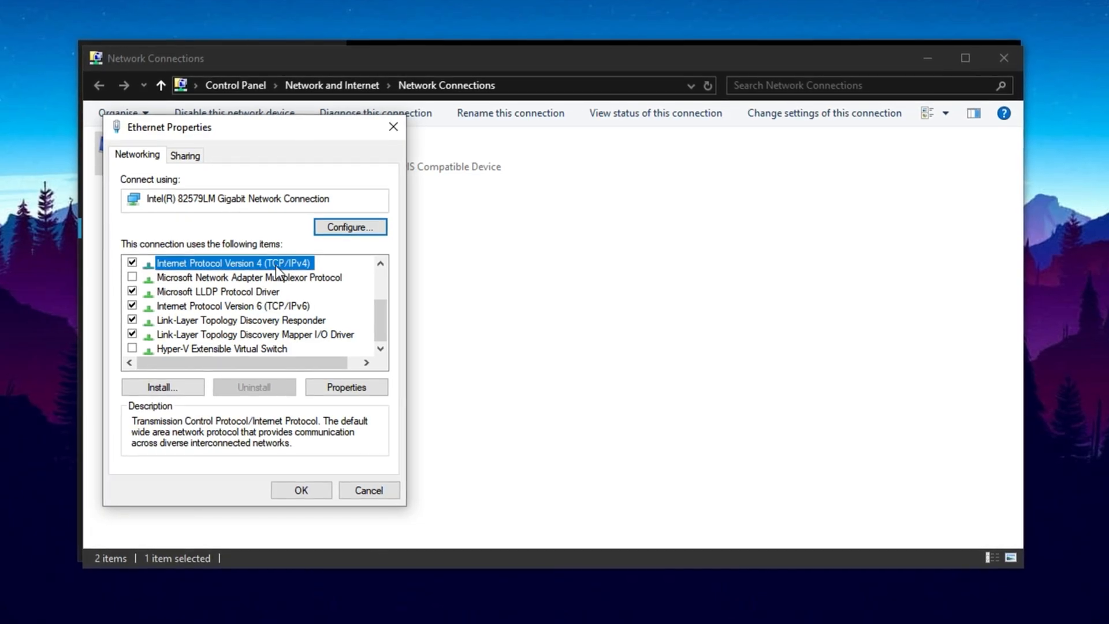
pyautogui.click(346, 388)
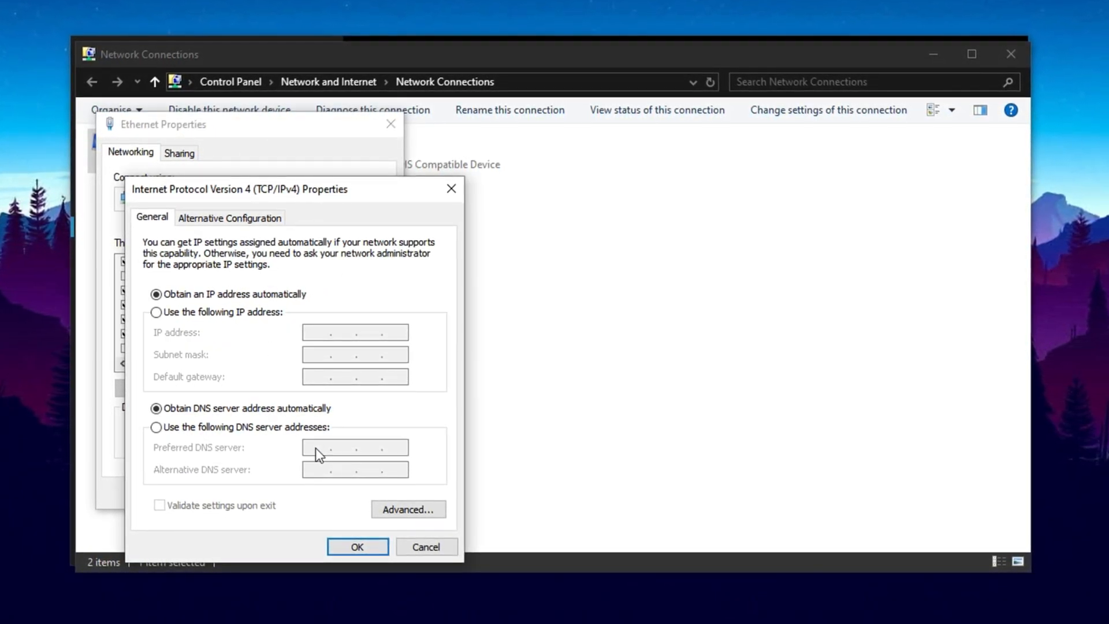
# - Choose 'Use the following DNS server addresses' for the Ethernet IPv4 settings
pyautogui.click(153, 428)
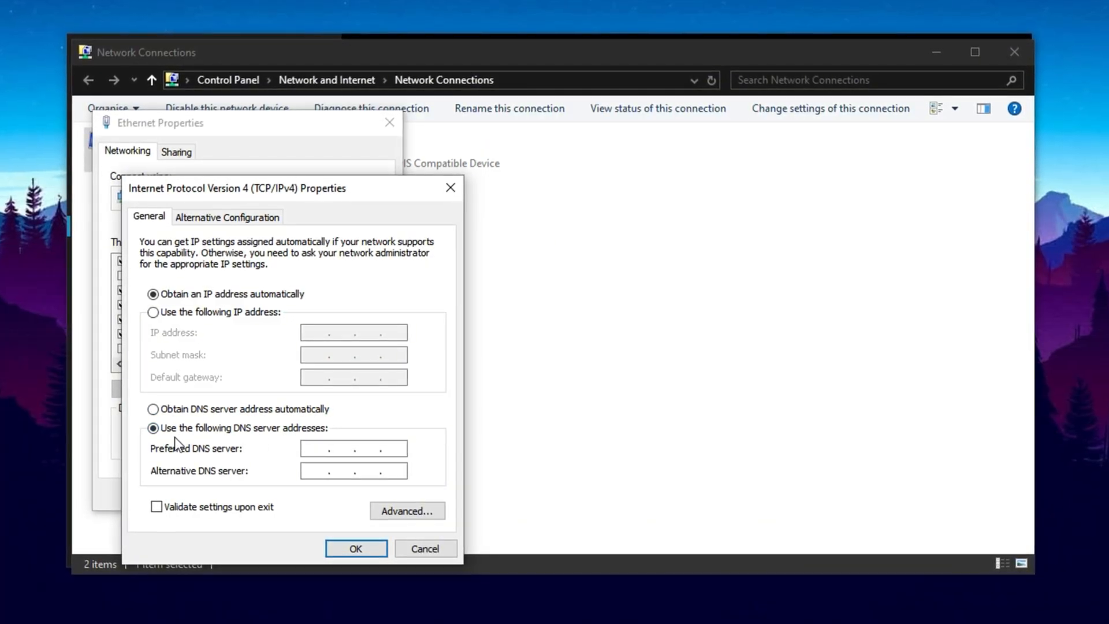
pyautogui.click(352, 449)
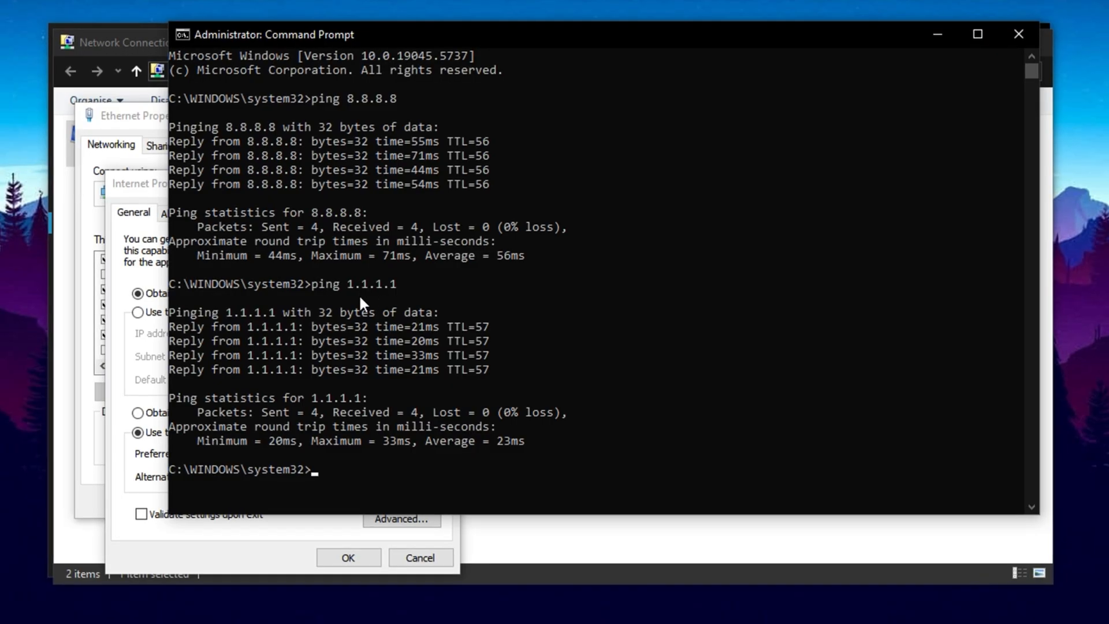
pyautogui.moveTo(346, 393)
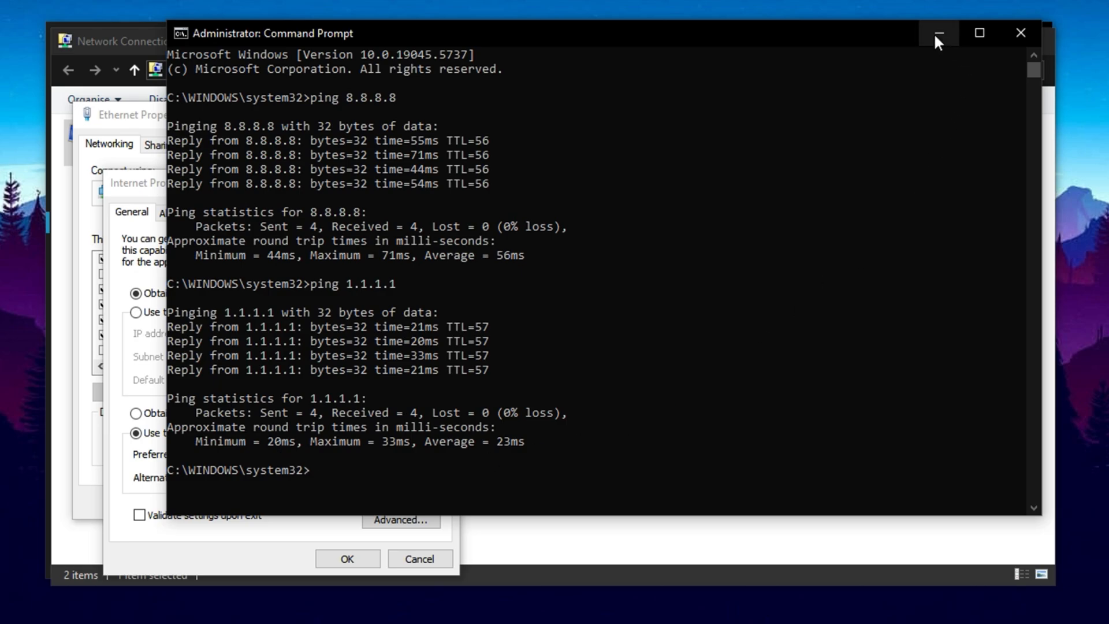
# - Minimize the Command Prompt after the ping comparison to return to the DNS settings
pyautogui.click(940, 34)
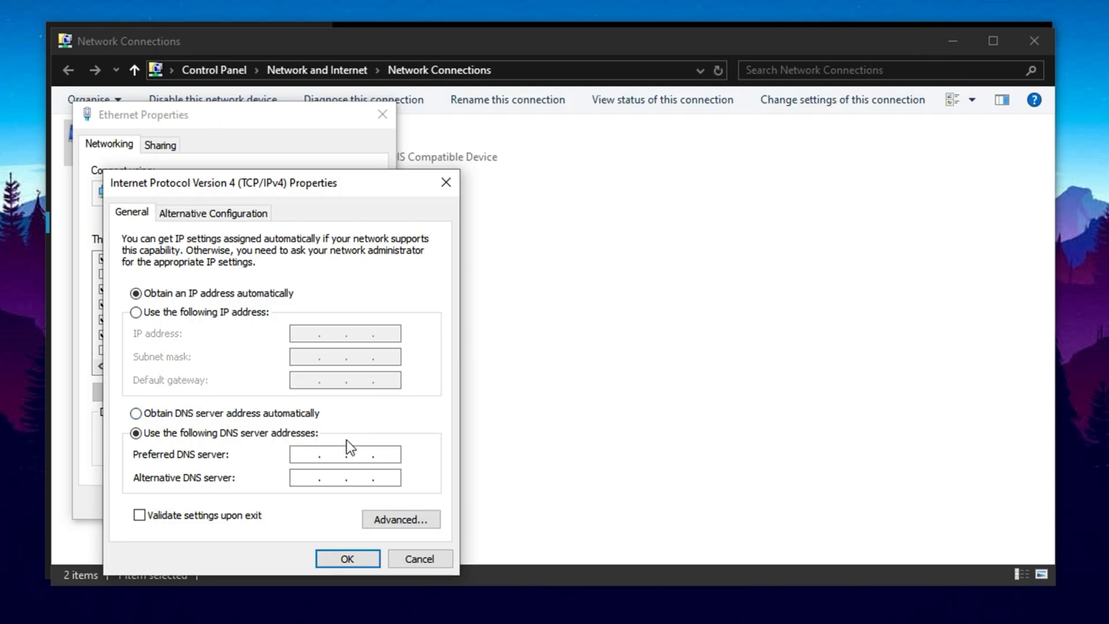
# - Enter preferred DNS 8.8.8.8 and alternate 8.8.4.4 and confirm the IPv4 settings
pyautogui.write('1.1.1.1')
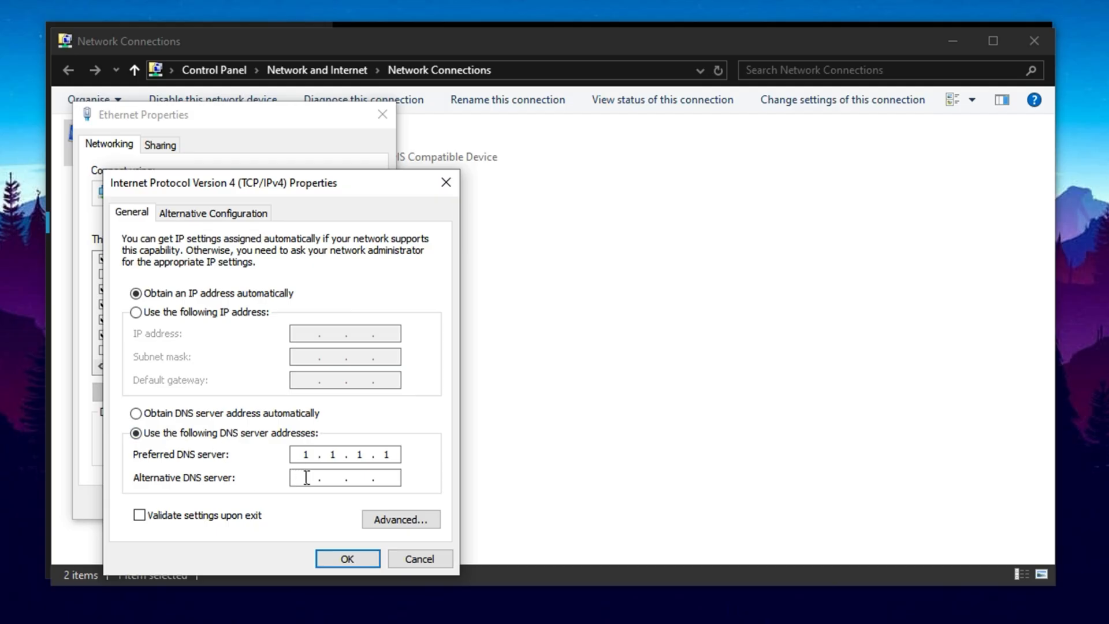
pyautogui.write('1.0')
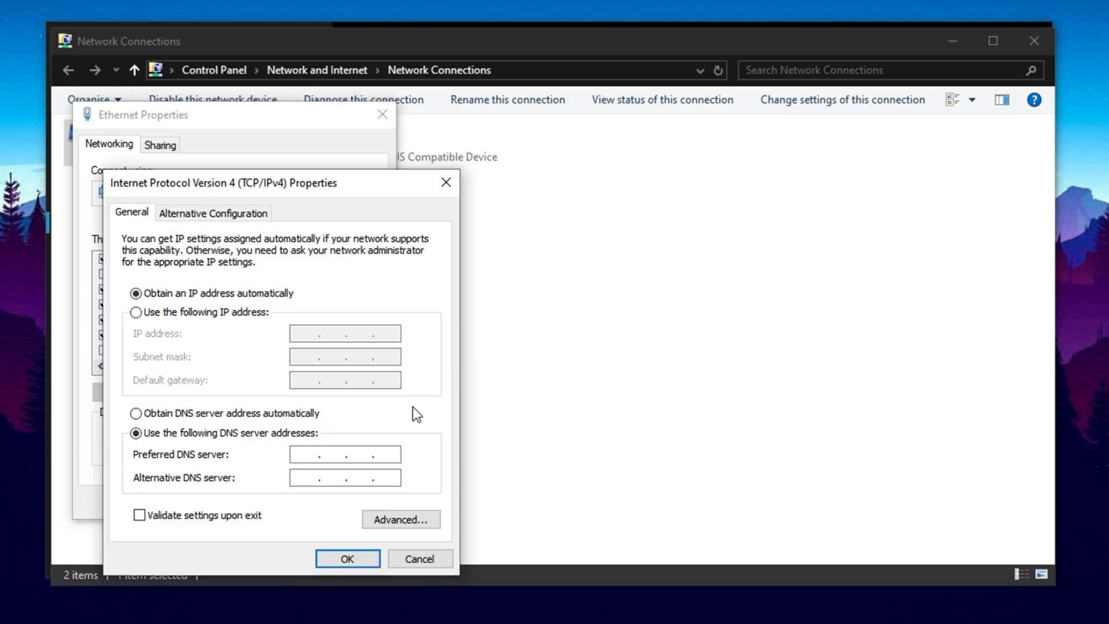
pyautogui.write('8.8.8.8')
pyautogui.write('8.8.4.4')
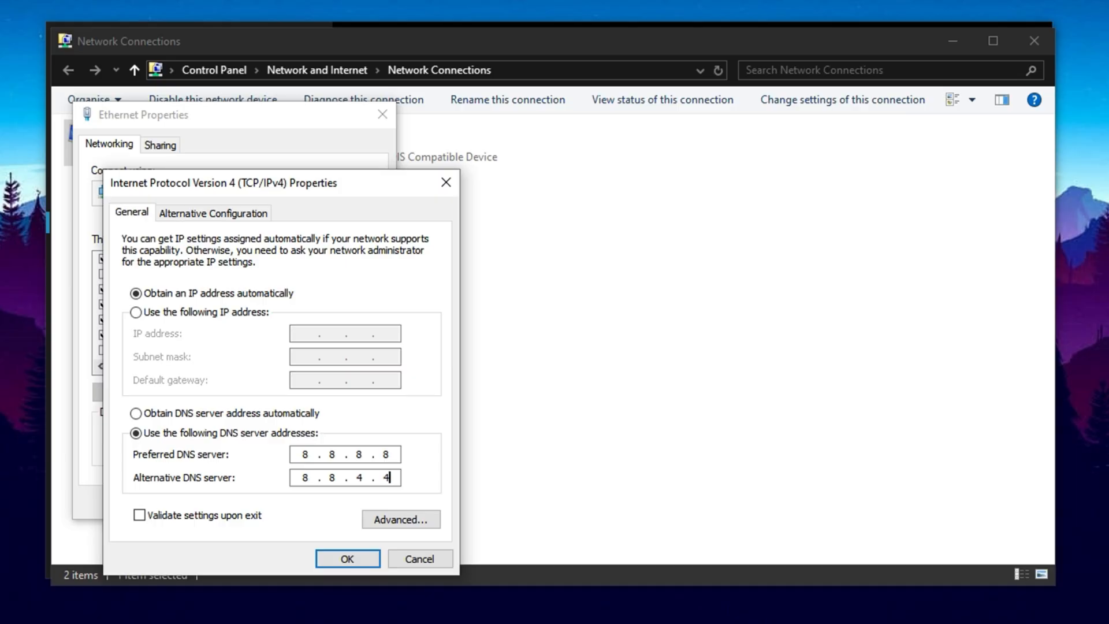
pyautogui.moveTo(334, 478)
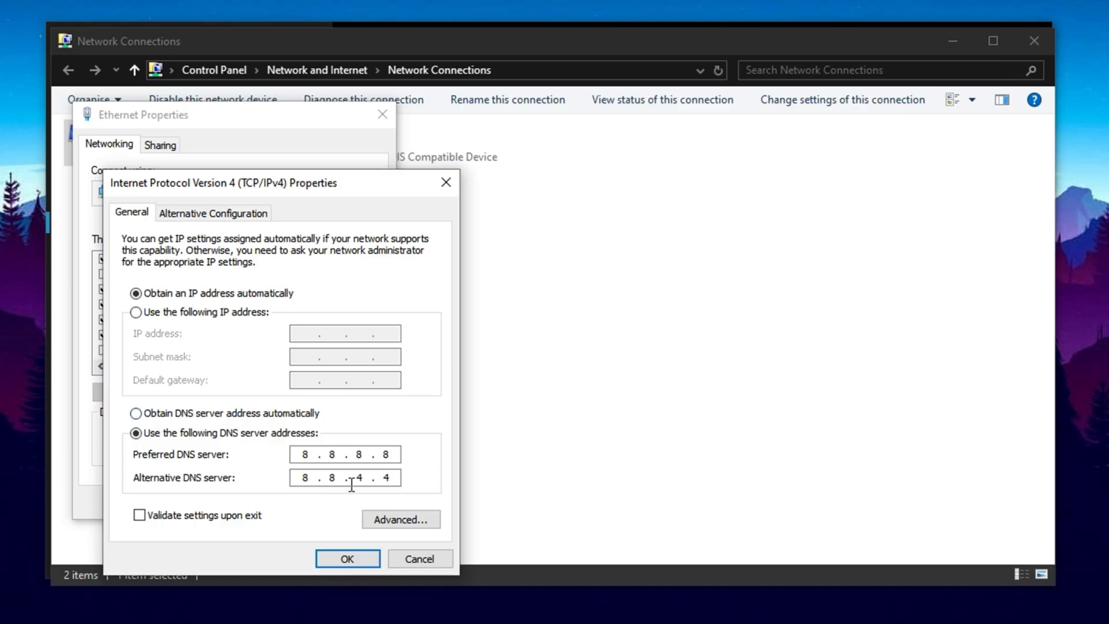
pyautogui.click(347, 558)
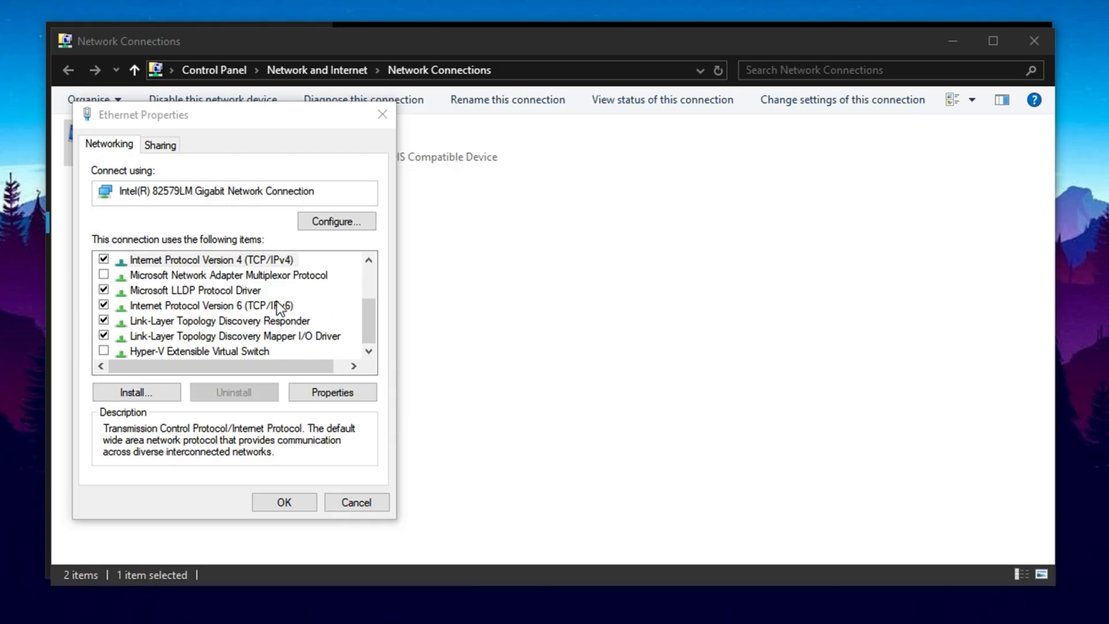
# - Open the Intel Gigabit adapter's device properties via Configure, accepting the unsaved-changes prompt
pyautogui.click(212, 260)
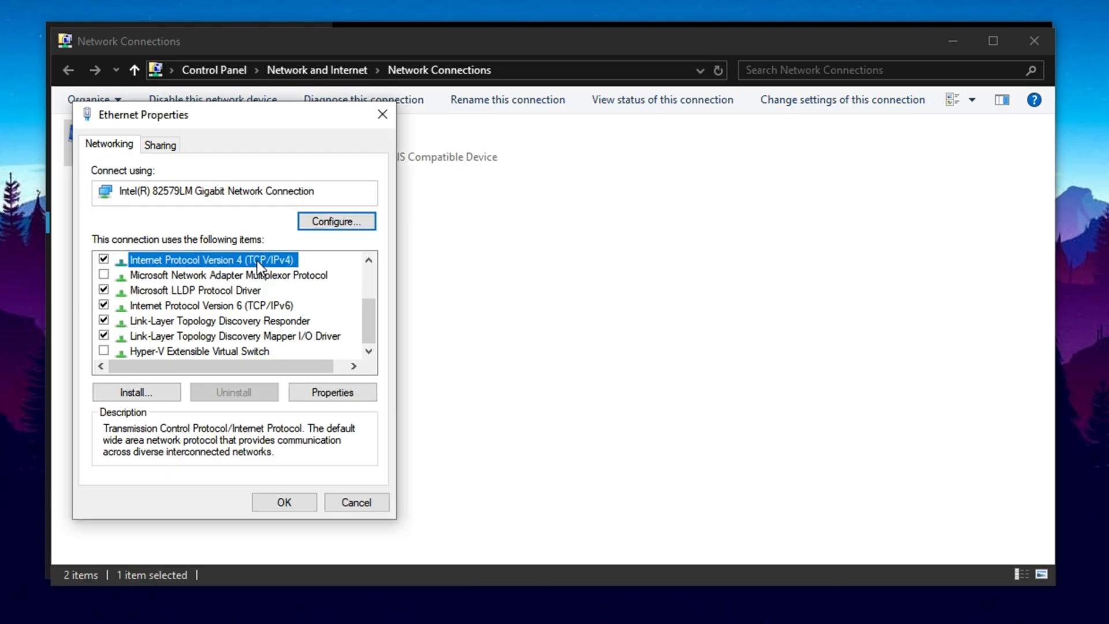
pyautogui.click(356, 502)
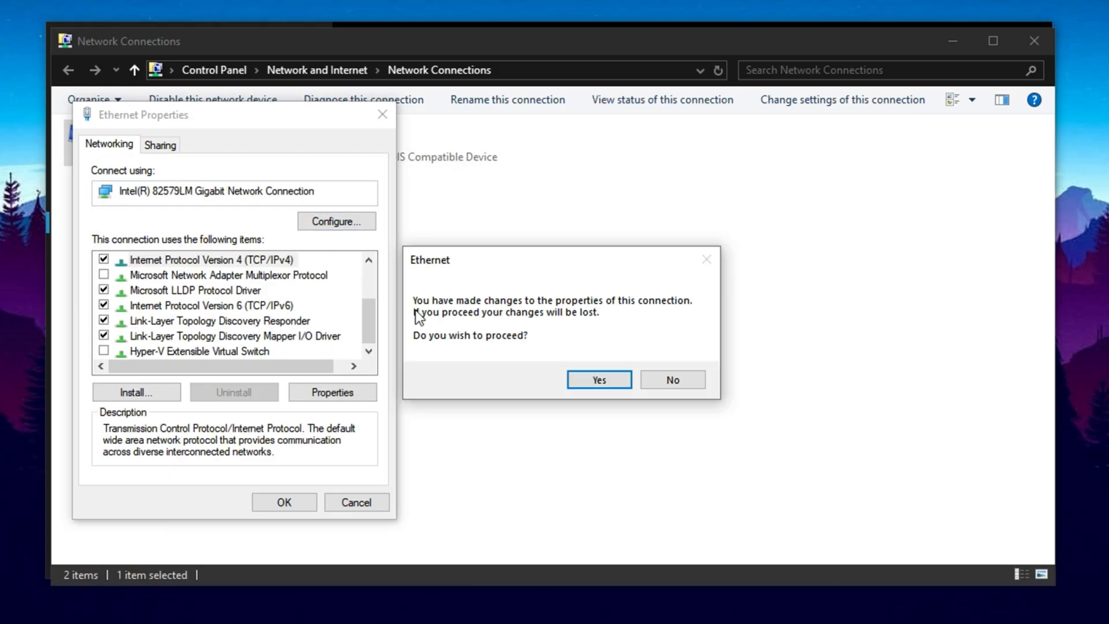
pyautogui.click(598, 380)
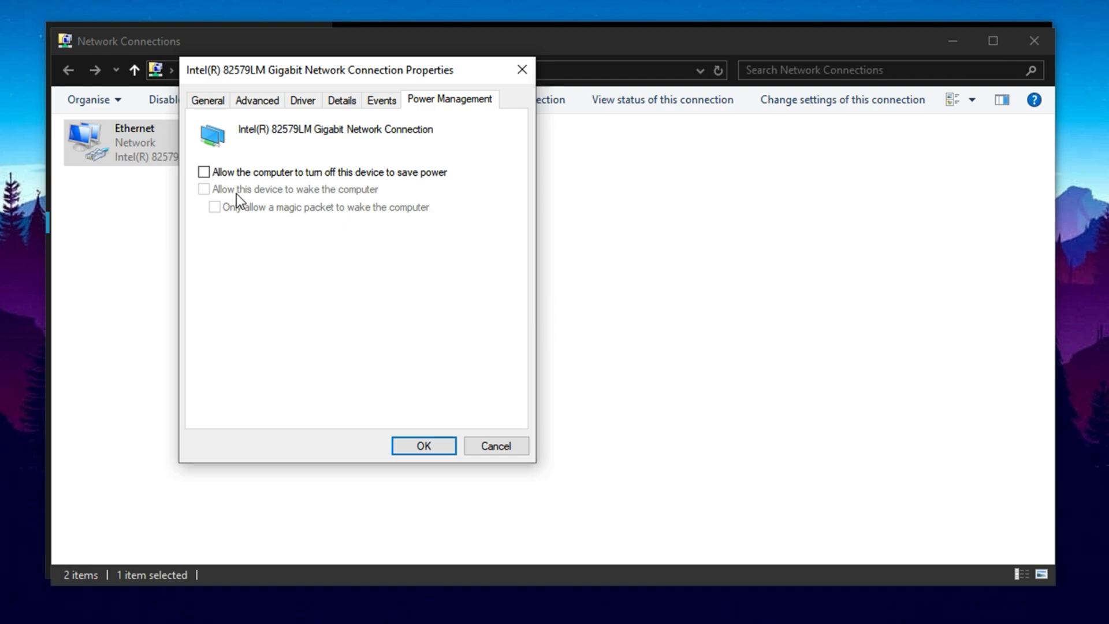
pyautogui.moveTo(239, 194)
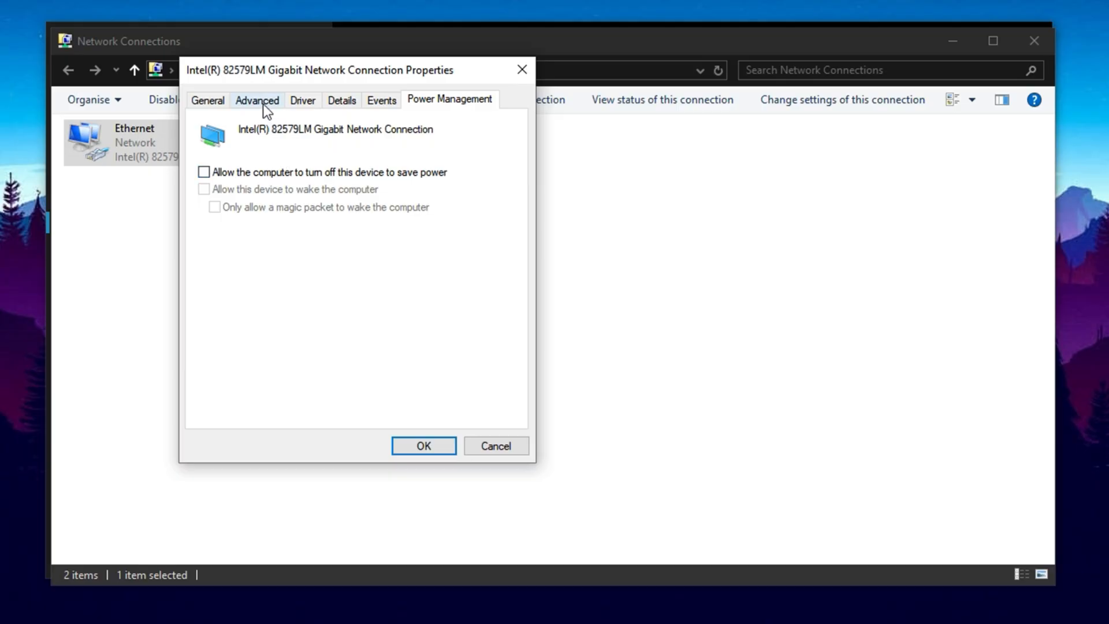
# - Disable ARP Offload, Flow Control, Interrupt Moderation and Rate, IPv4 Checksum and Large Send Offloads
pyautogui.click(256, 99)
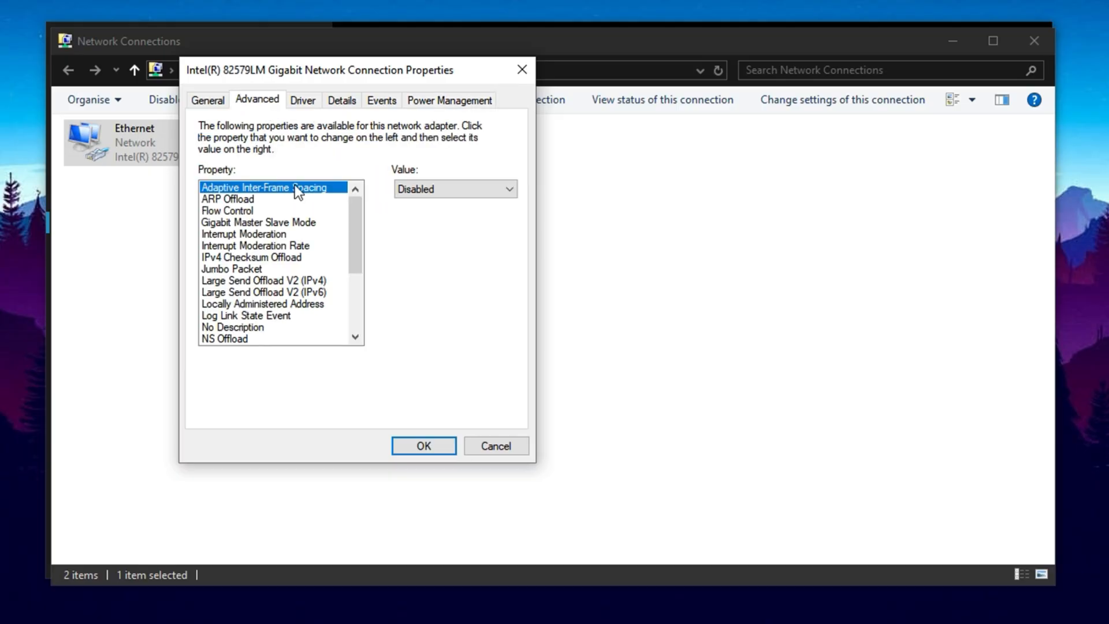
pyautogui.moveTo(246, 205)
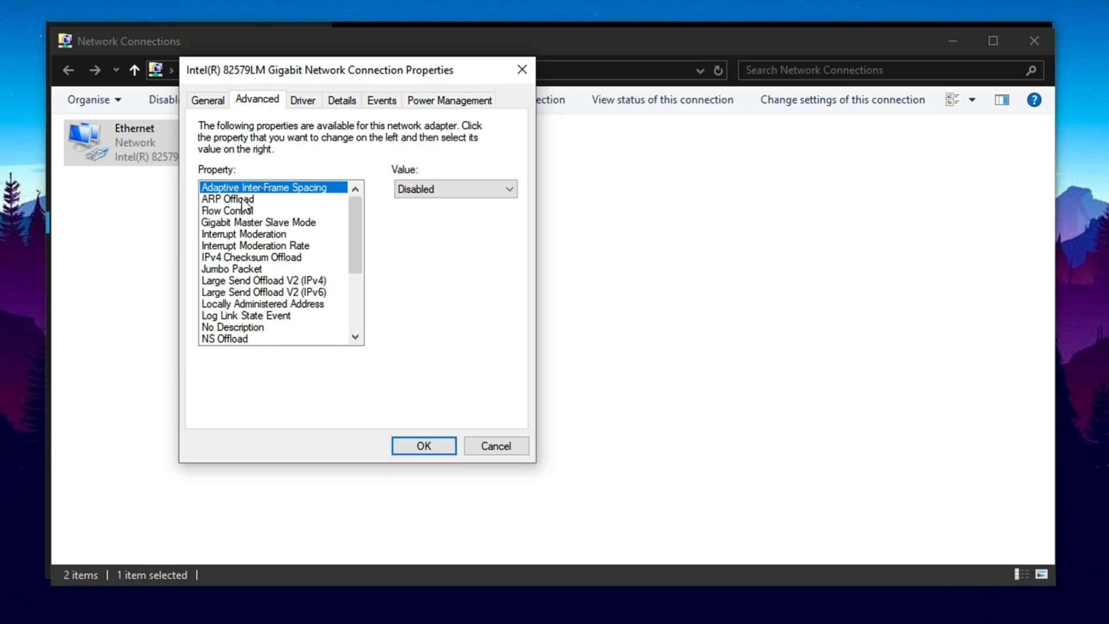
pyautogui.click(228, 199)
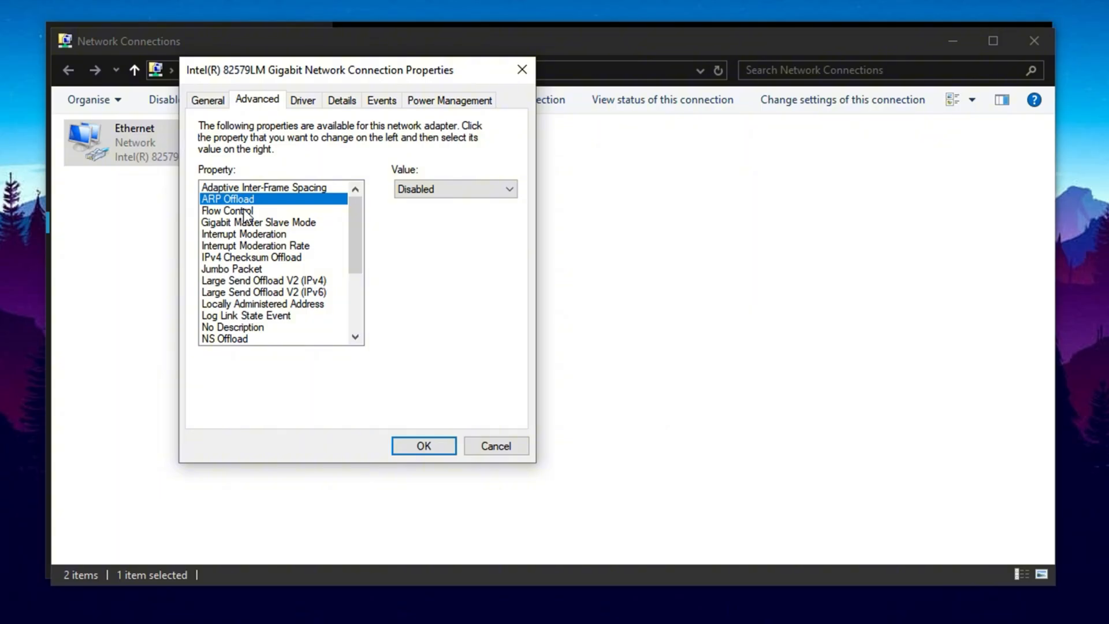
pyautogui.click(228, 210)
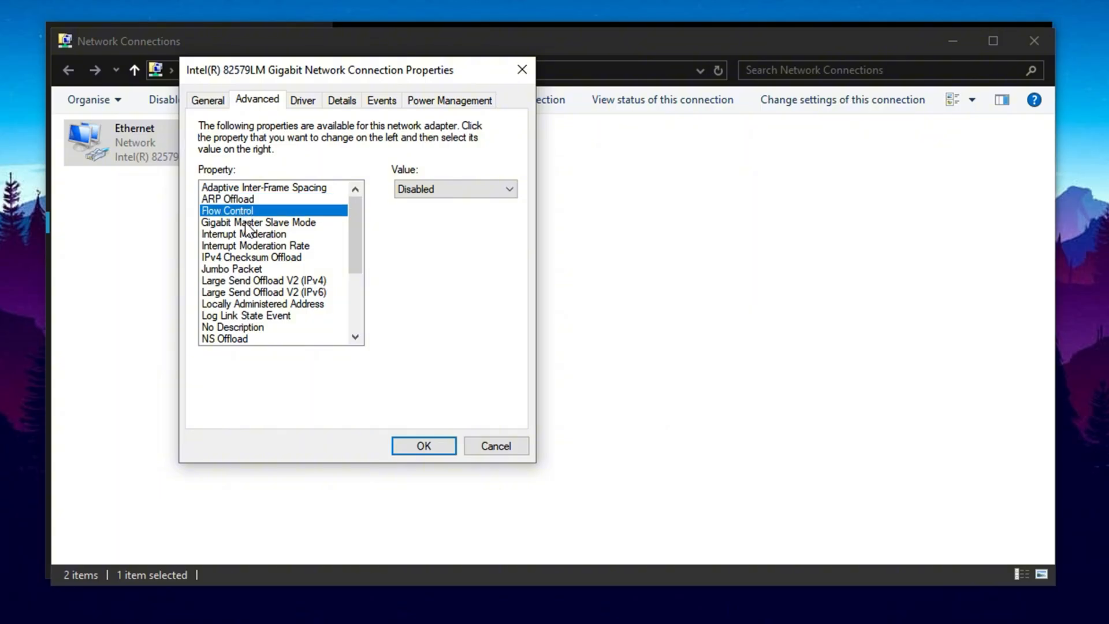
pyautogui.click(244, 234)
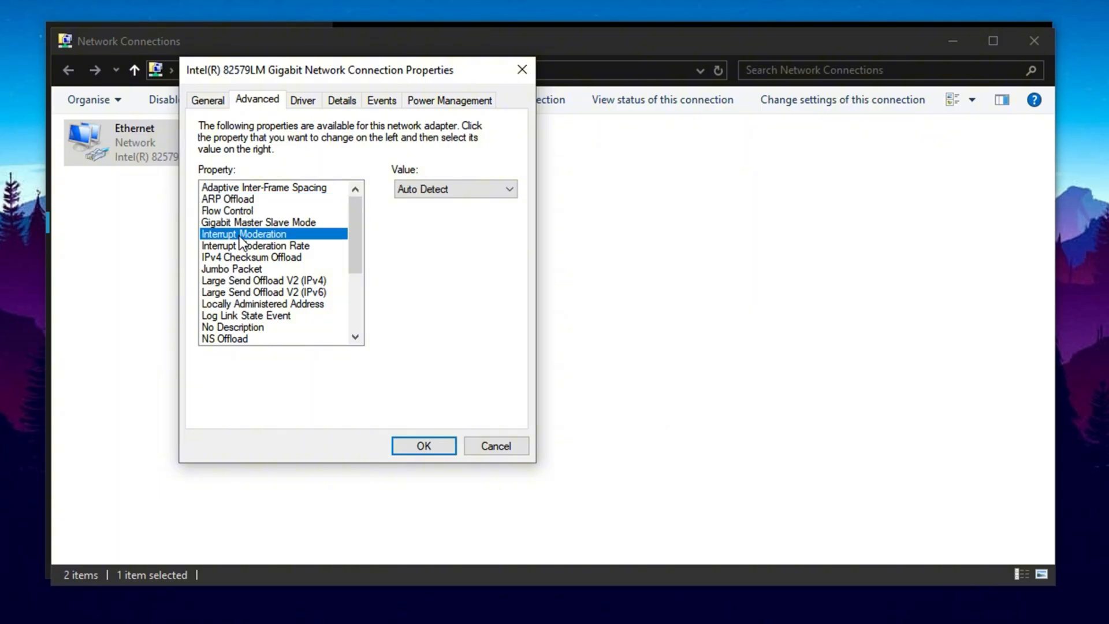
pyautogui.click(256, 245)
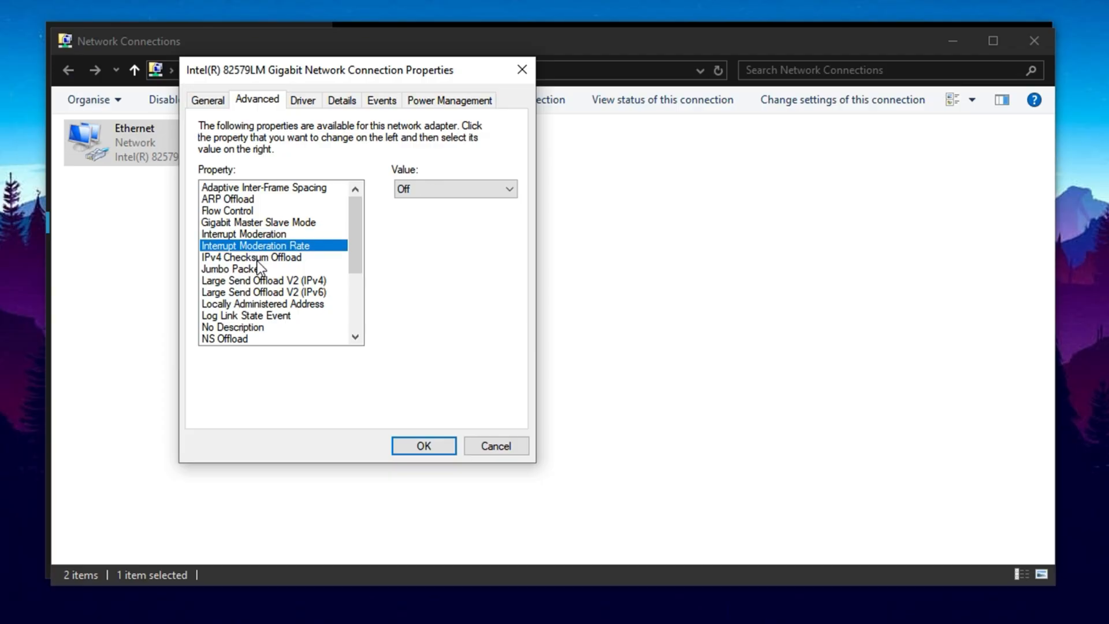
pyautogui.click(250, 257)
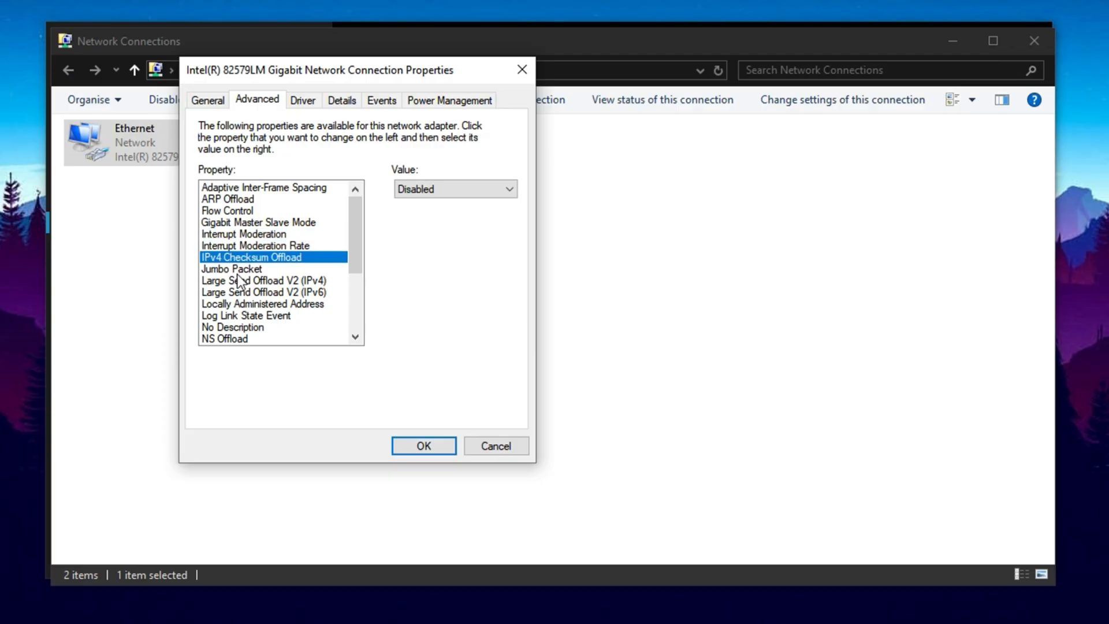
pyautogui.click(263, 279)
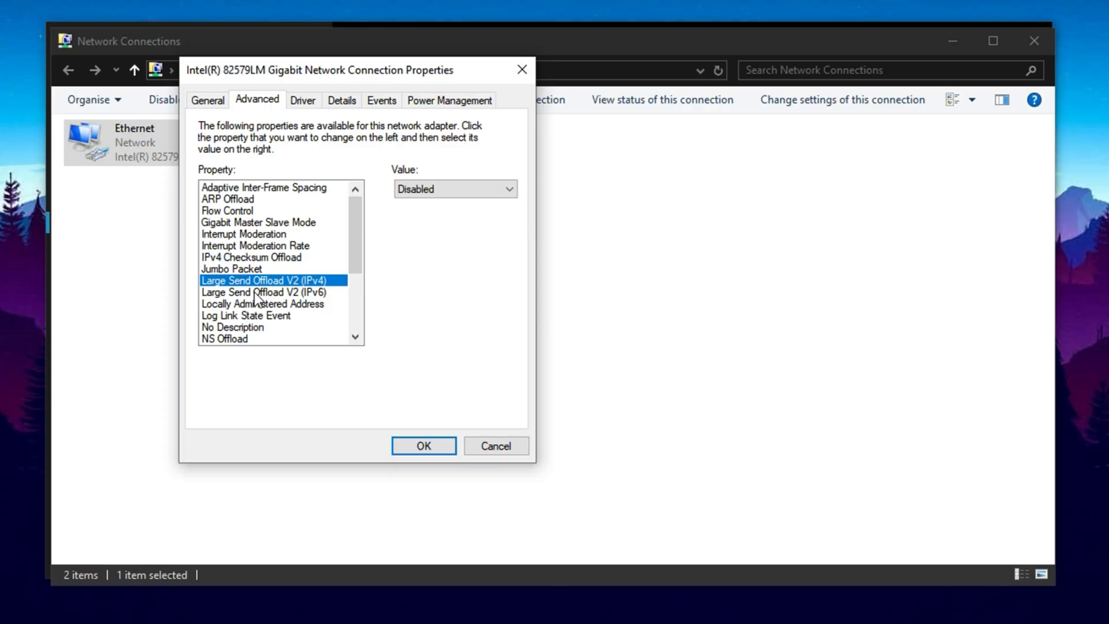
pyautogui.click(264, 292)
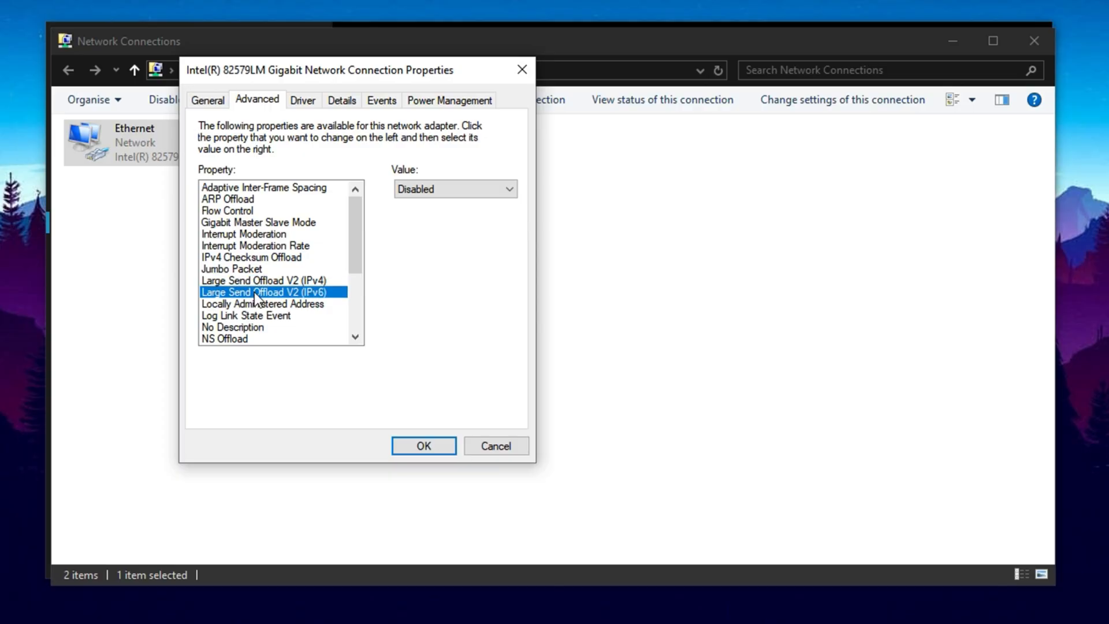
# - Set Receive Buffers to 1024, enable Packet Priority & VLAN, and disable TCP/UDP Checksum Offloads
pyautogui.scroll(-3)
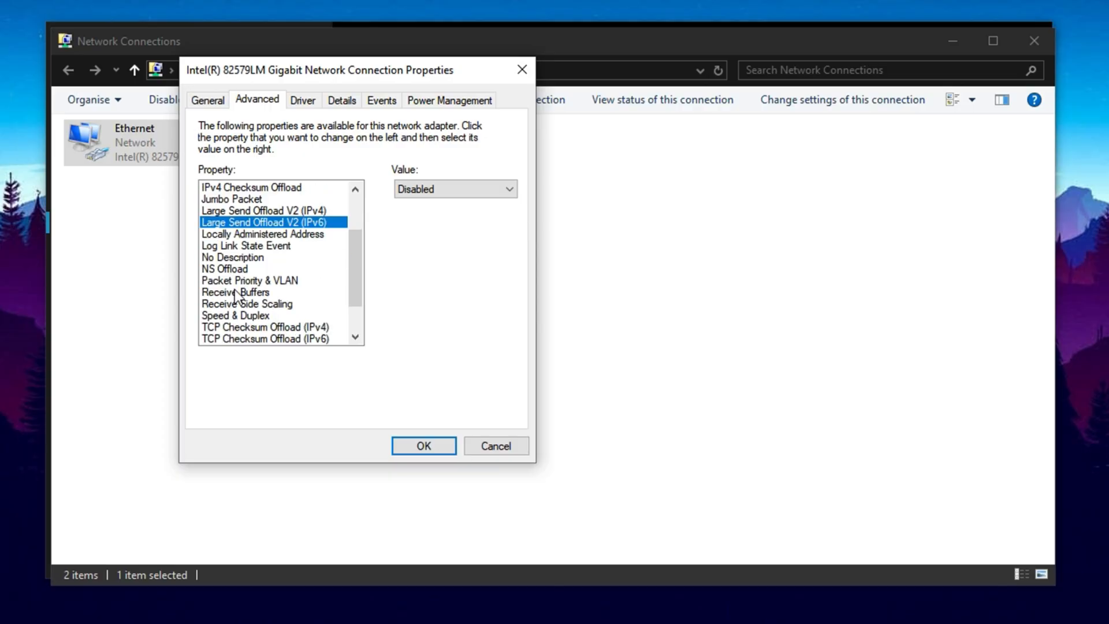
pyautogui.click(236, 292)
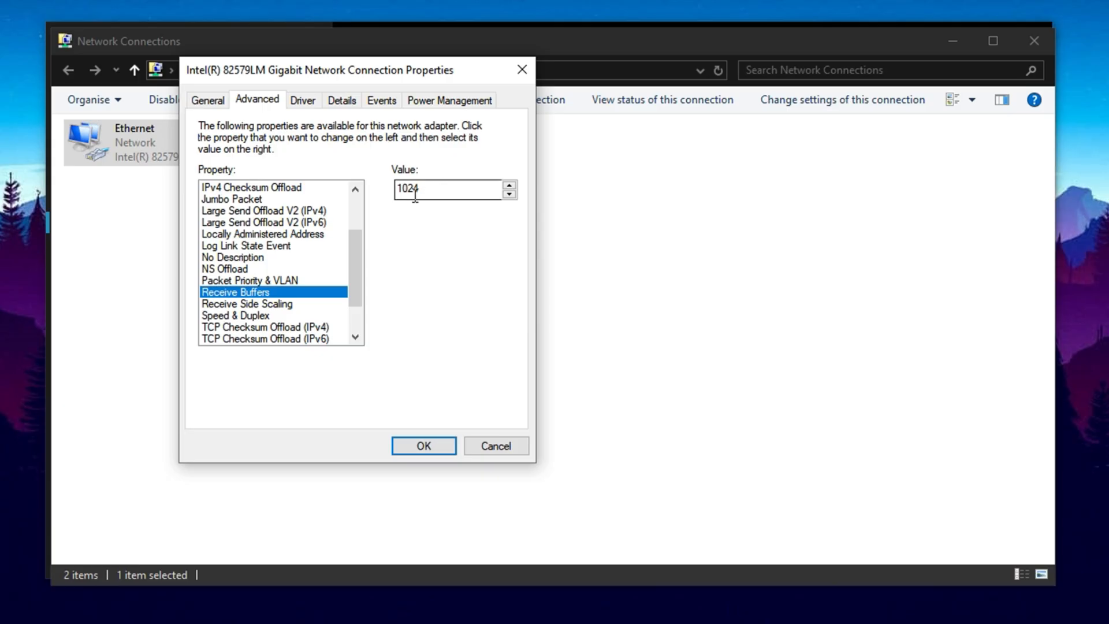
pyautogui.moveTo(414, 212)
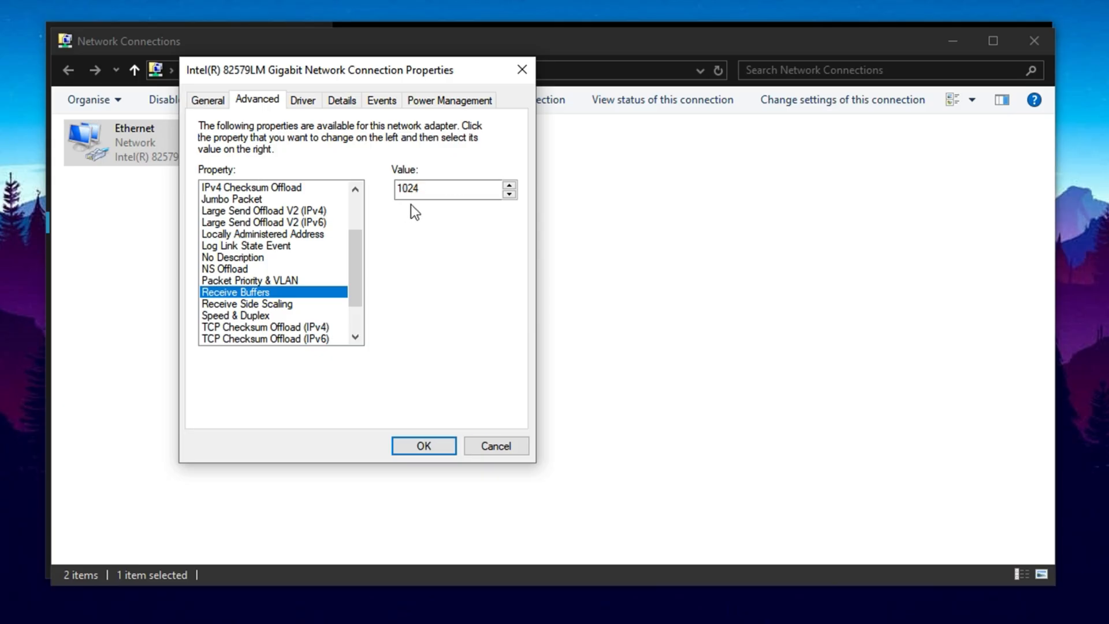
pyautogui.moveTo(234, 291)
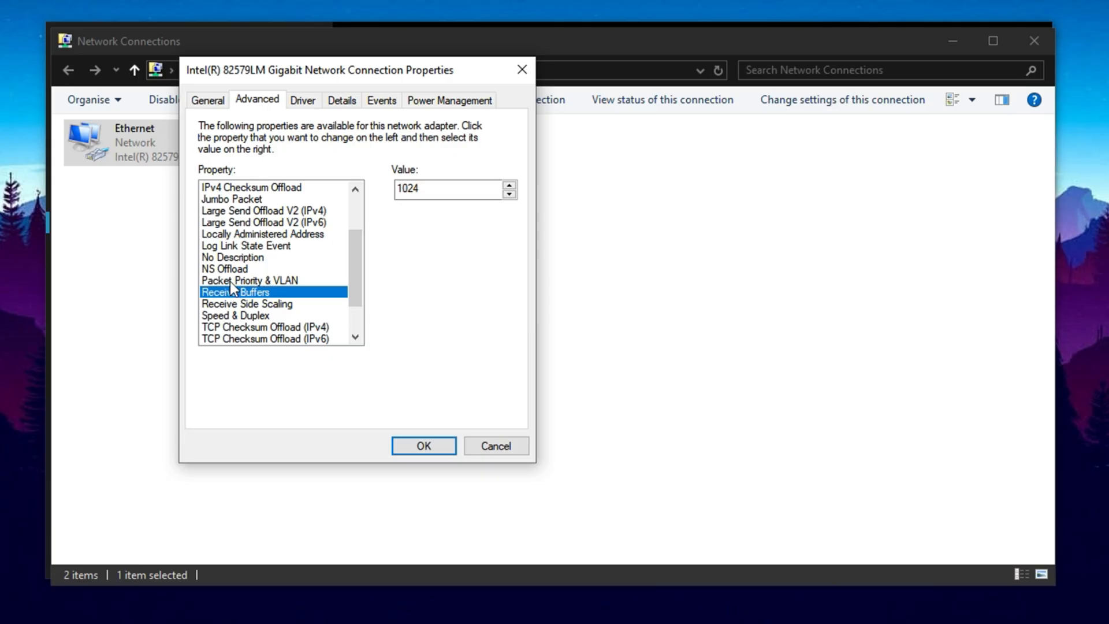
pyautogui.click(249, 279)
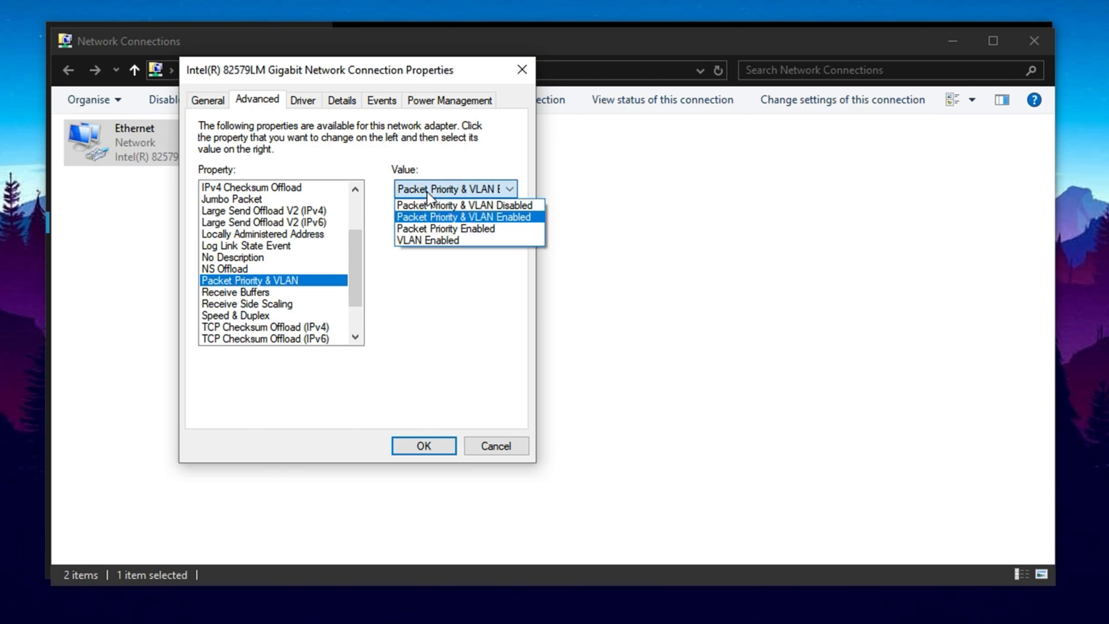
pyautogui.click(467, 216)
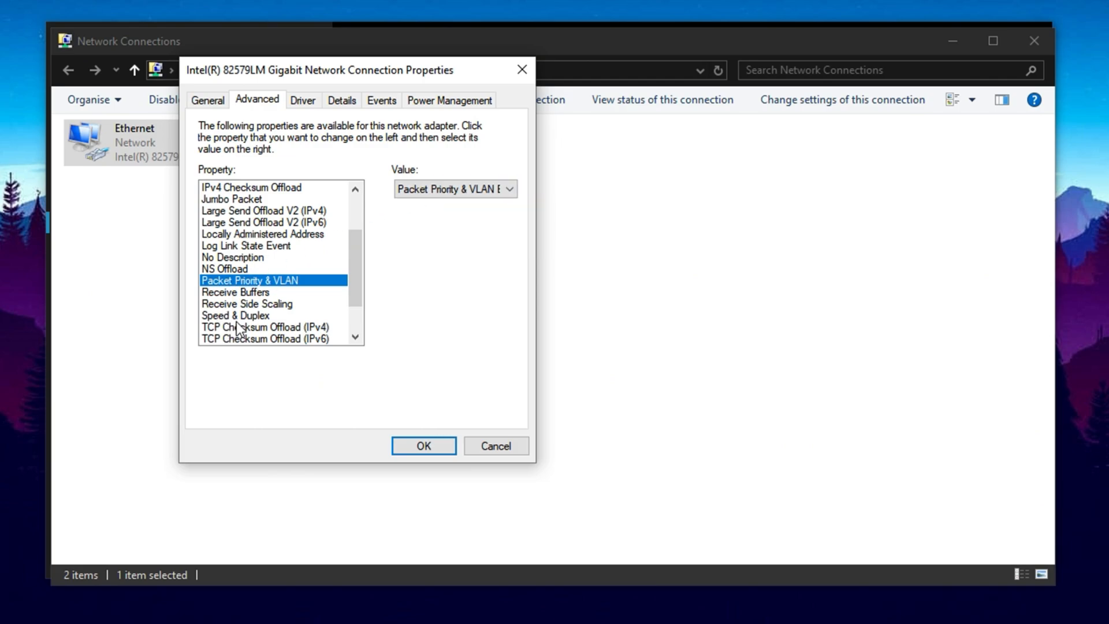
pyautogui.click(236, 315)
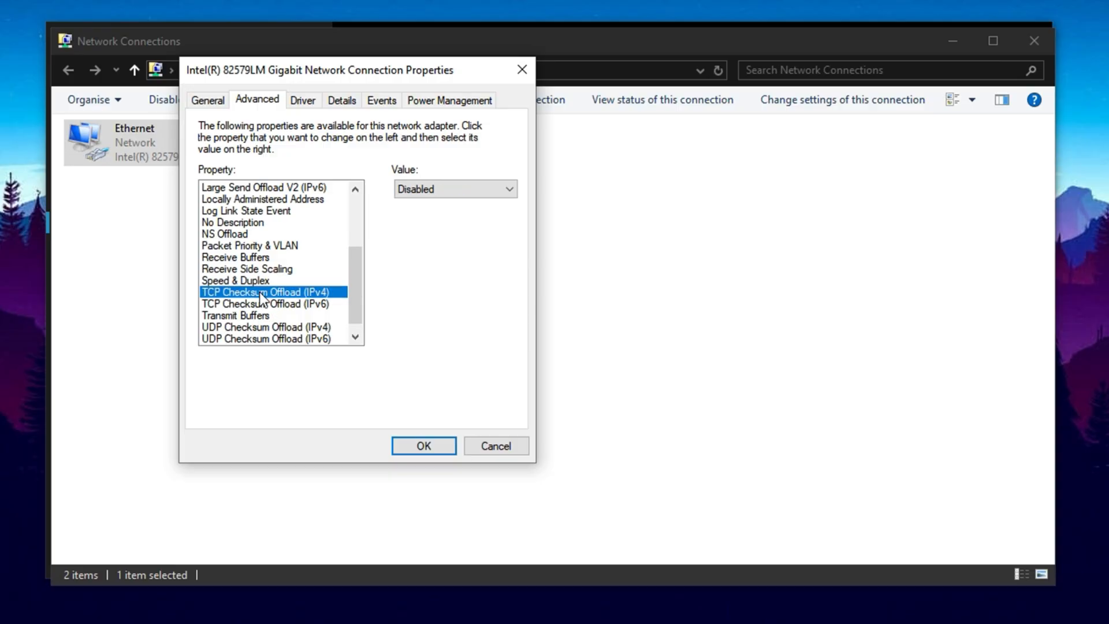
pyautogui.click(266, 327)
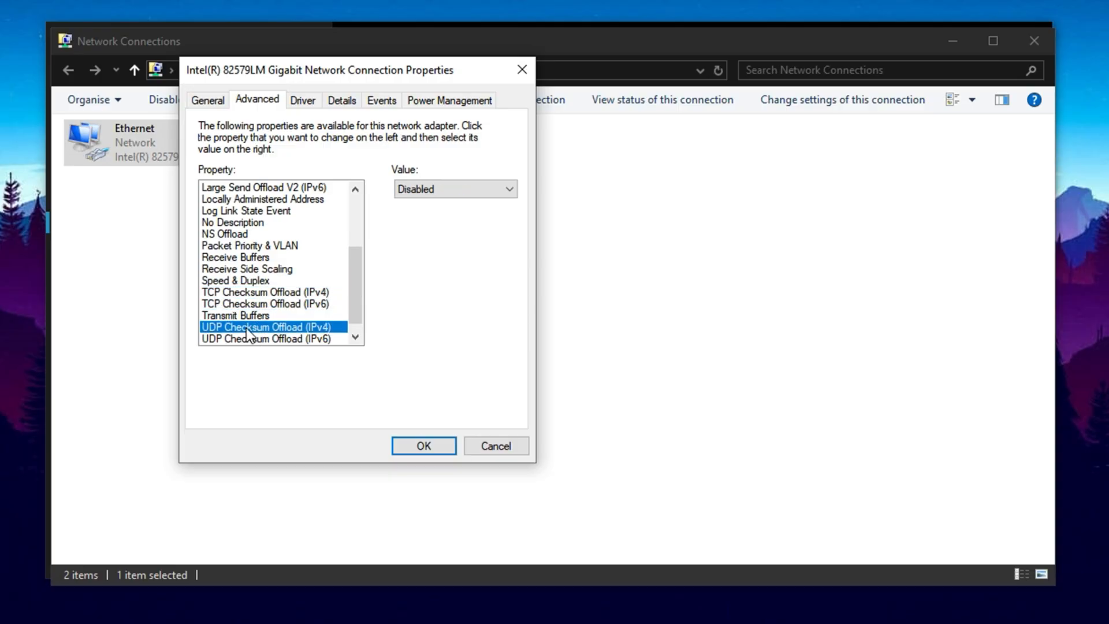
pyautogui.click(264, 339)
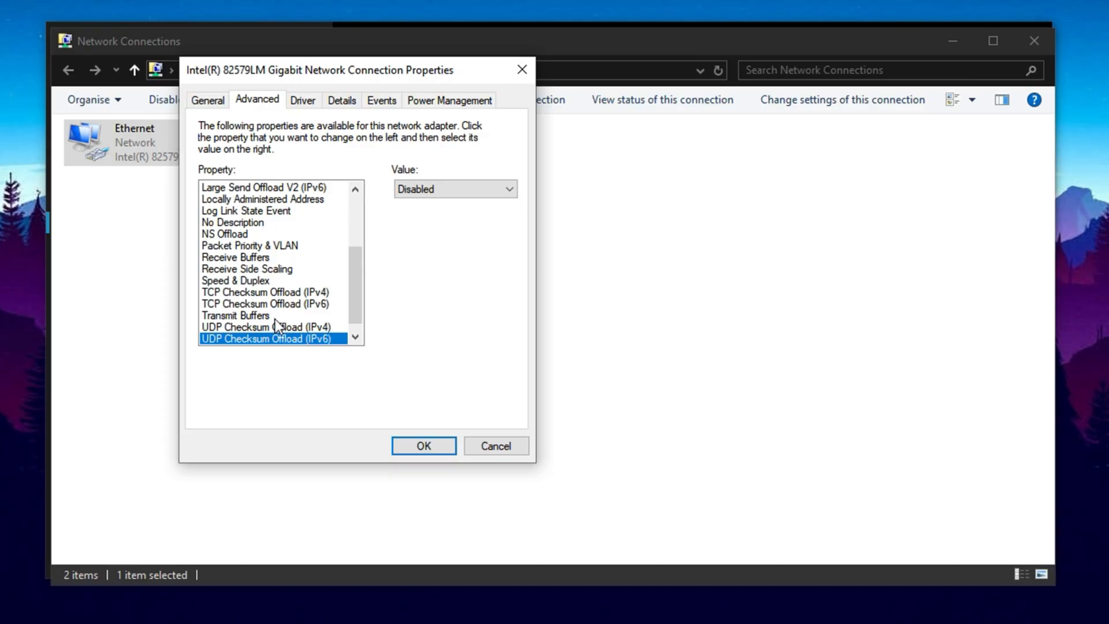
pyautogui.scroll(-3)
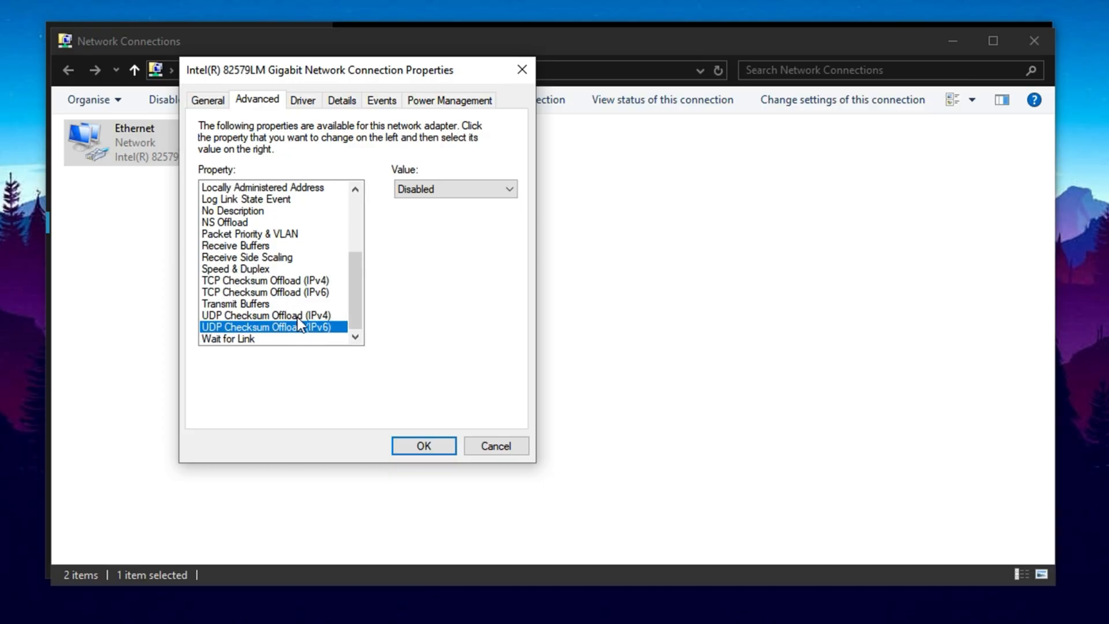